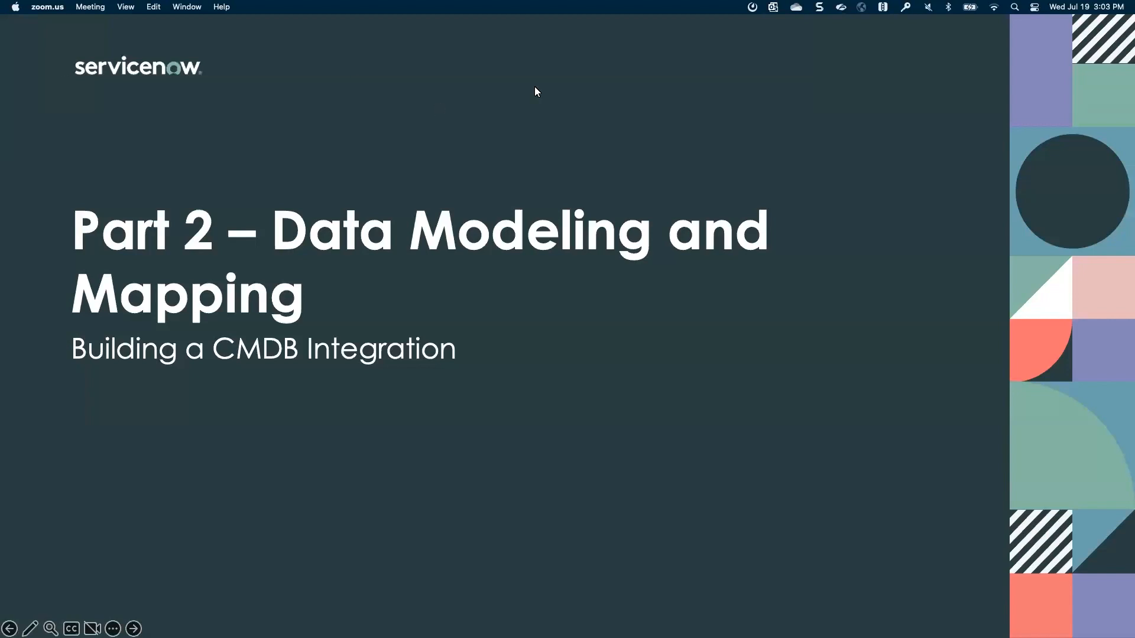
Find 'ci class' in the ServiceNow navigator and bring up the CI class hierarchy.
left_click(329, 318)
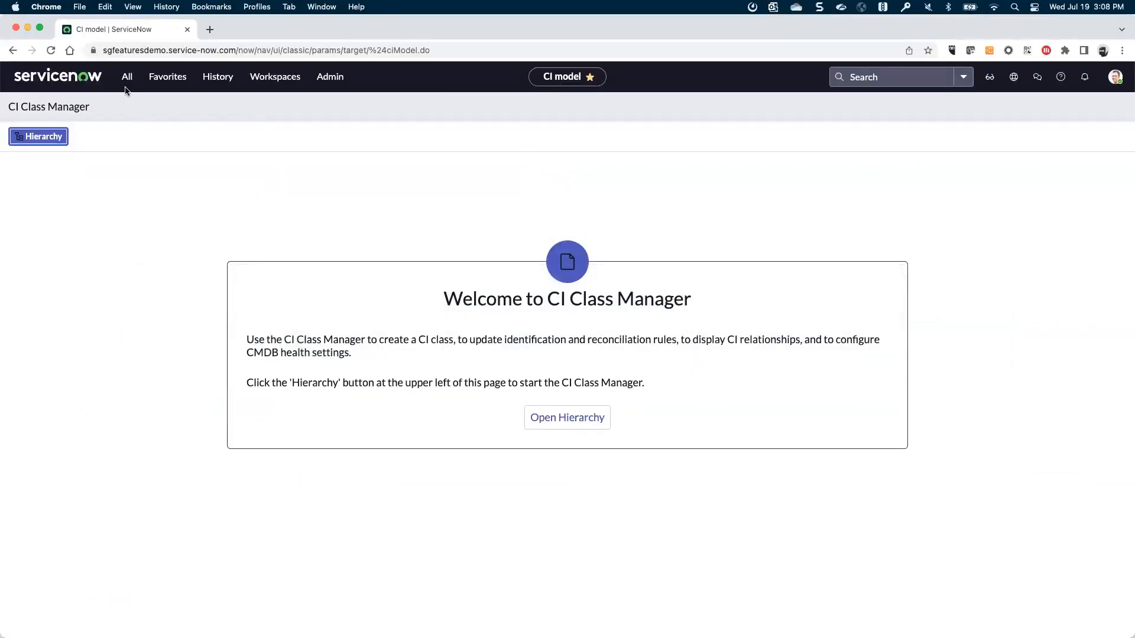
left_click(127, 77)
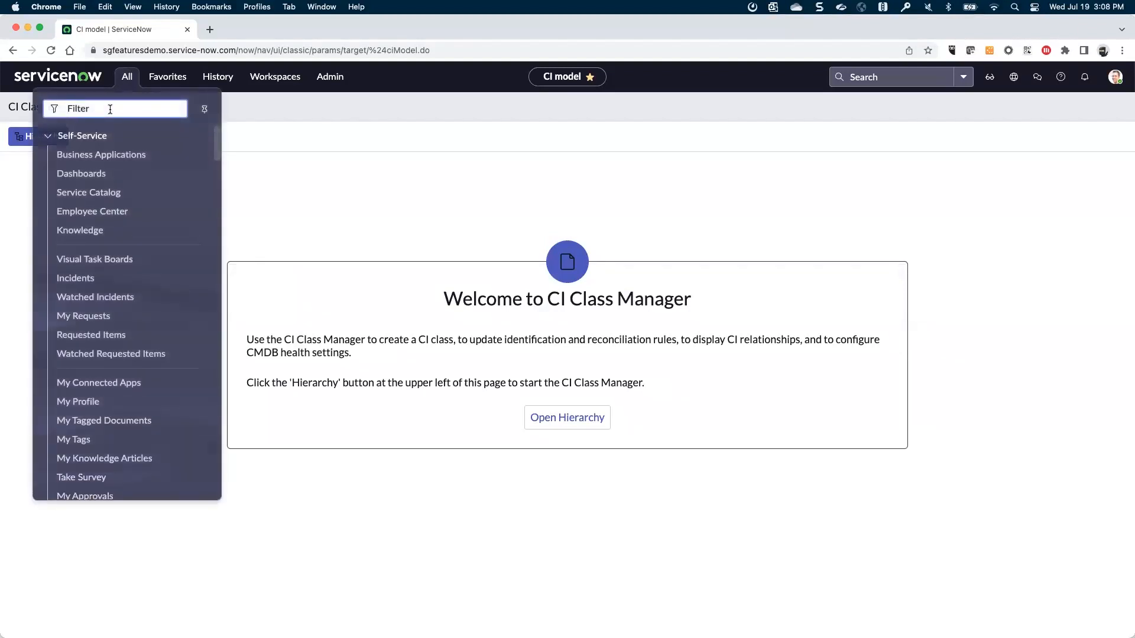
type("ci class")
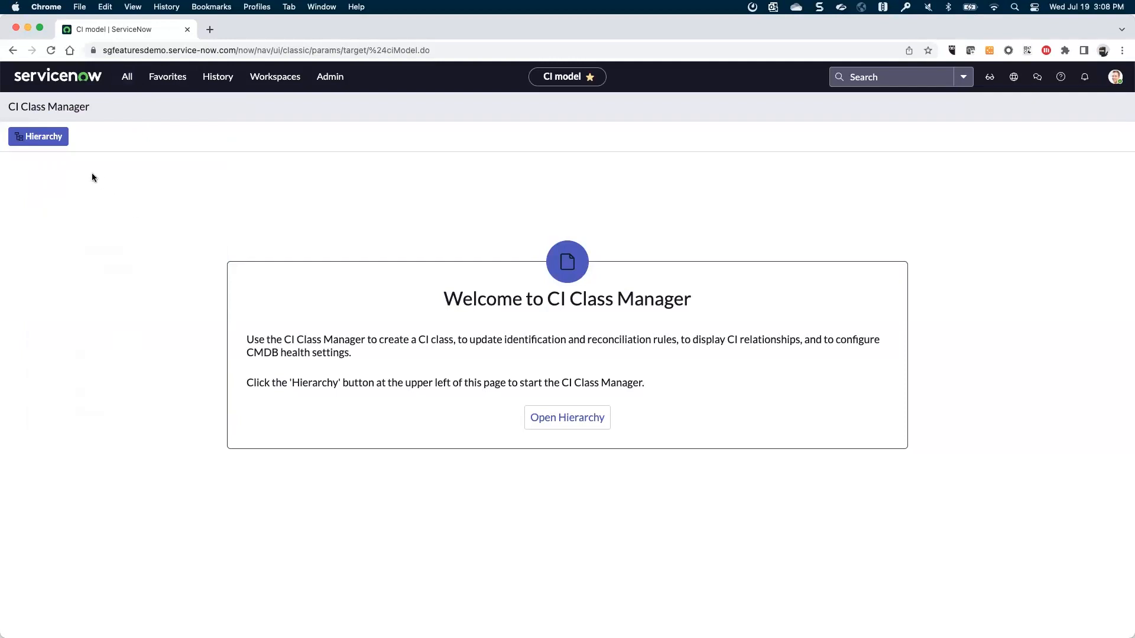
left_click(37, 136)
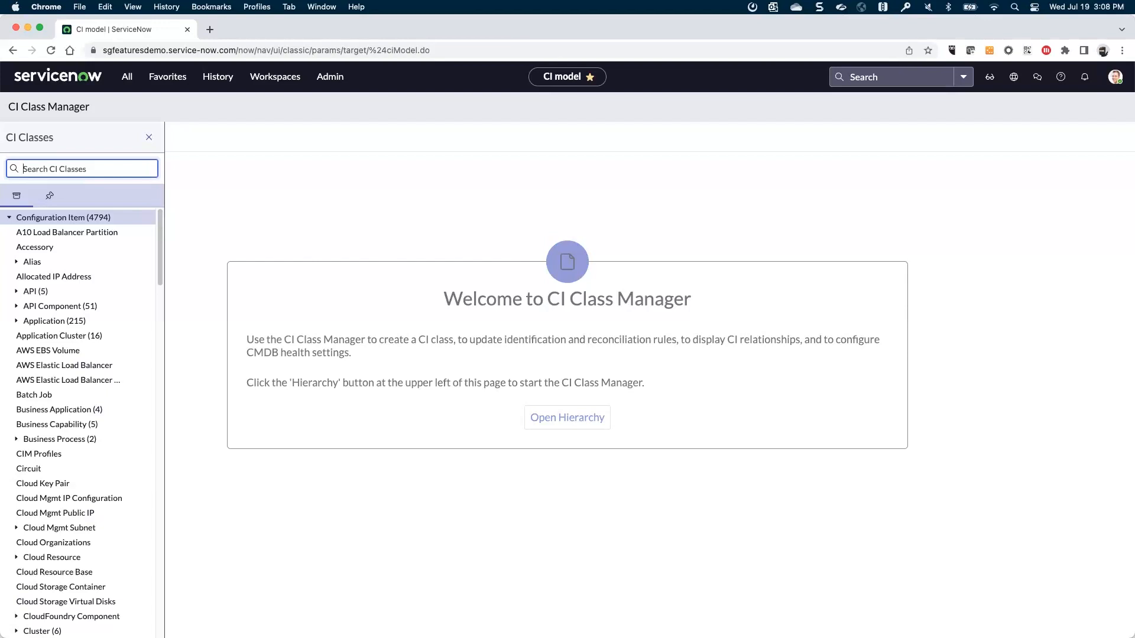
Filter the CI Classes tree by 'API' and choose the Managed API class beneath API.
type("api")
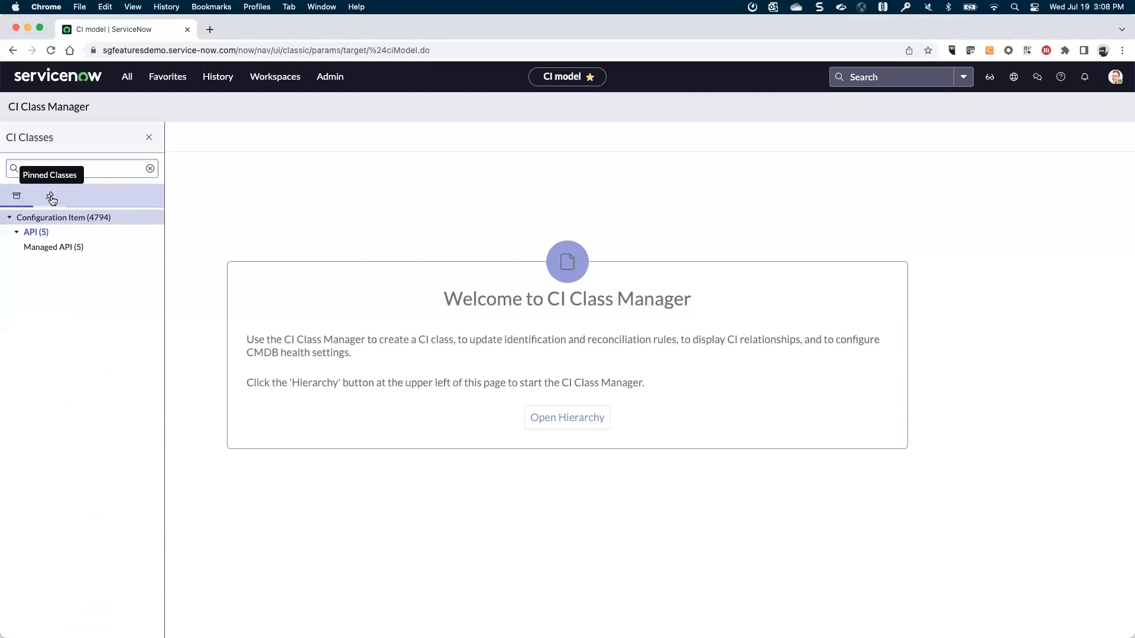
type("API")
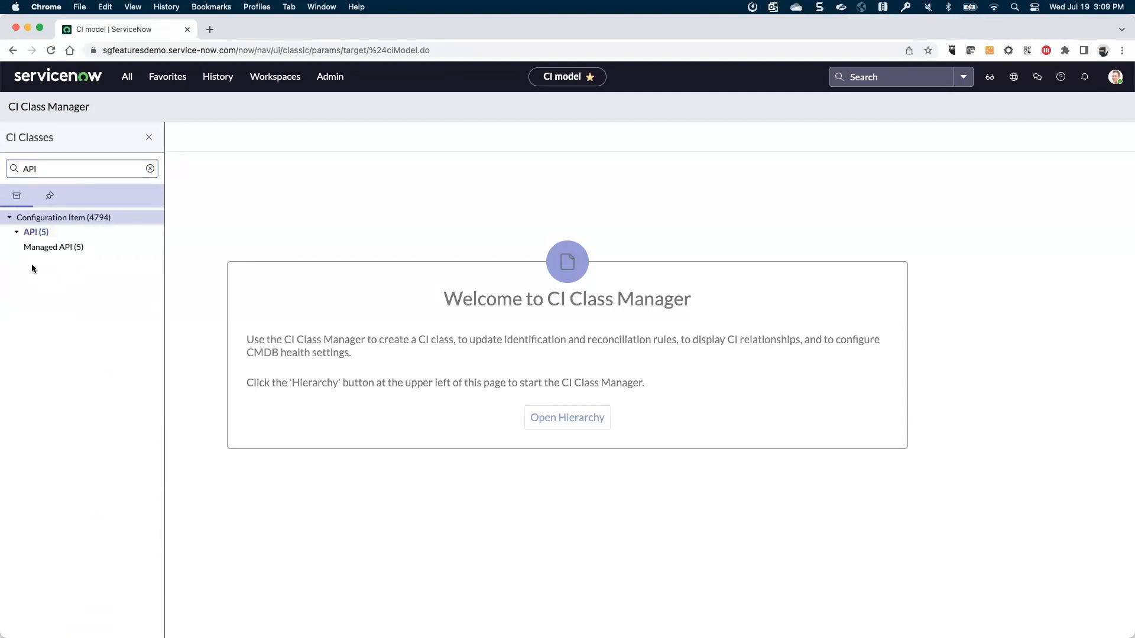
mouse_move(33, 262)
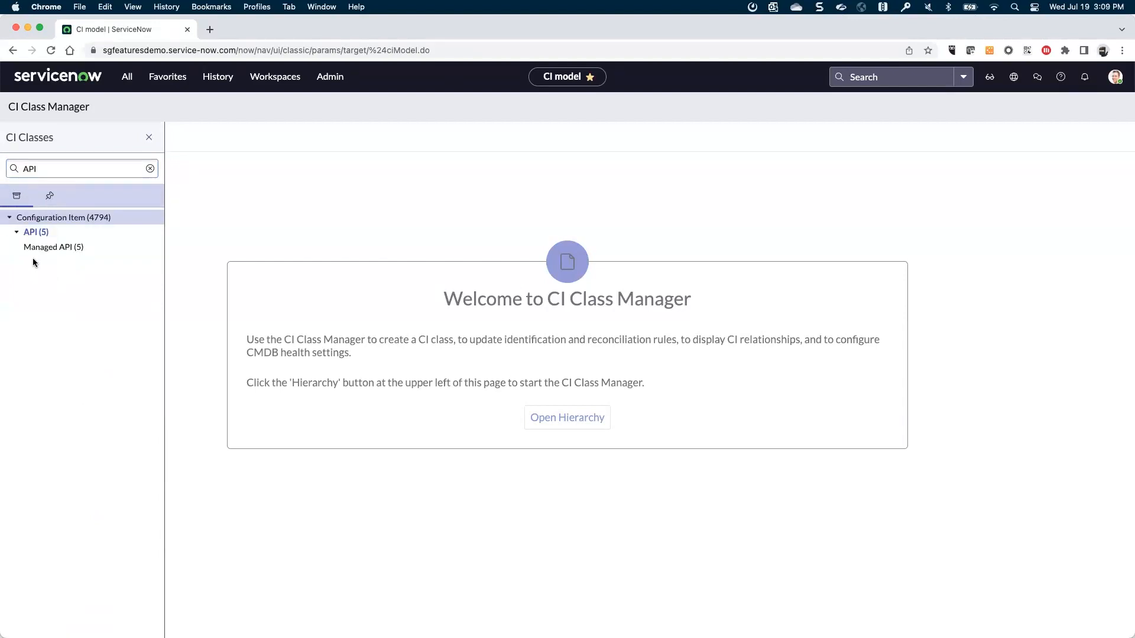
mouse_move(45, 270)
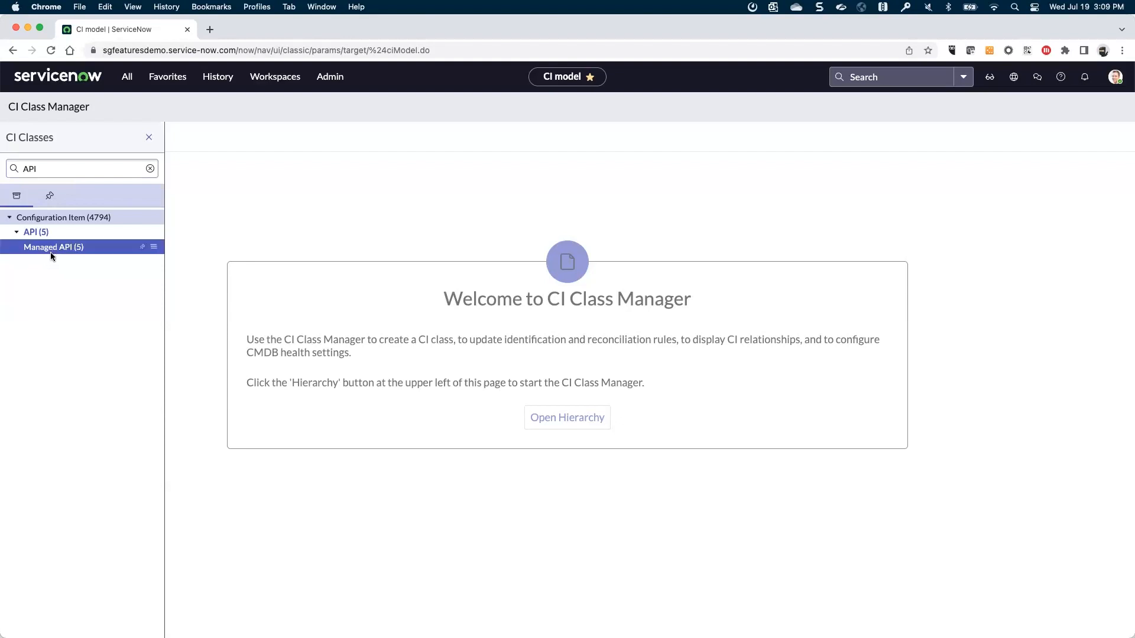
mouse_move(63, 275)
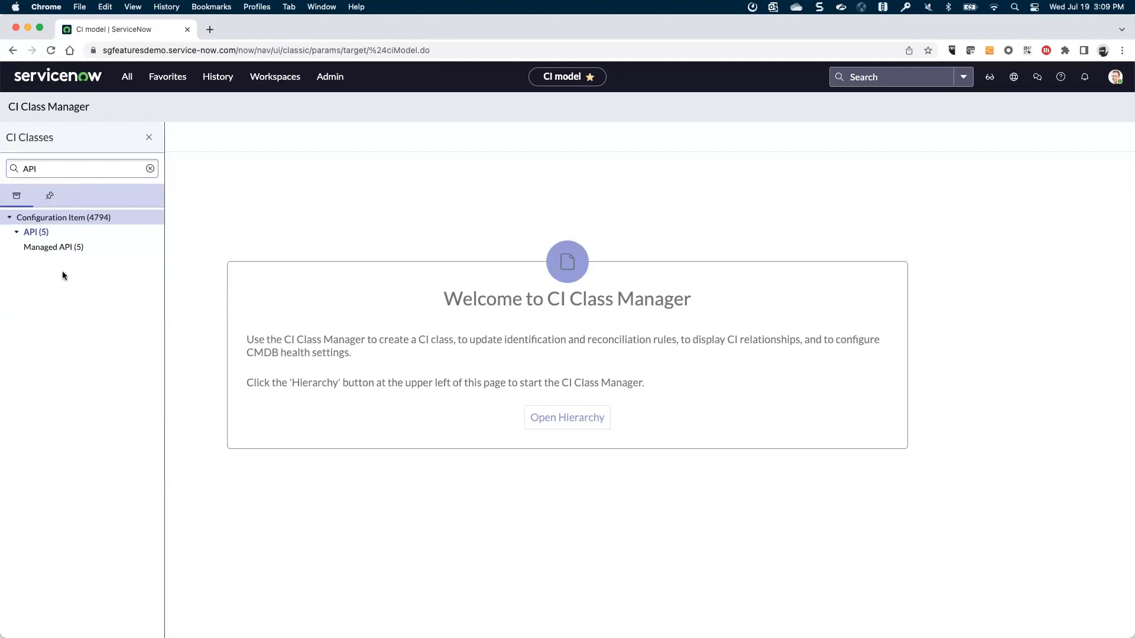
left_click(53, 247)
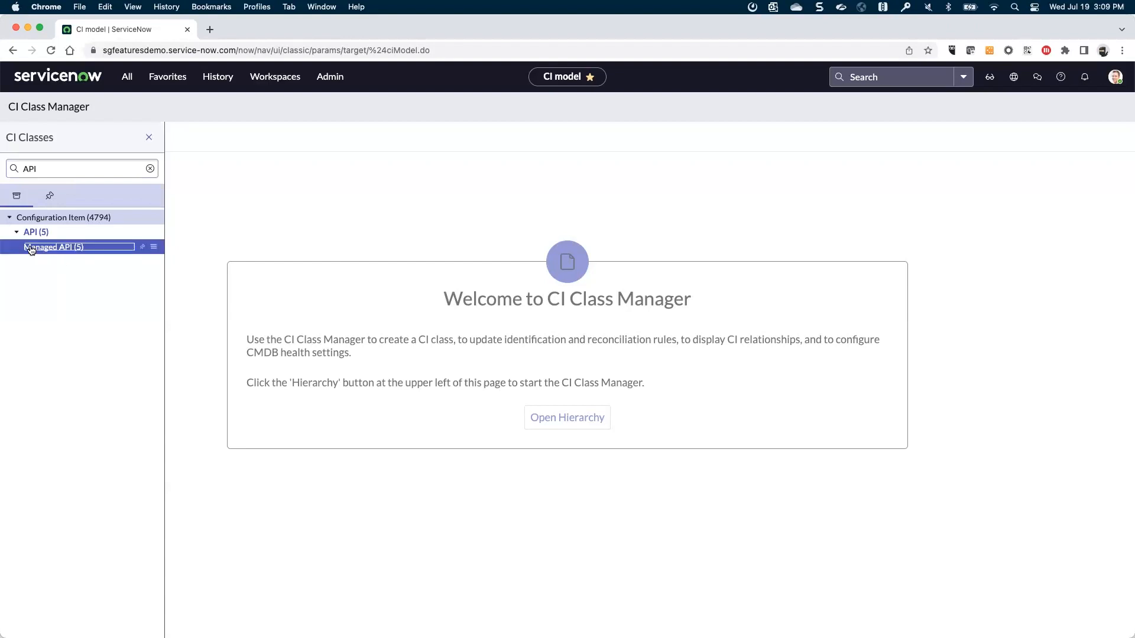
Show the Managed API class's Attributes filtered to Added, revealing no class-specific attributes.
left_click(50, 247)
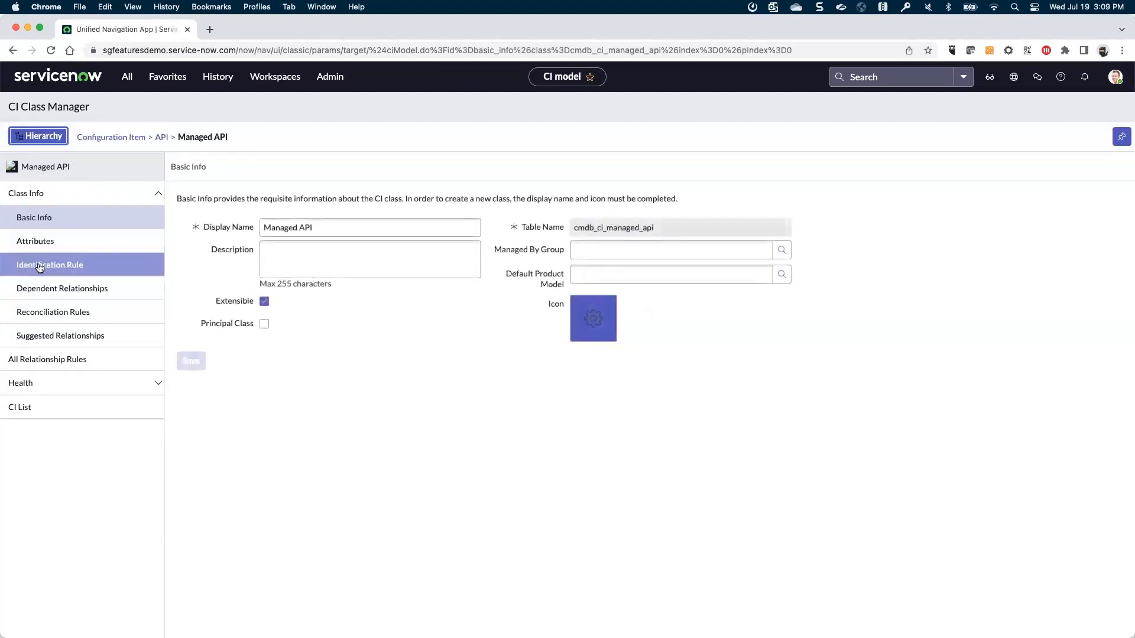
left_click(34, 241)
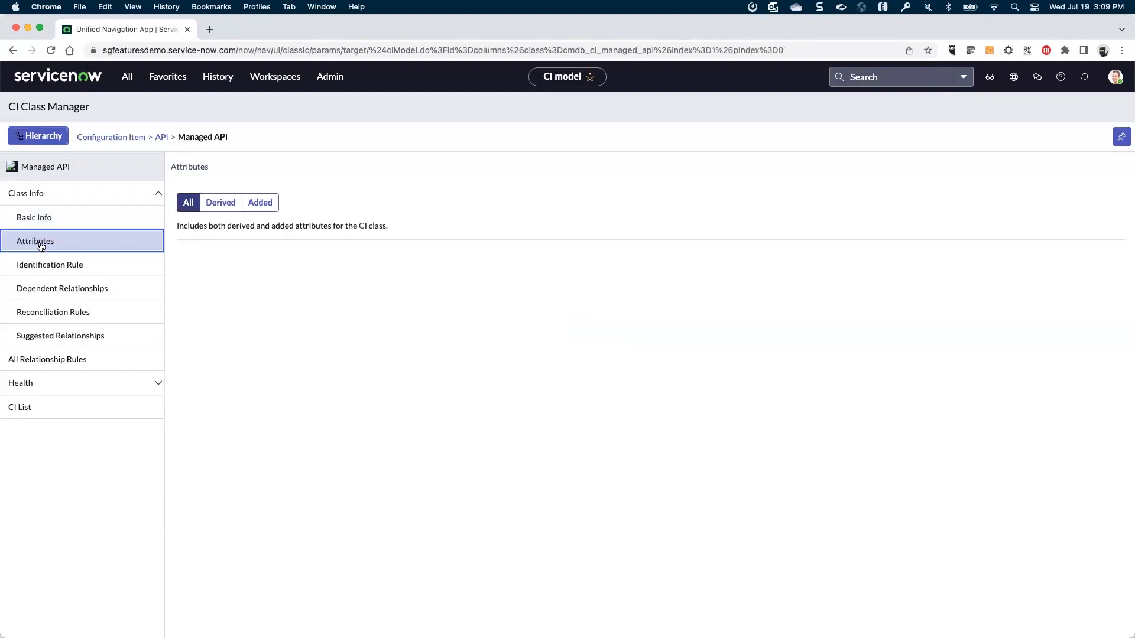
left_click(34, 241)
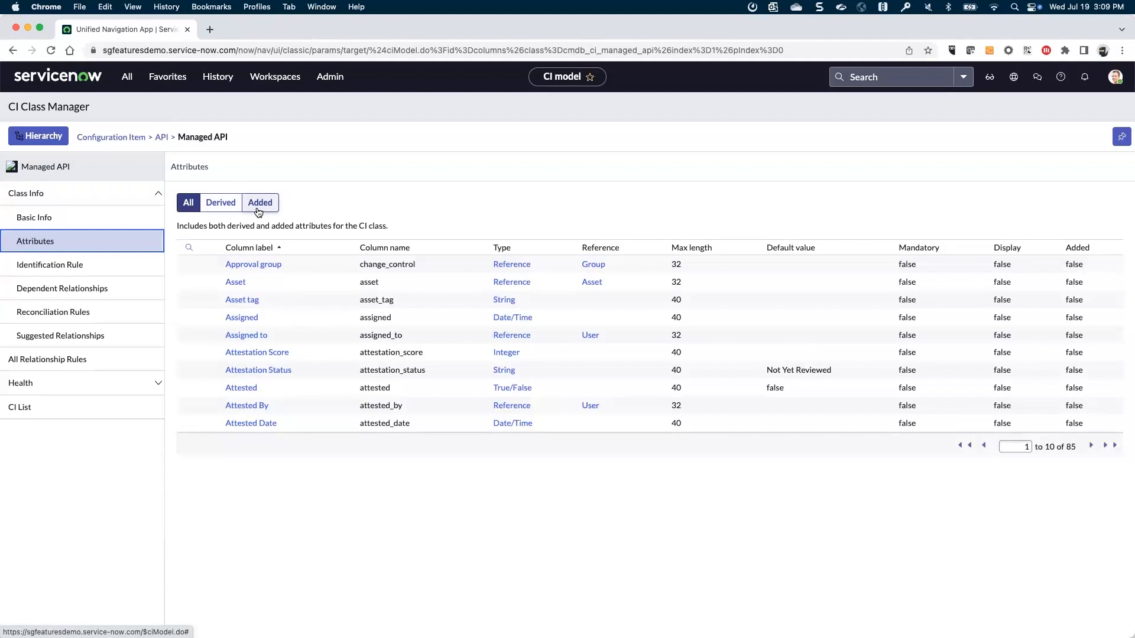
mouse_move(169, 163)
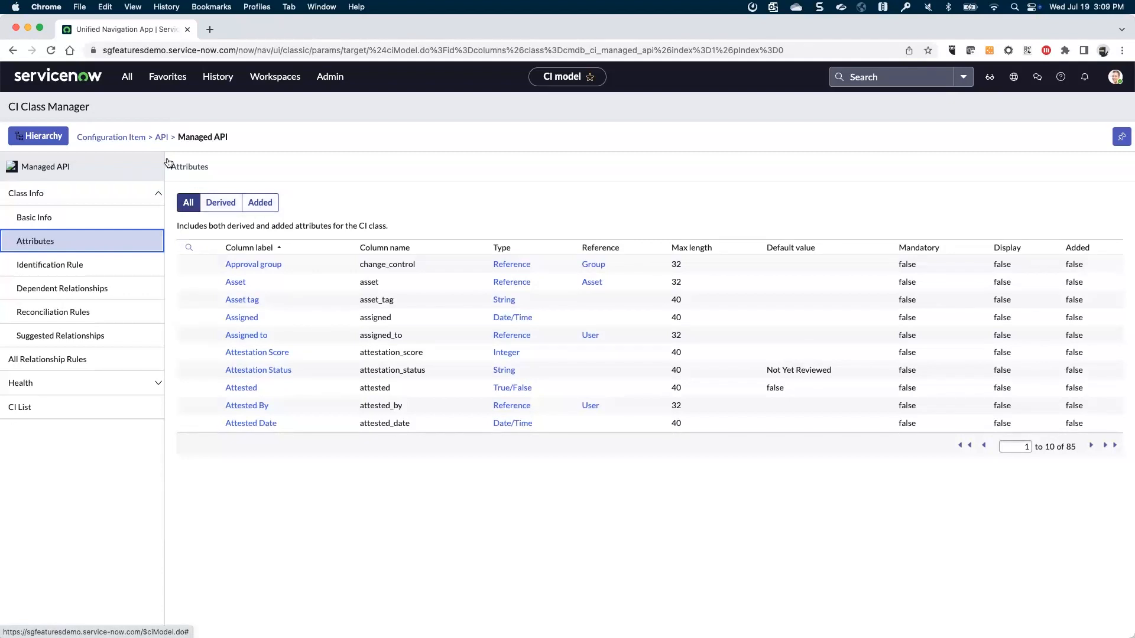
mouse_move(111, 137)
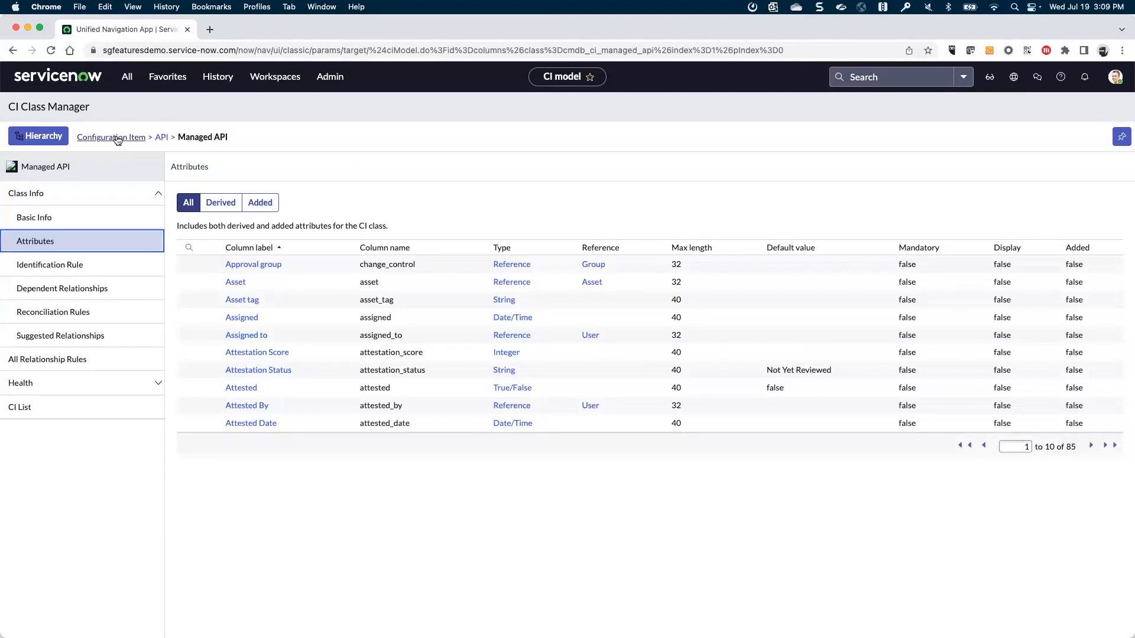
mouse_move(161, 137)
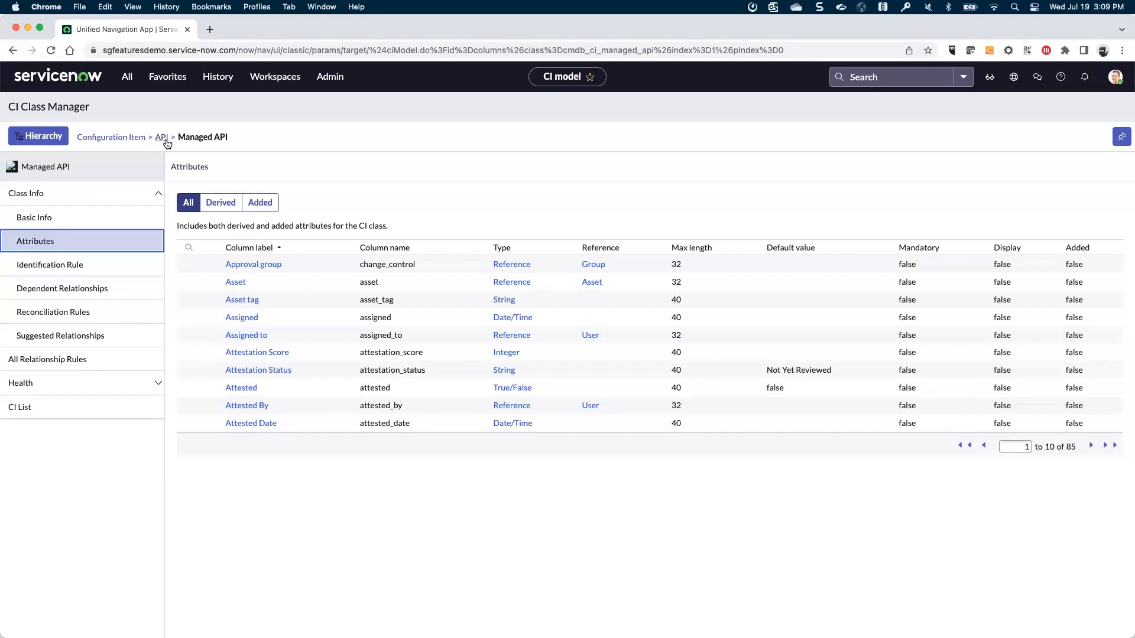
mouse_move(246, 146)
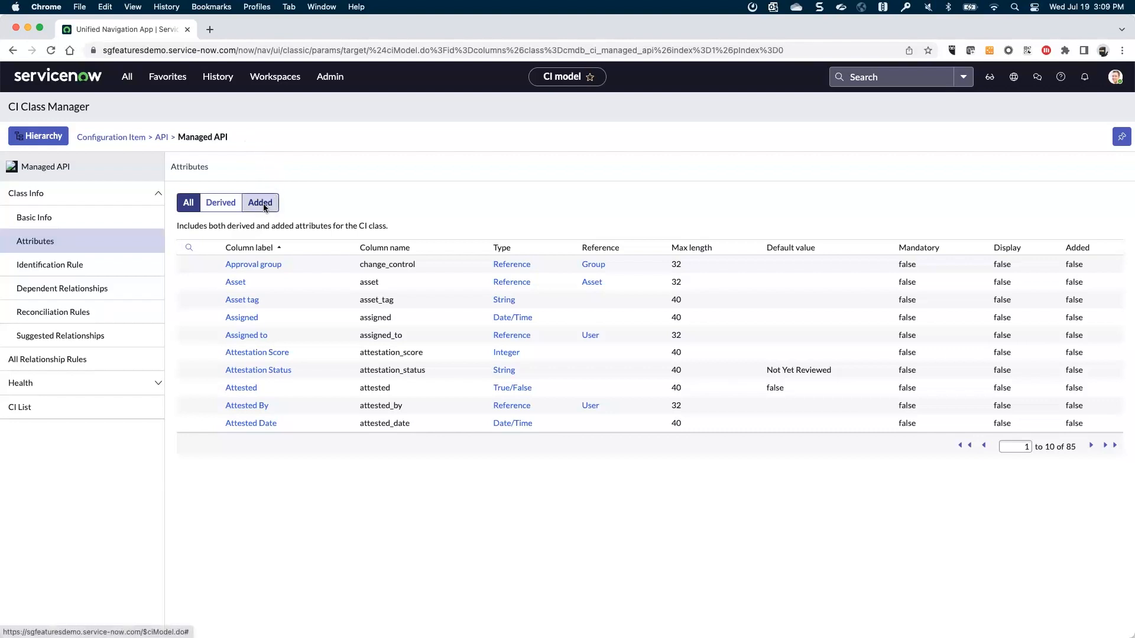
left_click(260, 202)
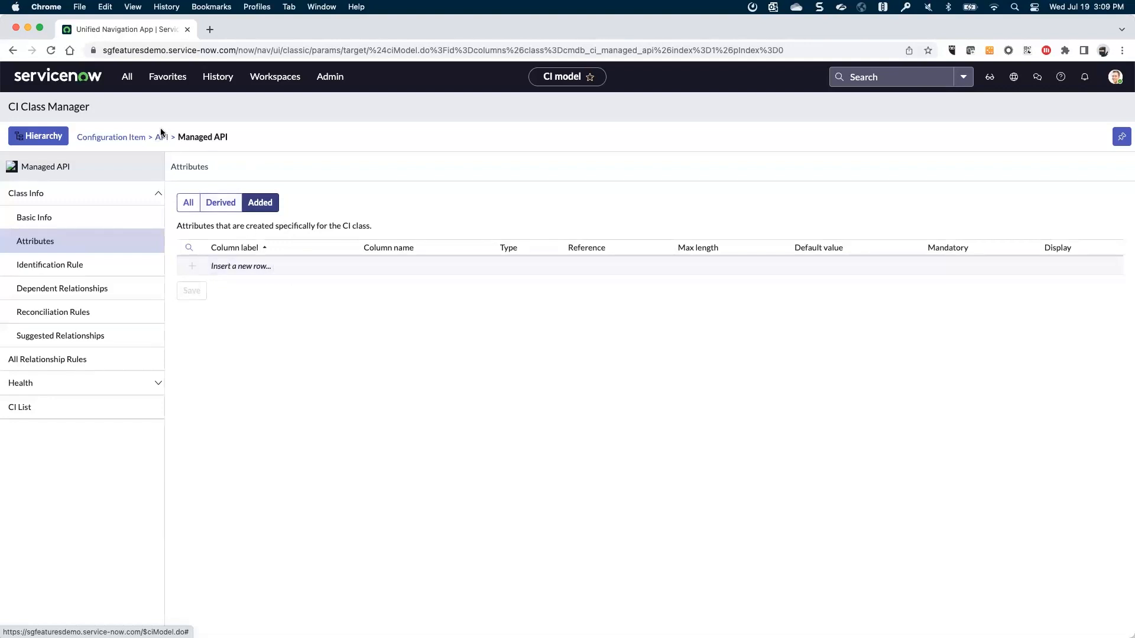
left_click(161, 137)
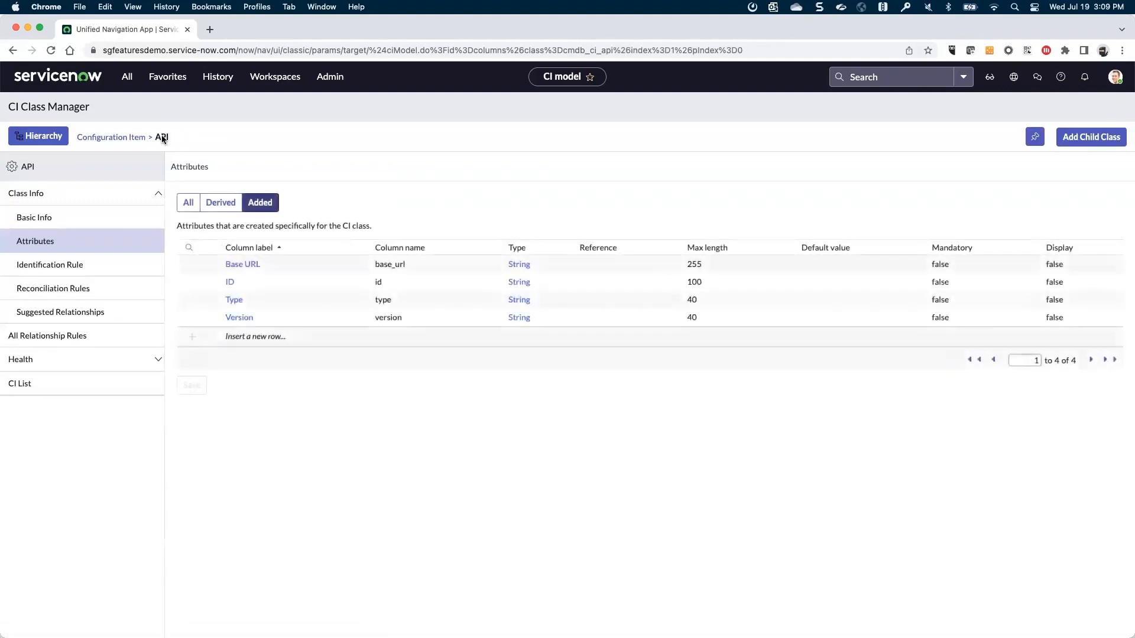
mouse_move(332, 191)
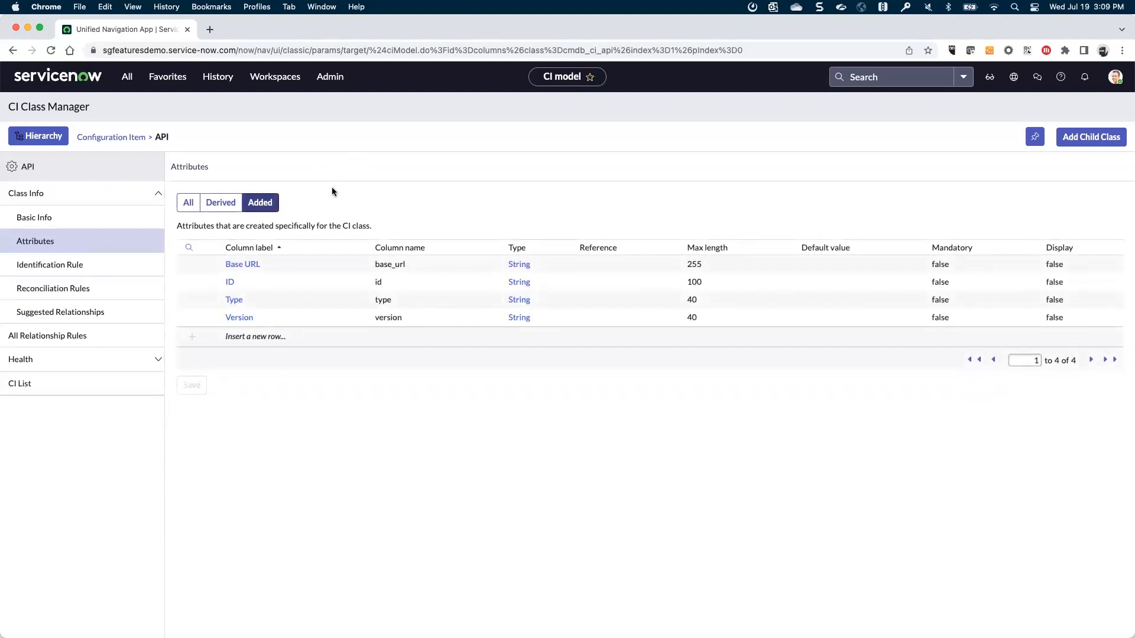
mouse_move(242, 264)
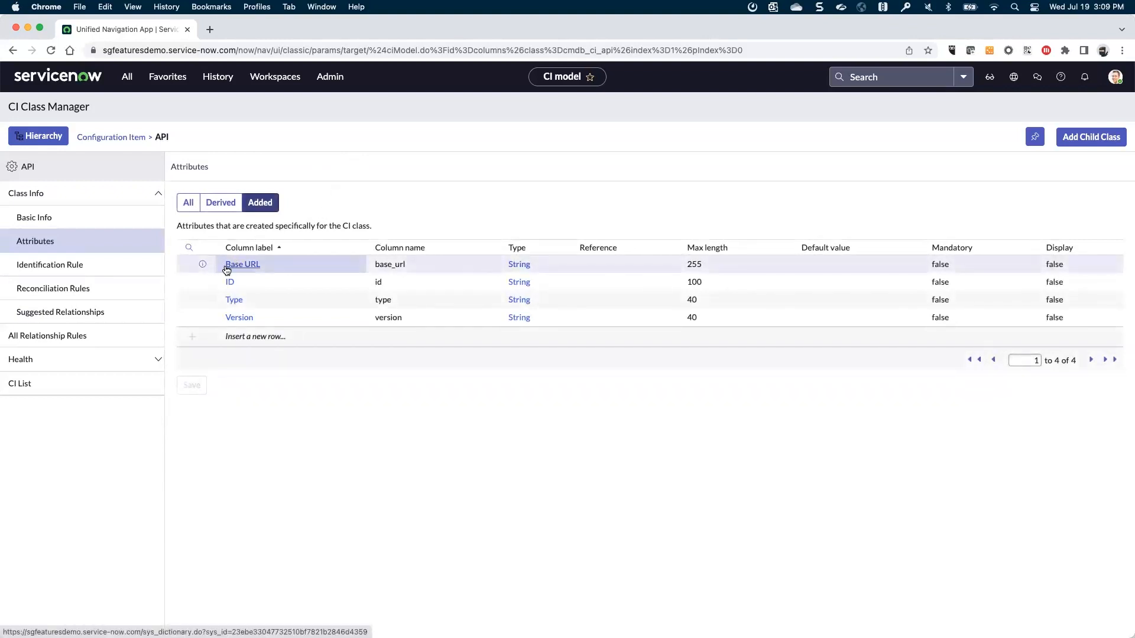
mouse_move(228, 282)
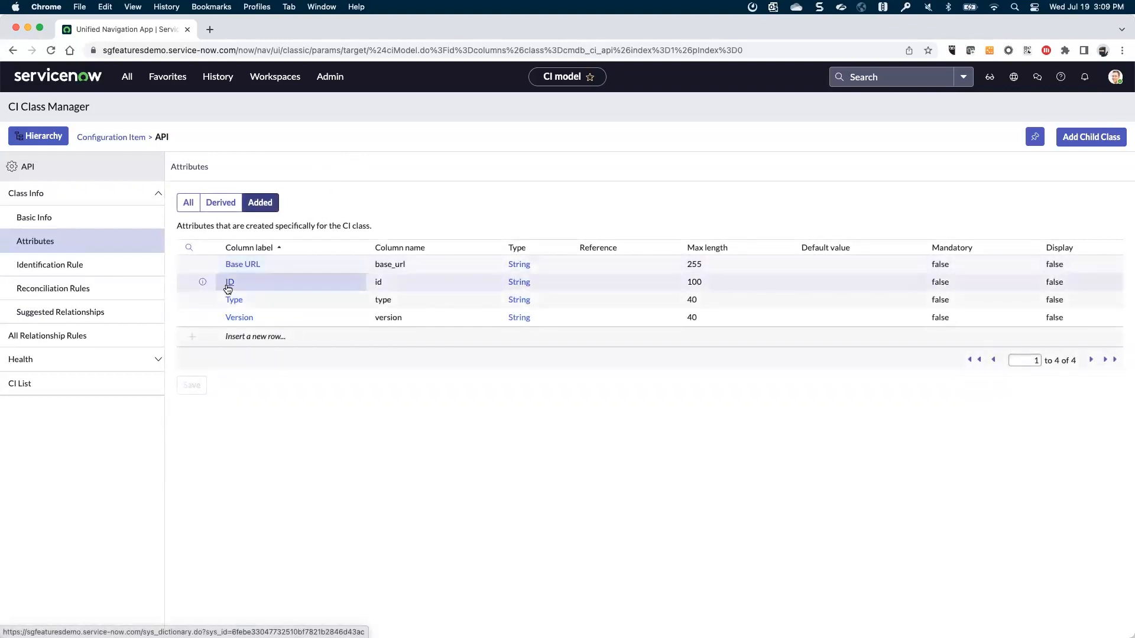
mouse_move(236, 293)
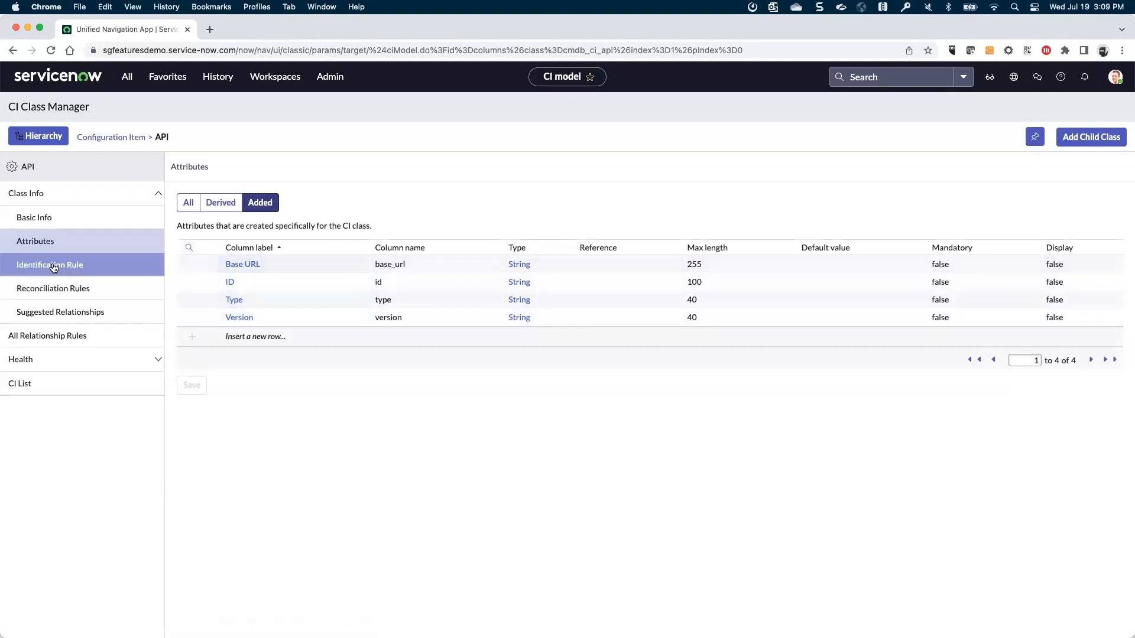
left_click(50, 264)
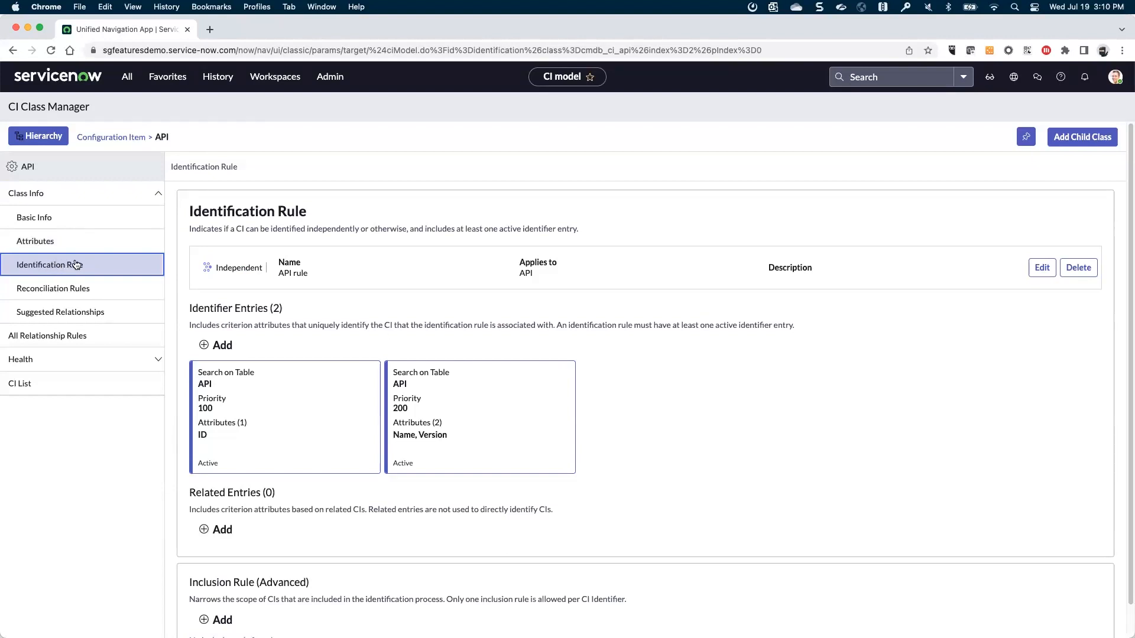
mouse_move(201, 438)
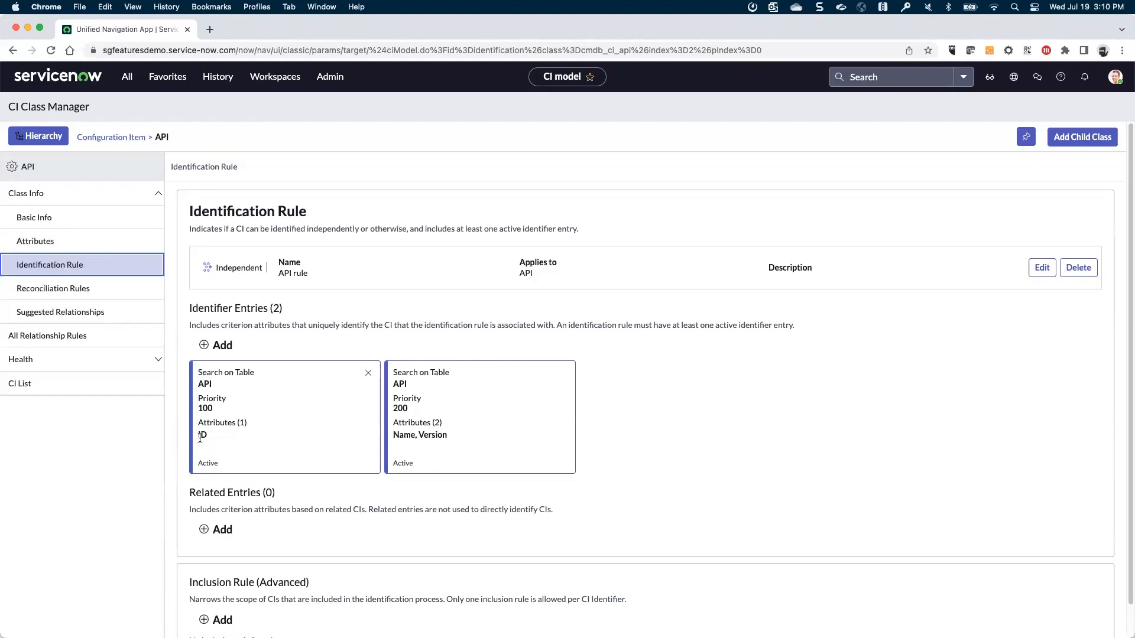
left_click(285, 416)
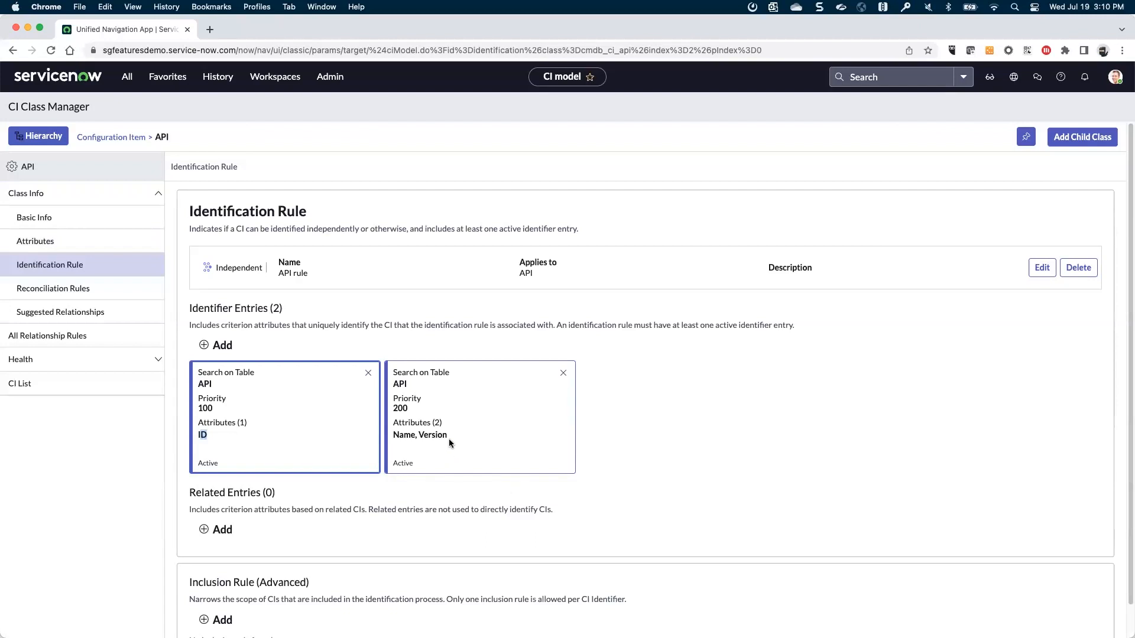
mouse_move(419, 435)
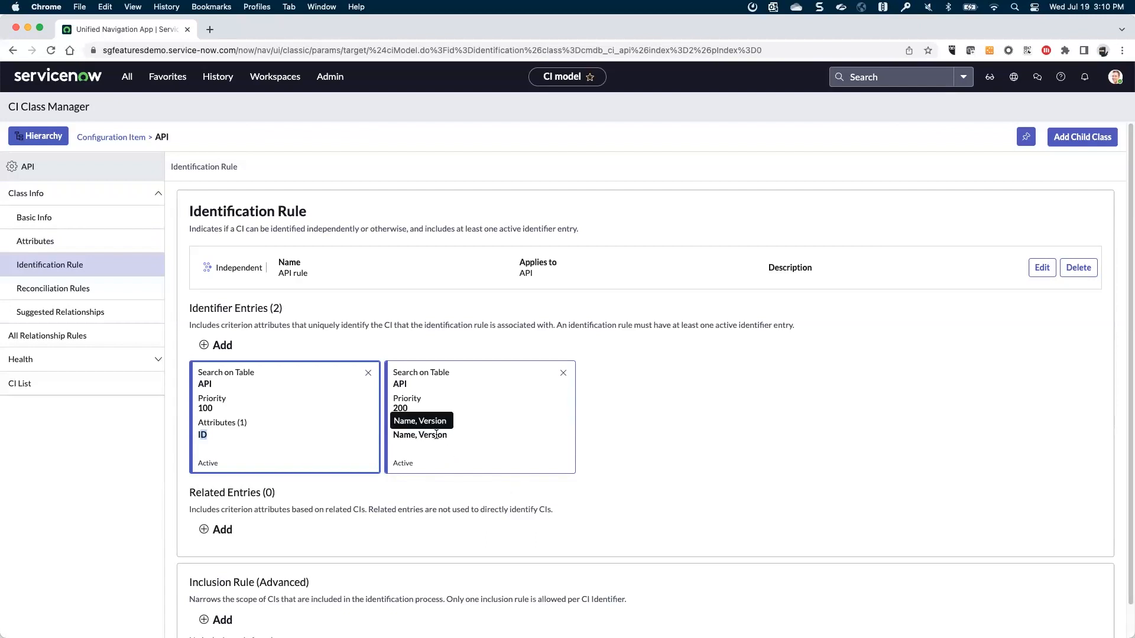
mouse_move(427, 324)
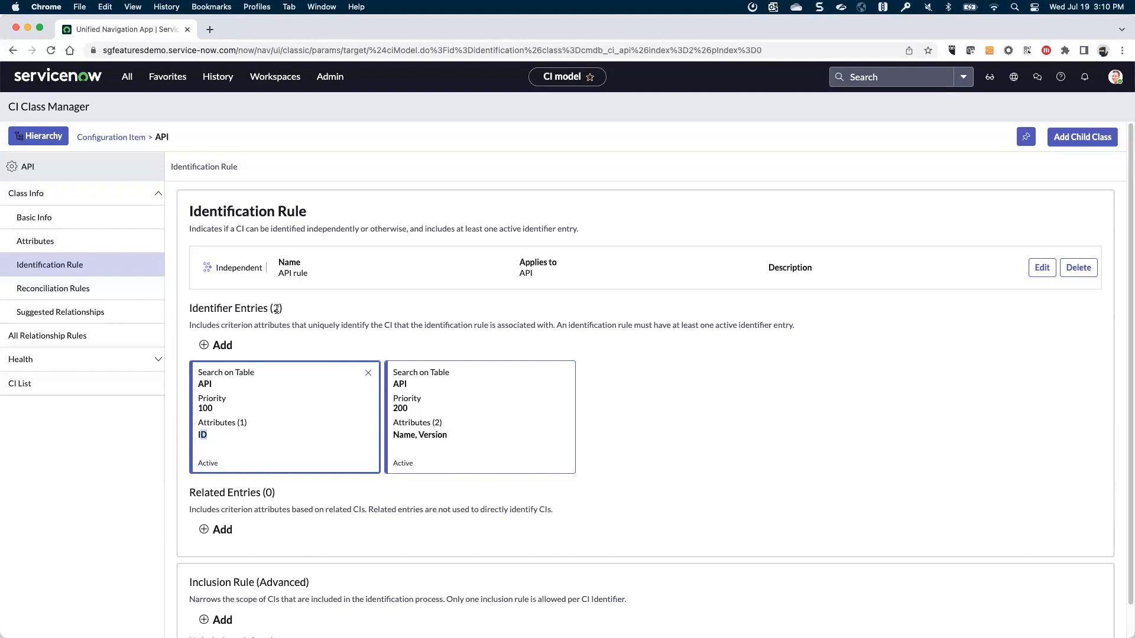
mouse_move(257, 308)
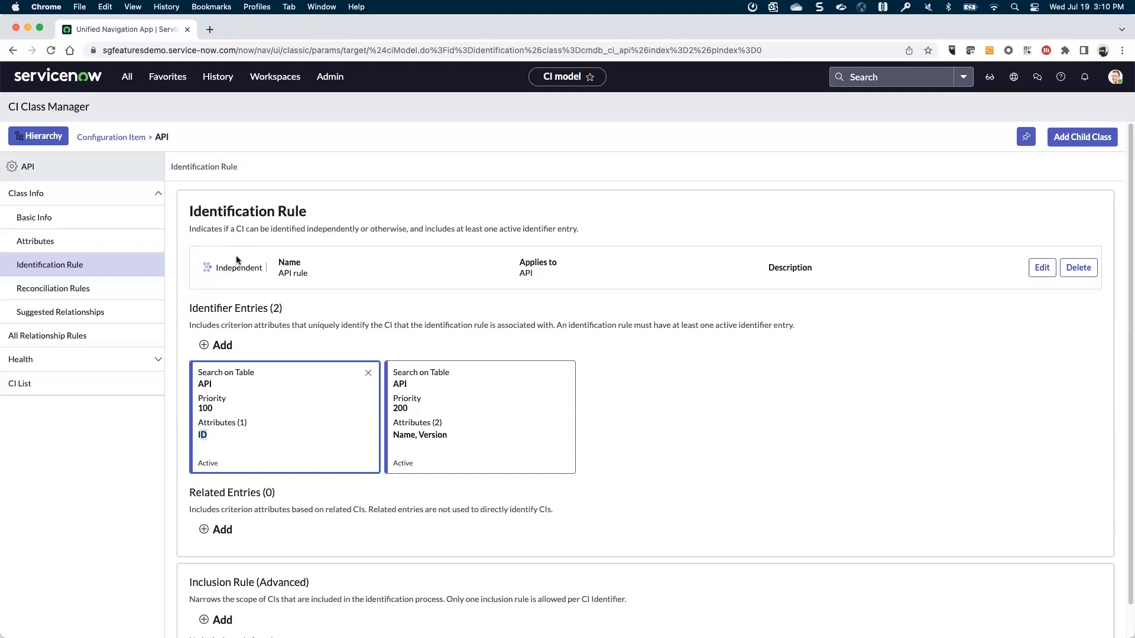
mouse_move(65, 164)
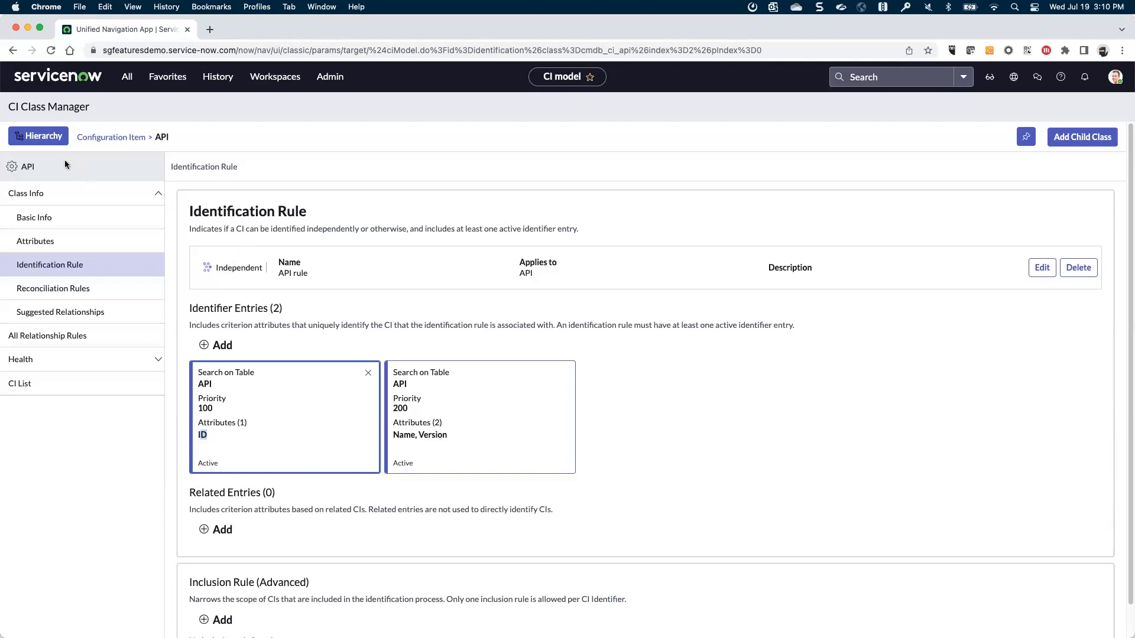
Return to the CI Classes tree and select Managed API under API to show its identification rule.
left_click(38, 136)
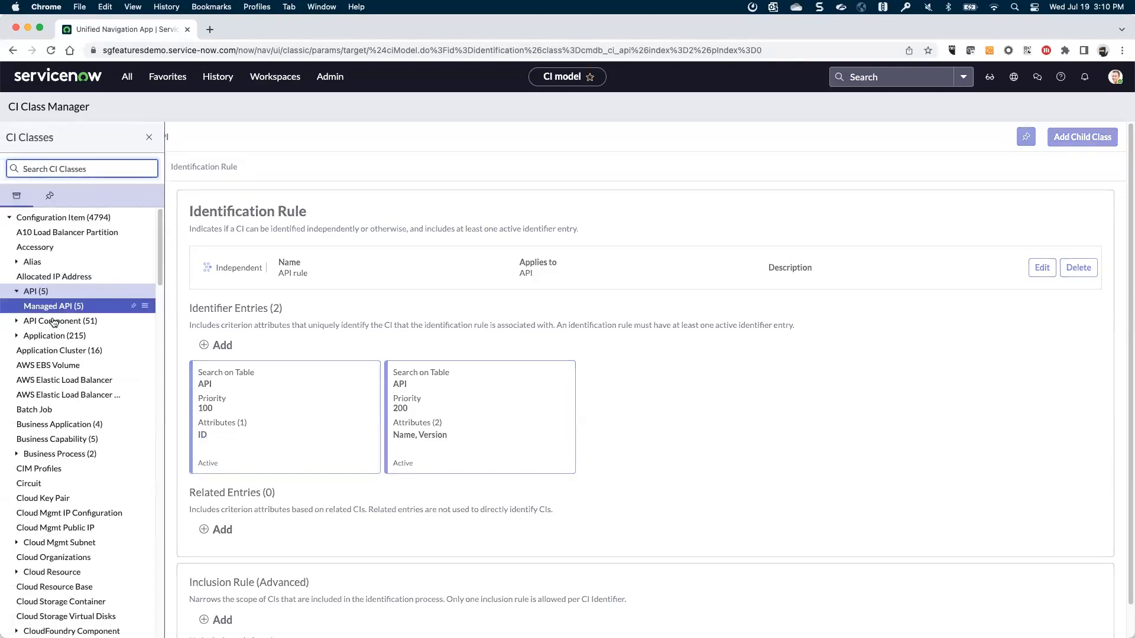
left_click(52, 305)
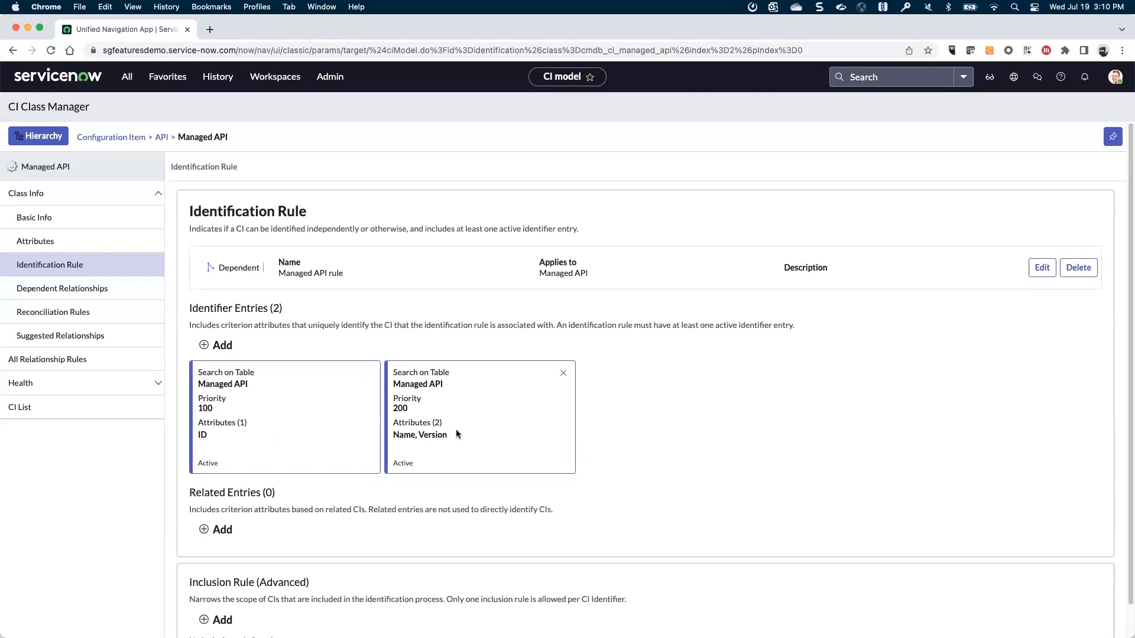
mouse_move(255, 266)
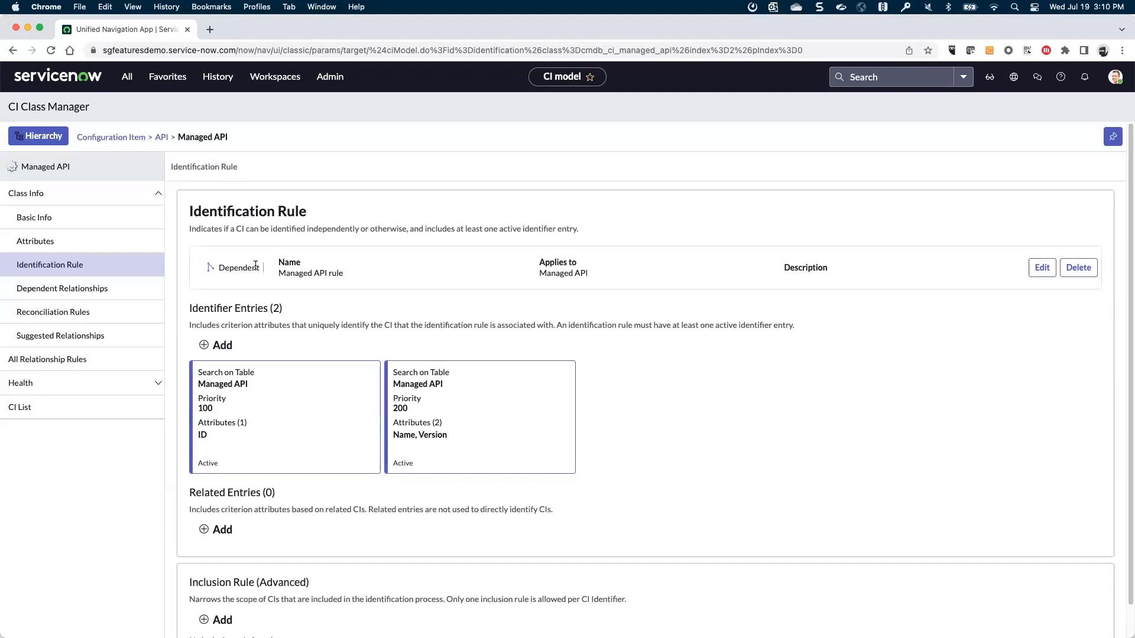
mouse_move(245, 279)
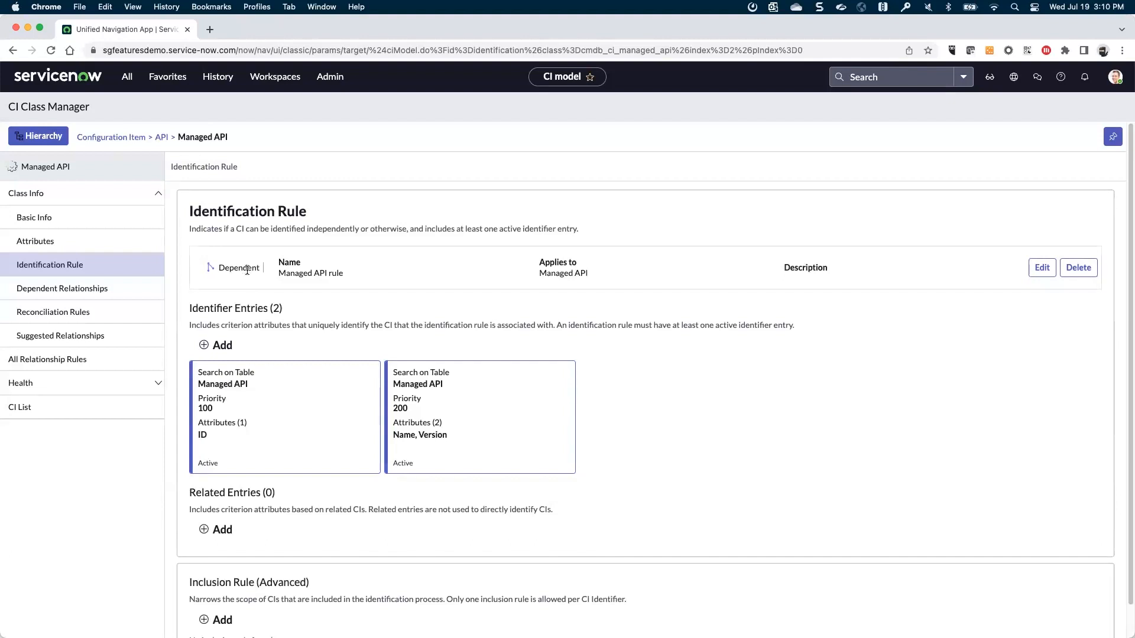
mouse_move(240, 282)
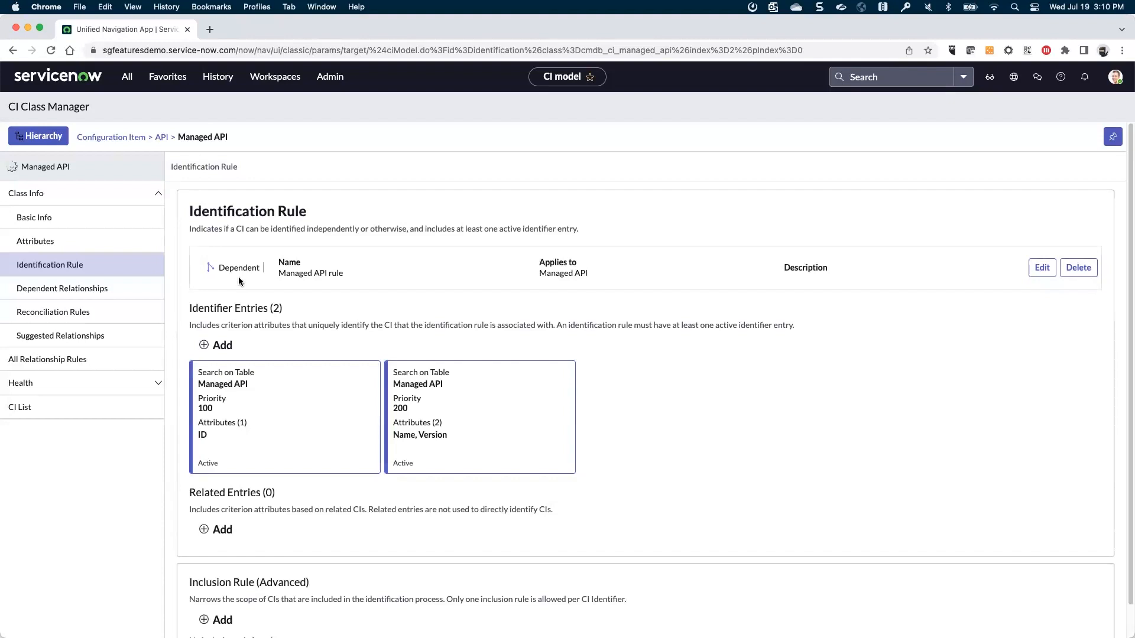
mouse_move(42, 283)
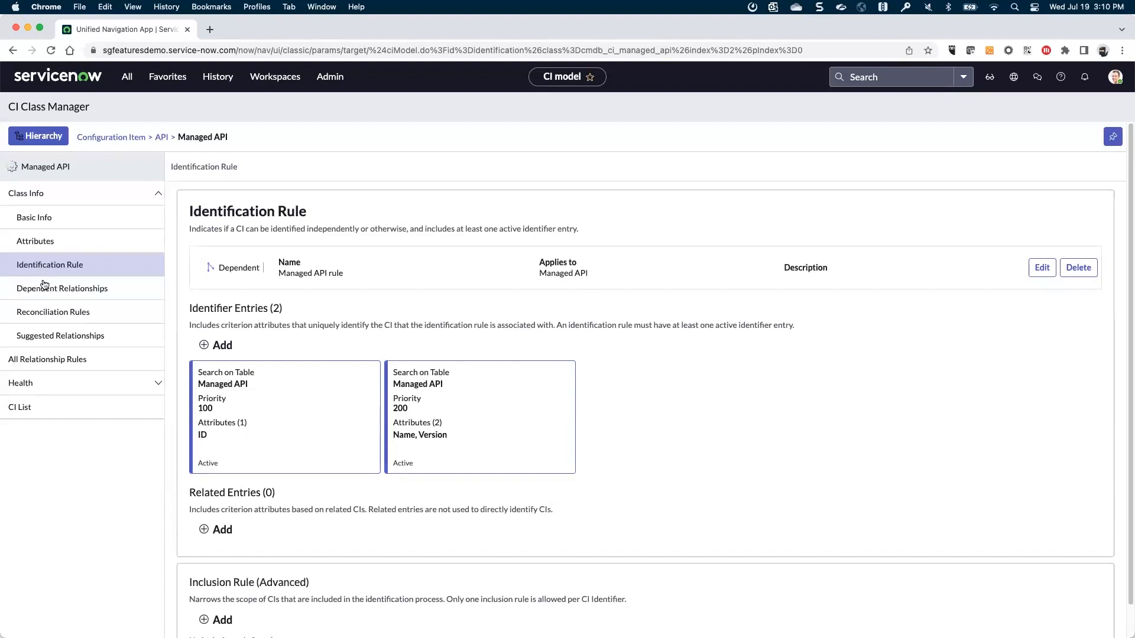
mouse_move(63, 289)
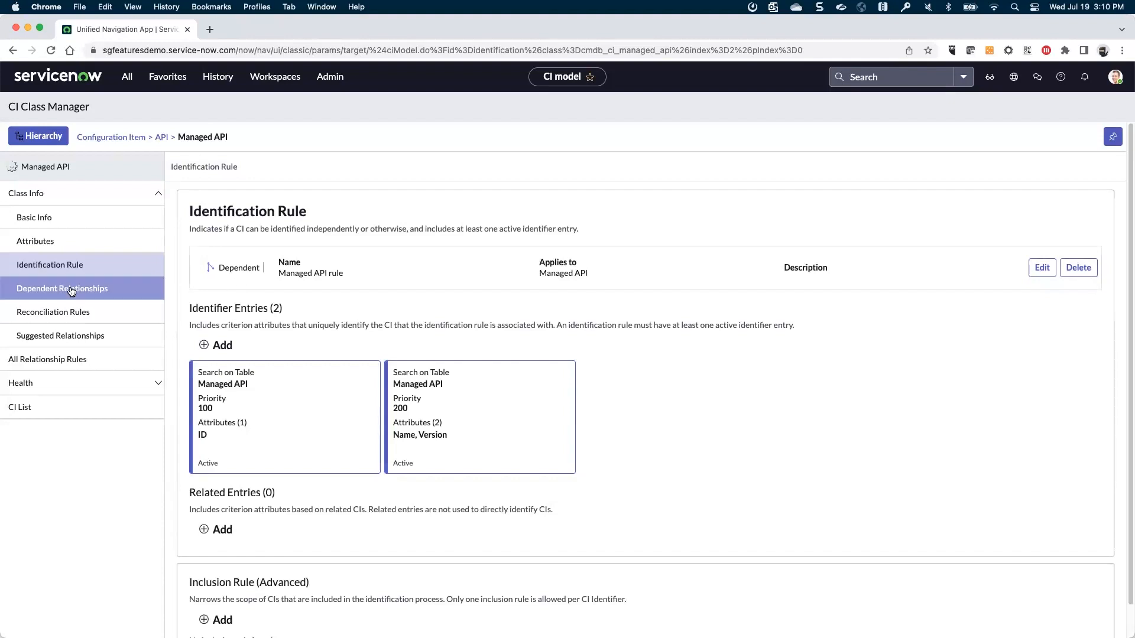
Show Managed API's Dependent Relationships, where API Gateway provides Managed API.
left_click(63, 288)
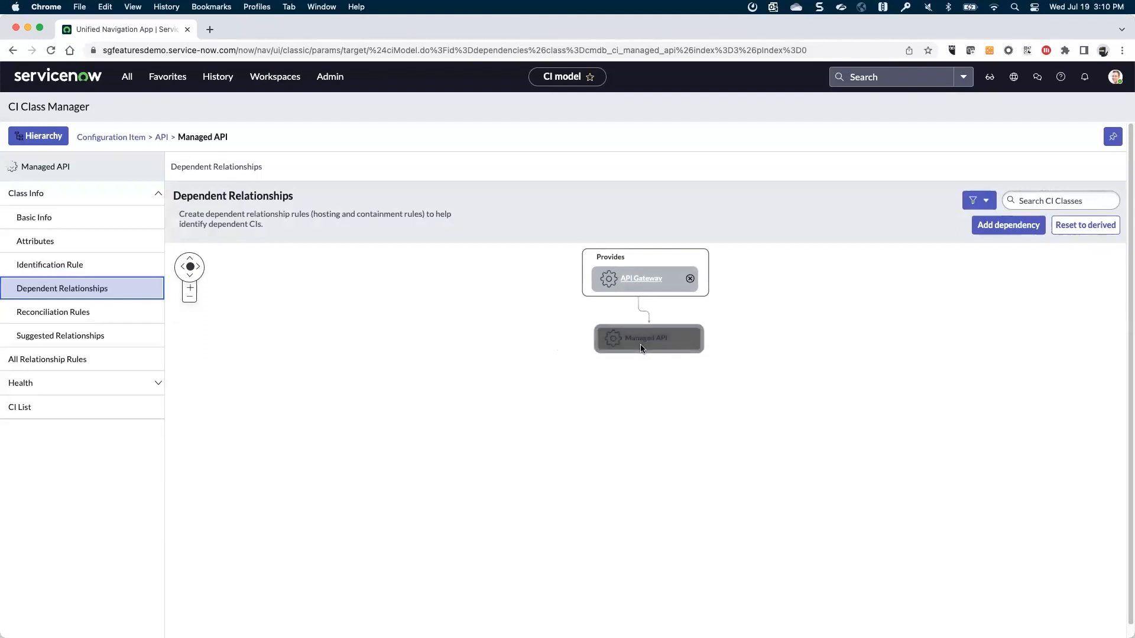
mouse_move(618, 303)
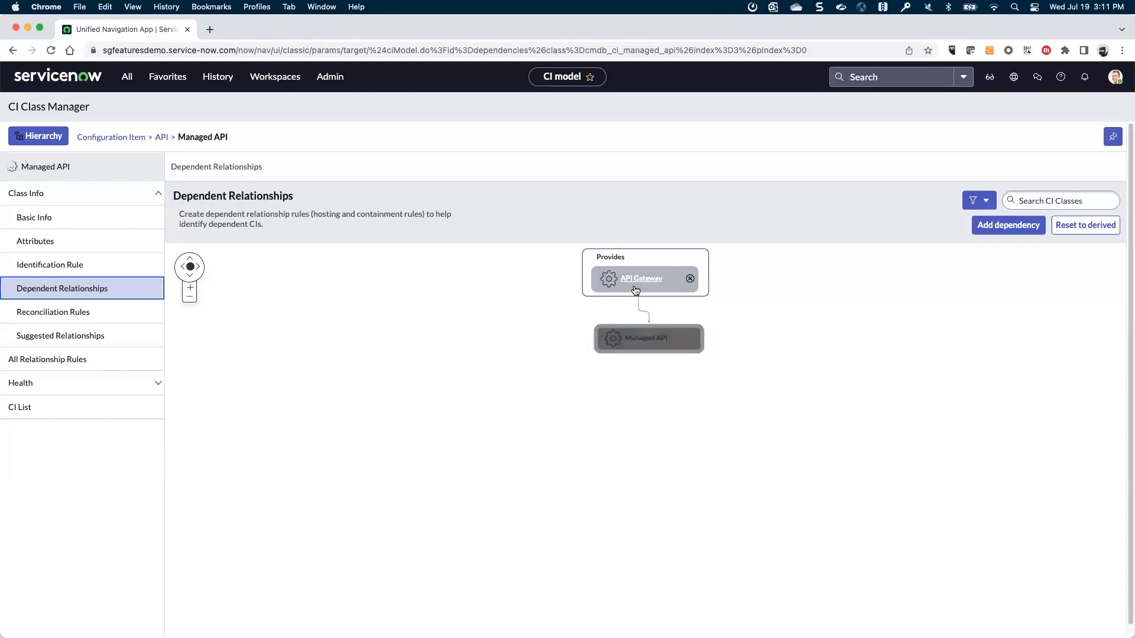
mouse_move(577, 339)
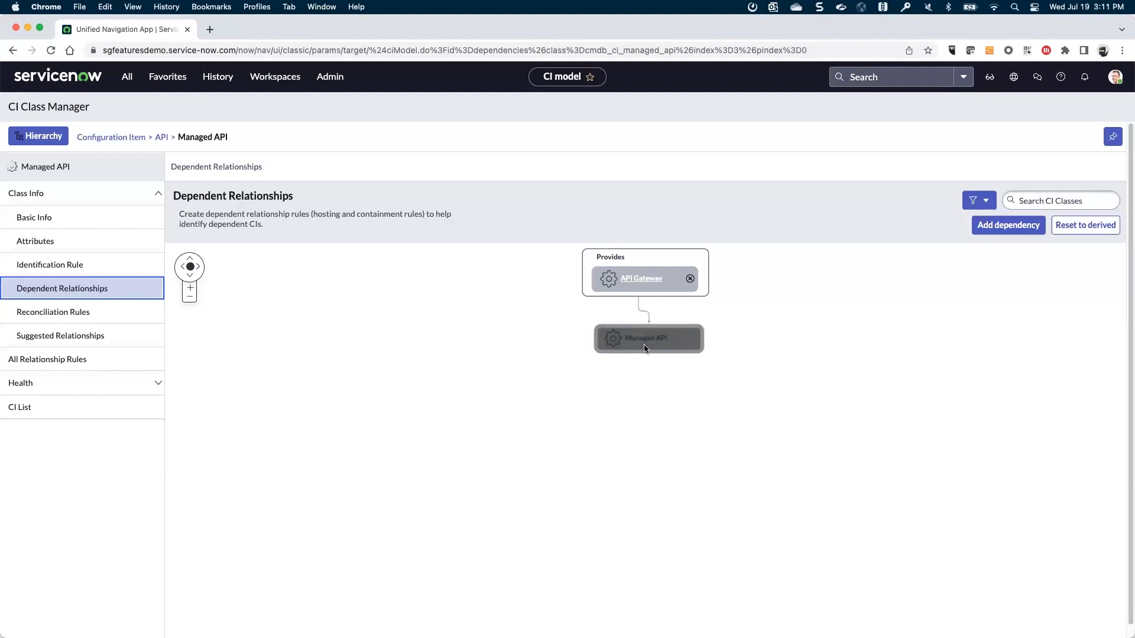
mouse_move(568, 336)
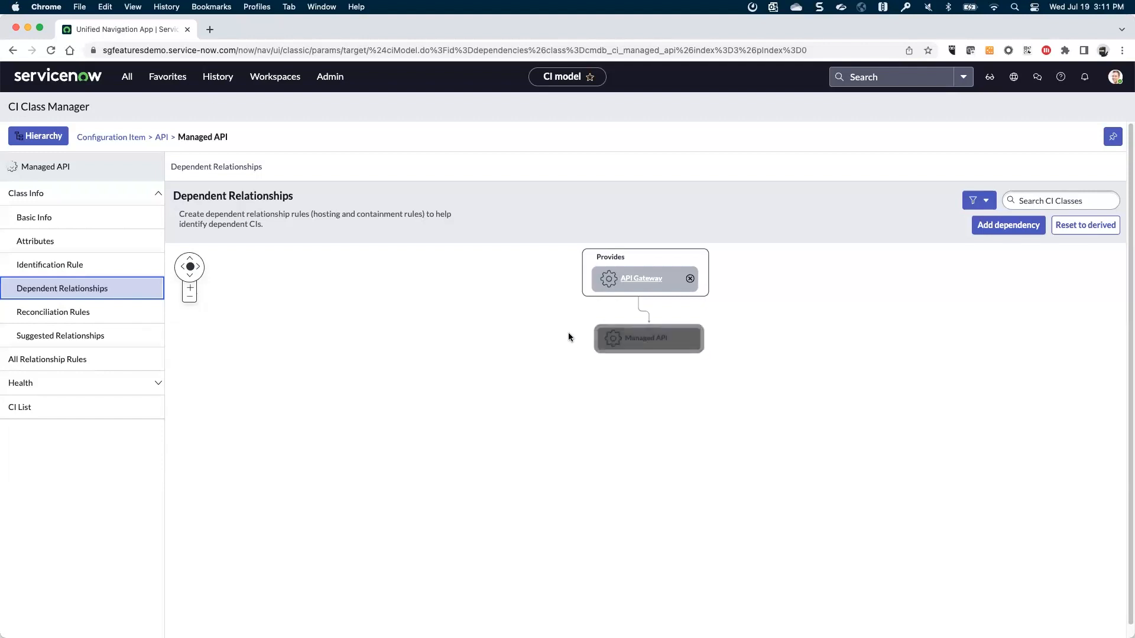
mouse_move(572, 289)
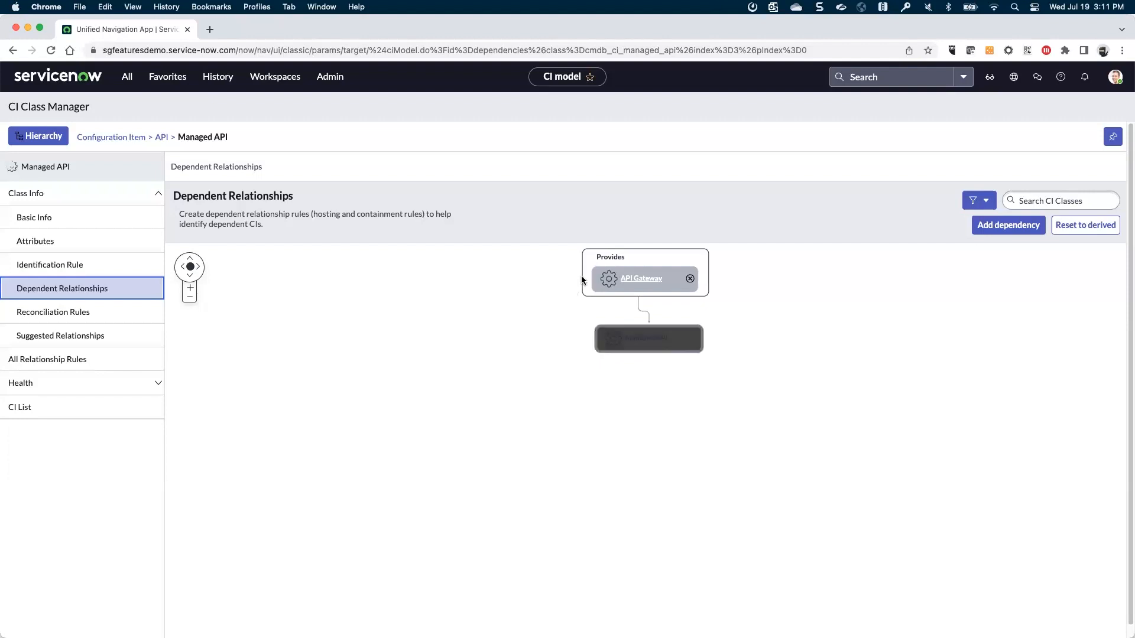
mouse_move(640, 279)
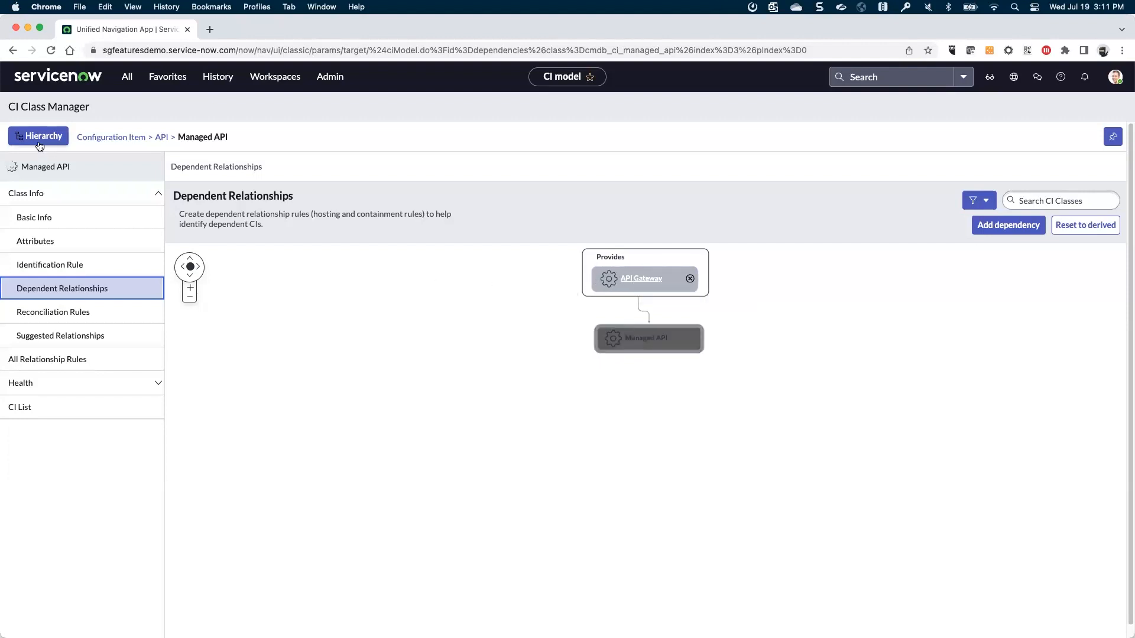
Search the CI Classes tree for 'api ga' to reach the API Gateway class's identification rule.
left_click(38, 135)
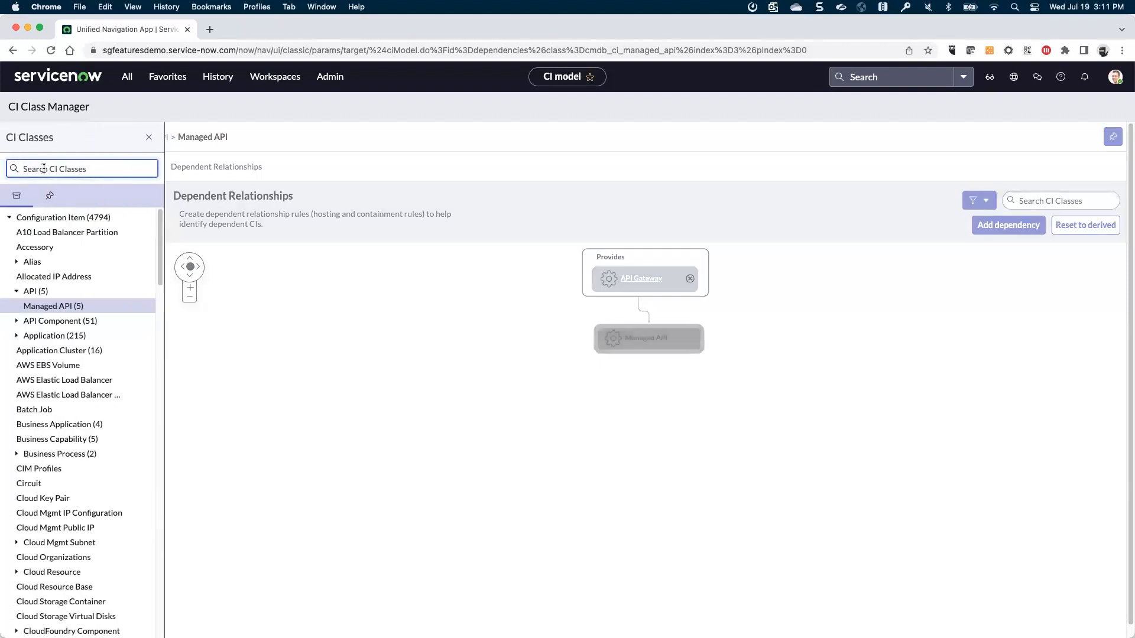
type("api ga")
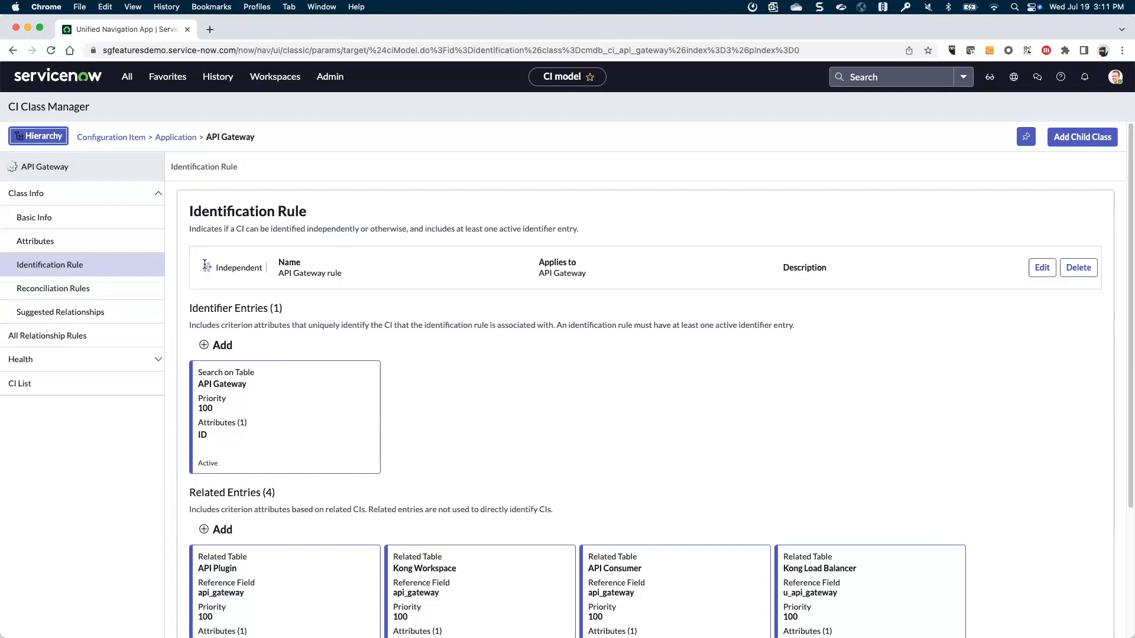
mouse_move(237, 266)
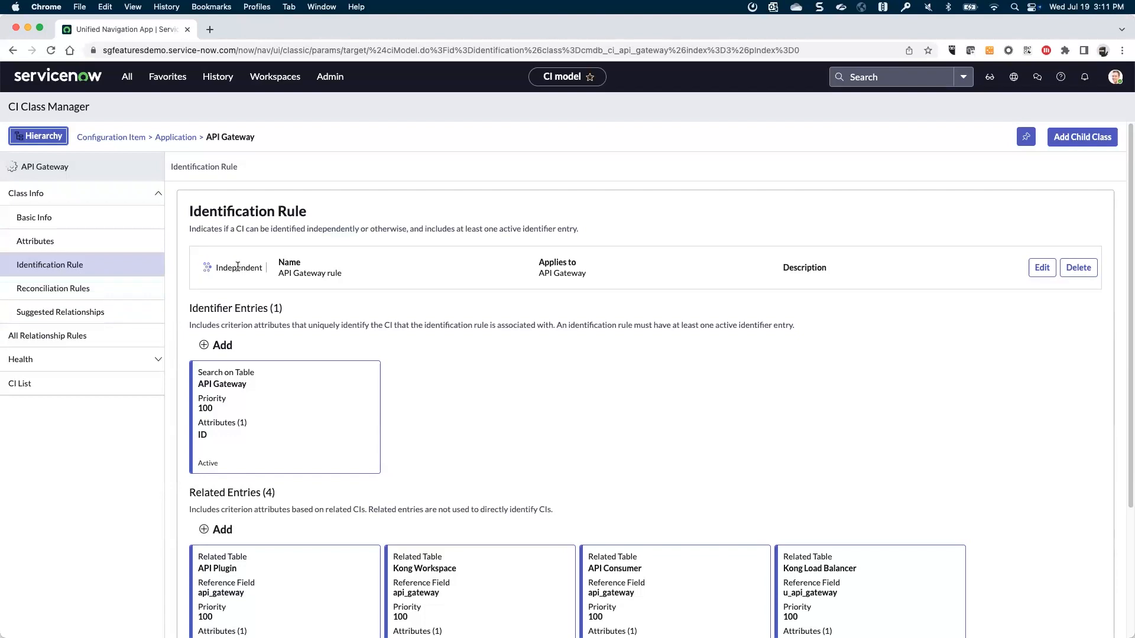
Show API Gateway's added attributes, only the ID field, then the class tree with Kong Gateway beneath it.
left_click(35, 241)
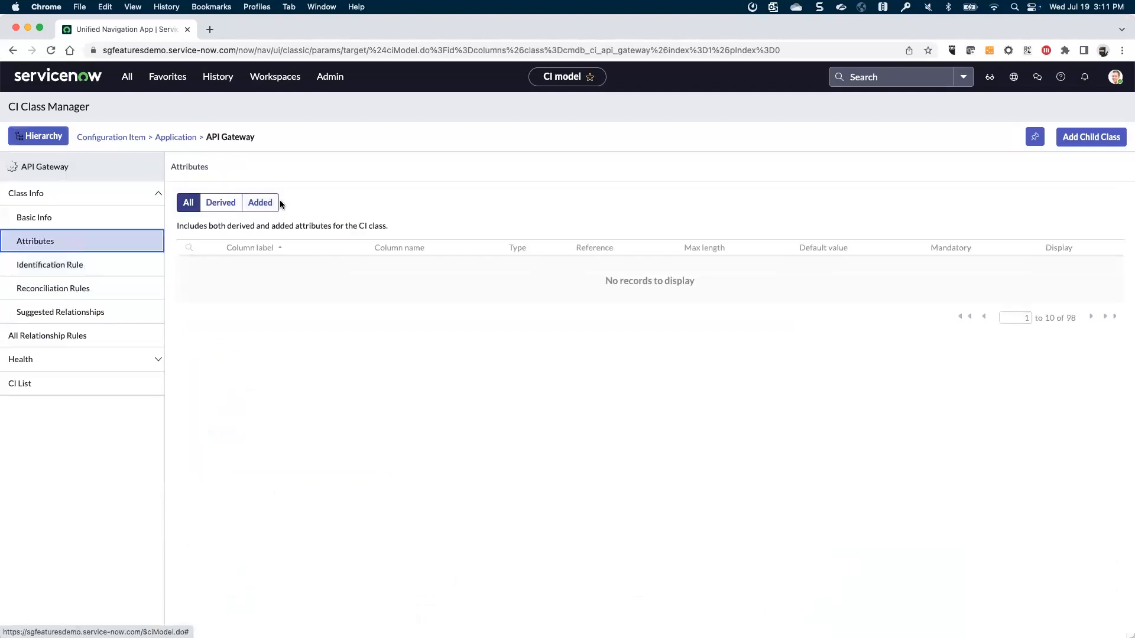
left_click(259, 202)
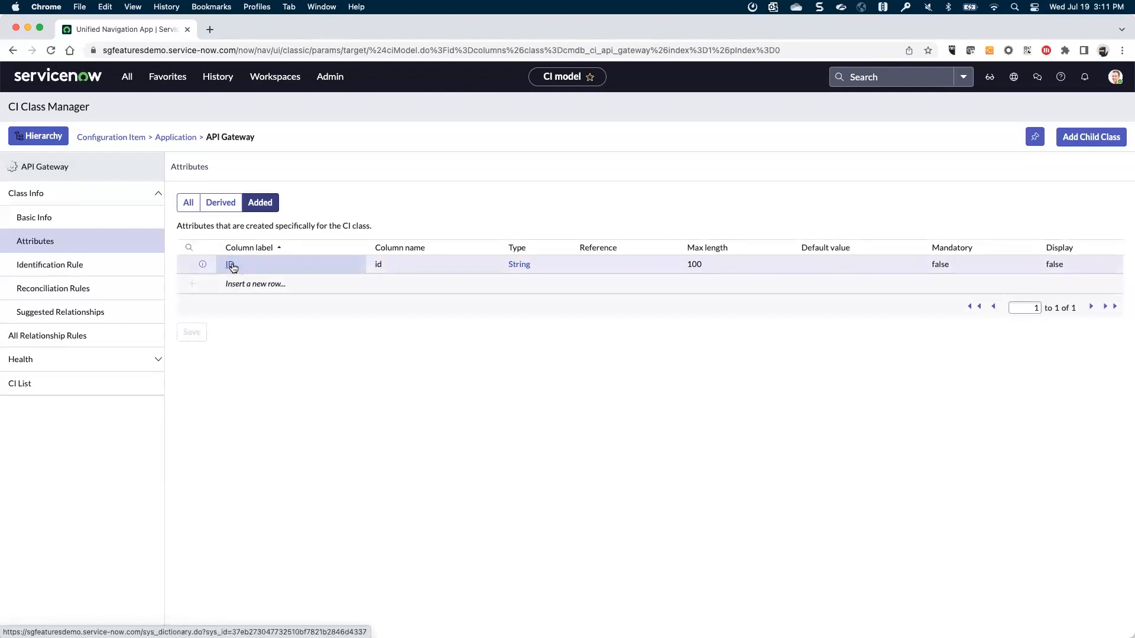
left_click(38, 136)
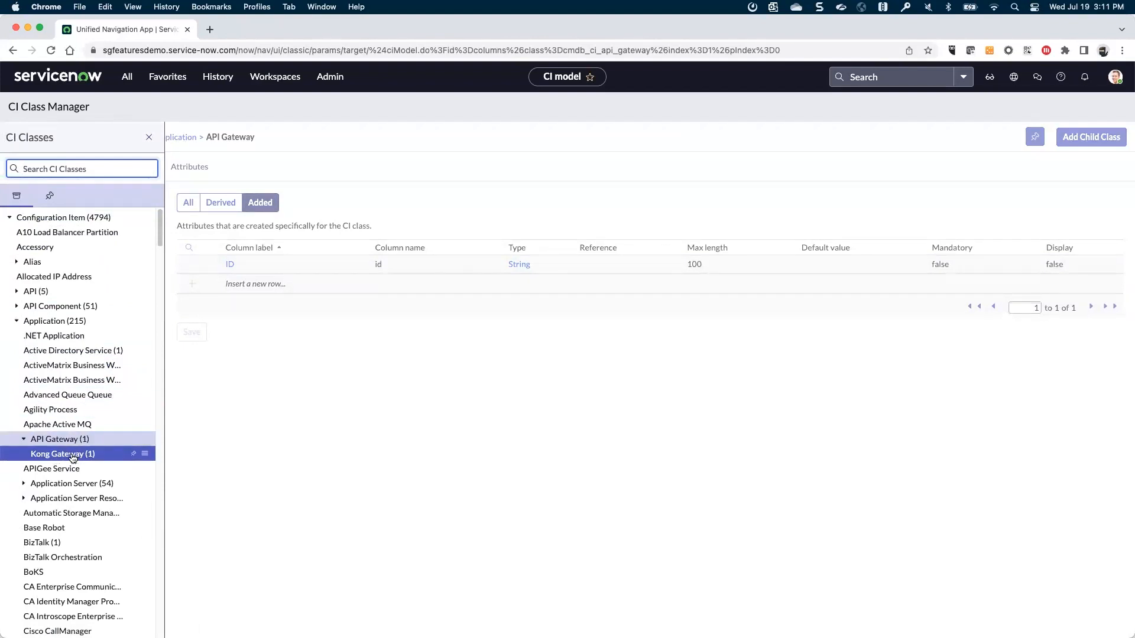
left_click(63, 453)
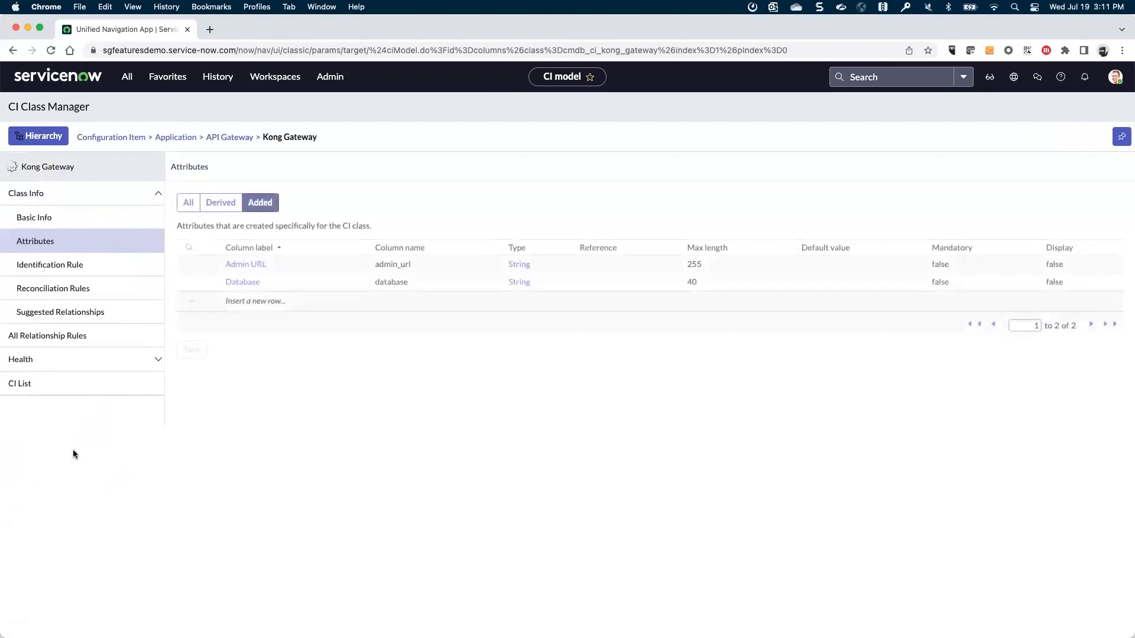
mouse_move(241, 273)
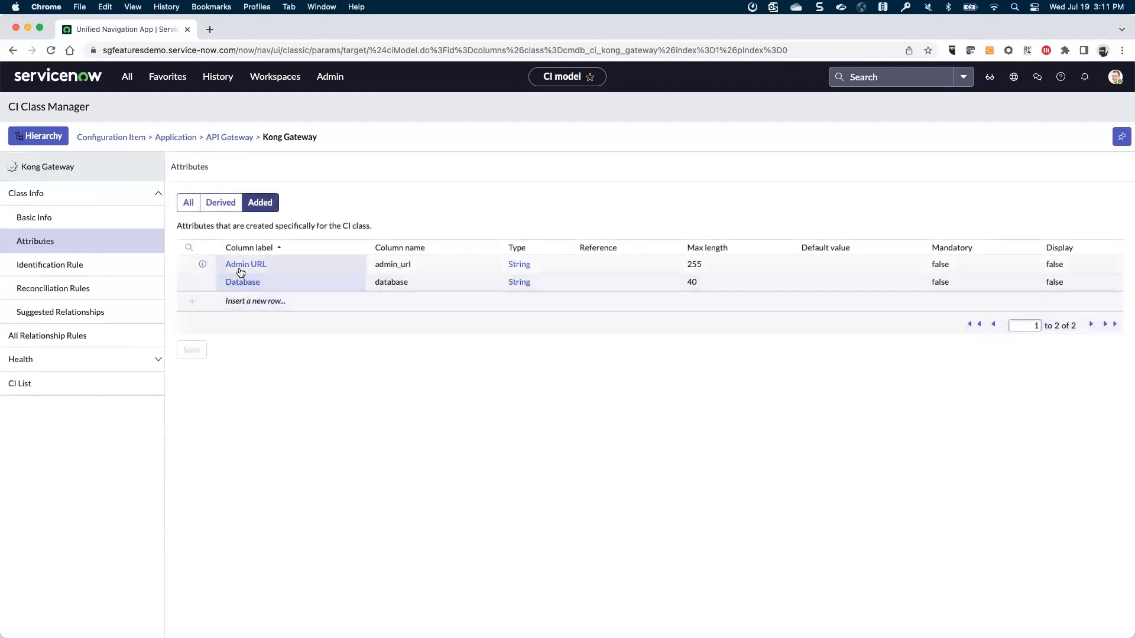
mouse_move(285, 272)
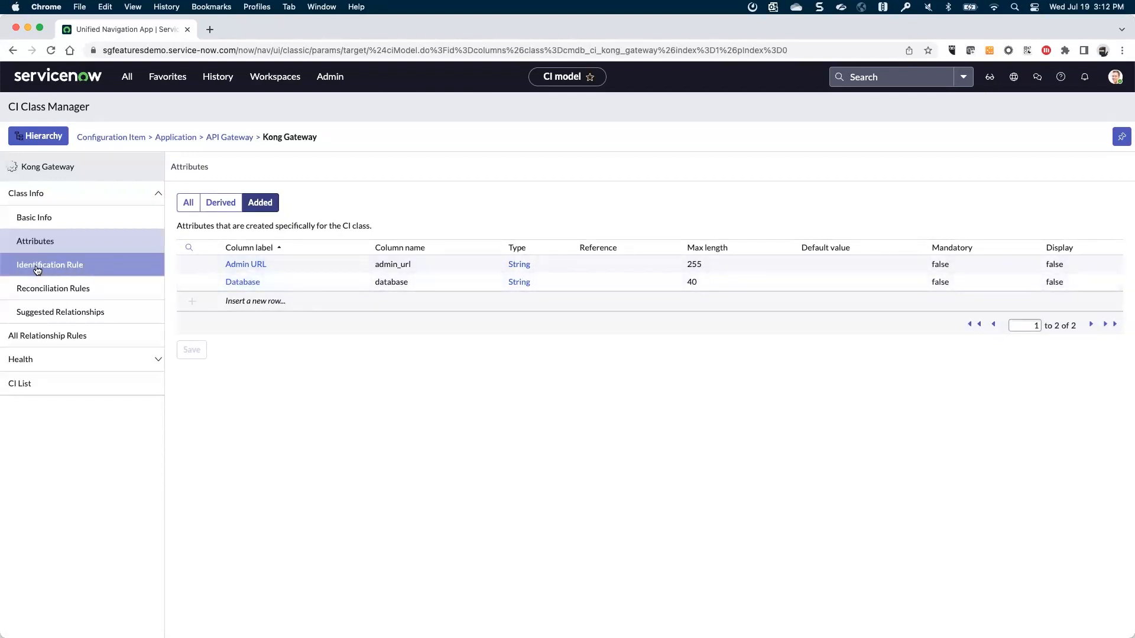
Show Kong Gateway's inherited identification rule, keyed on ID with four related entries.
left_click(49, 264)
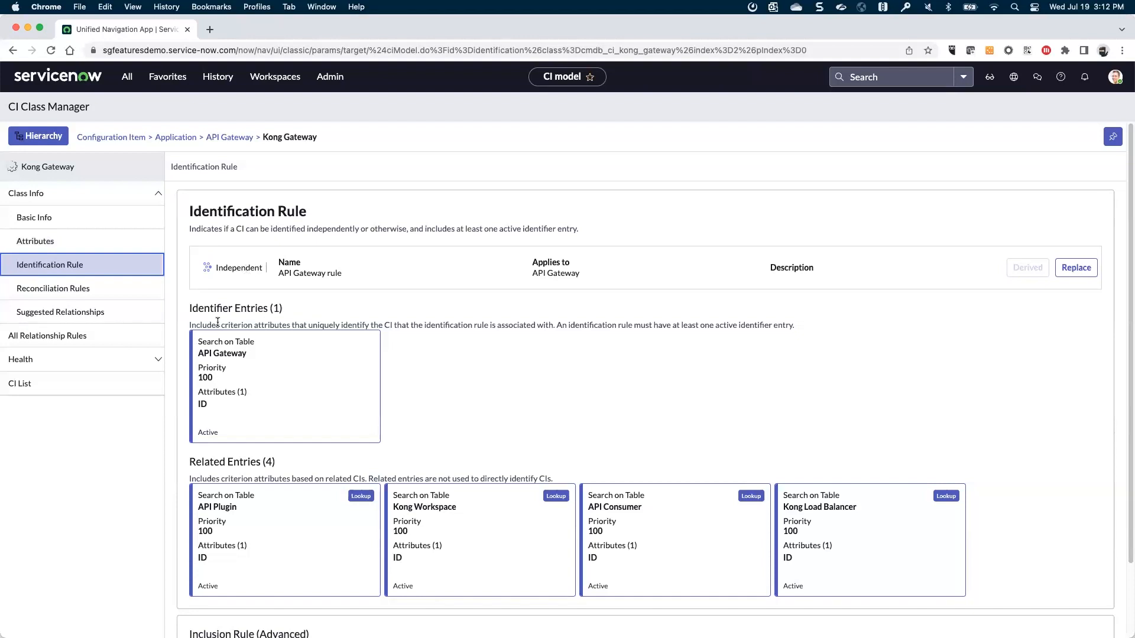
mouse_move(183, 310)
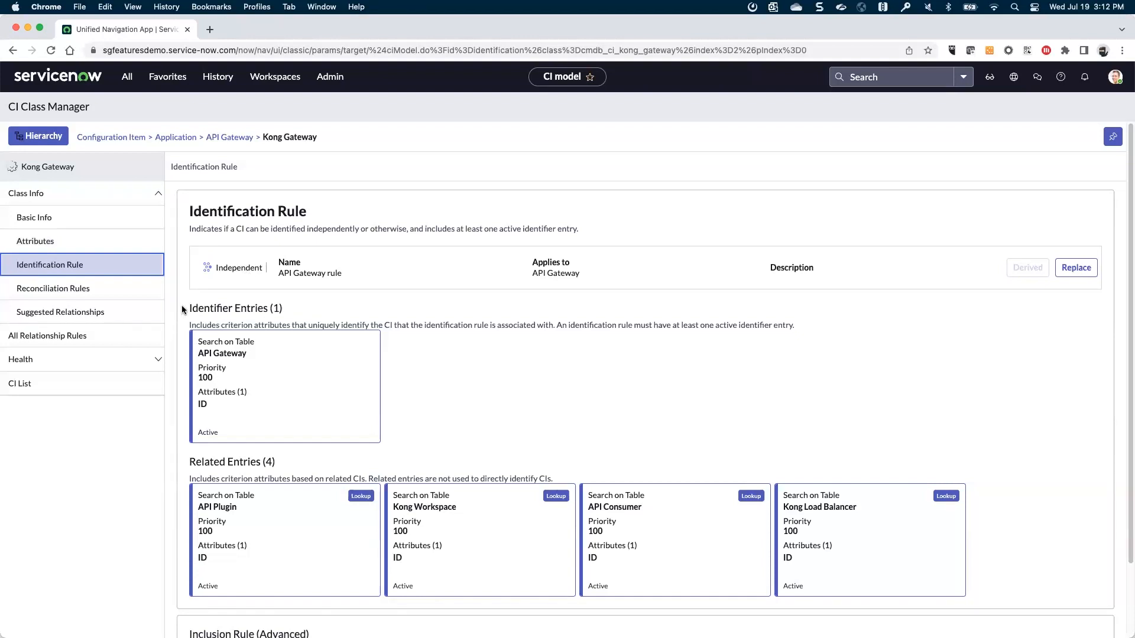
mouse_move(179, 432)
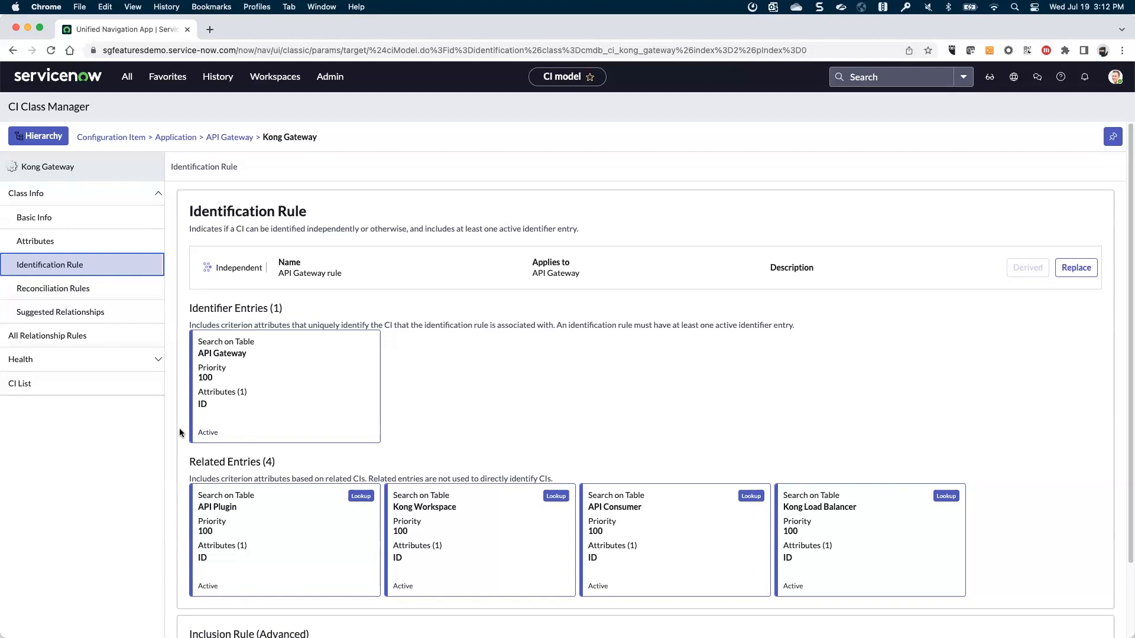
scroll("down", 3)
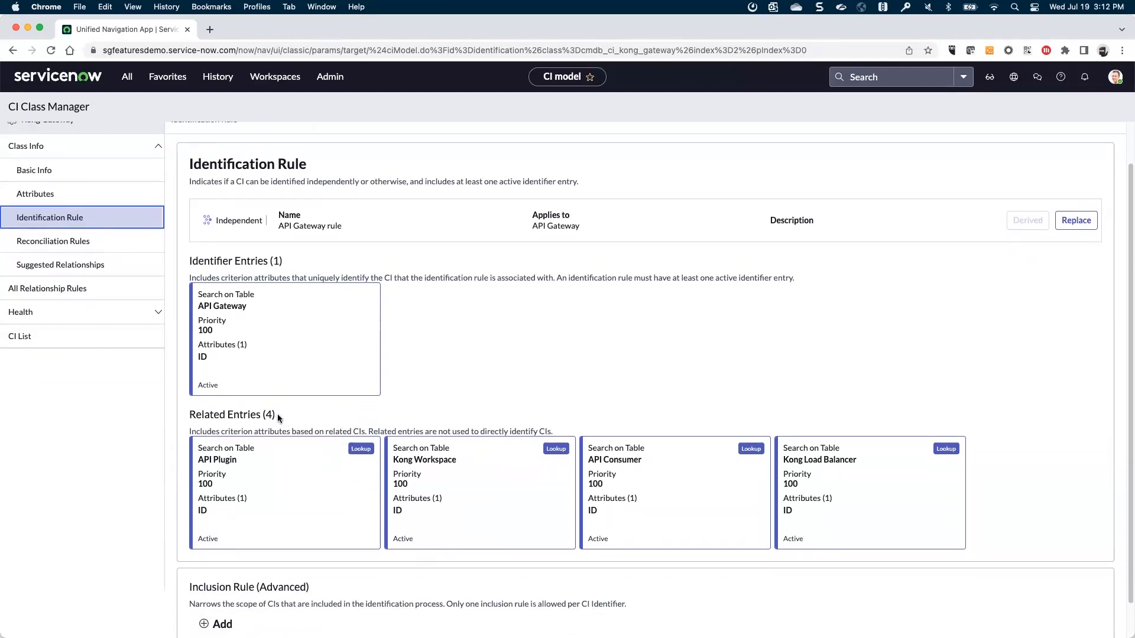
mouse_move(262, 452)
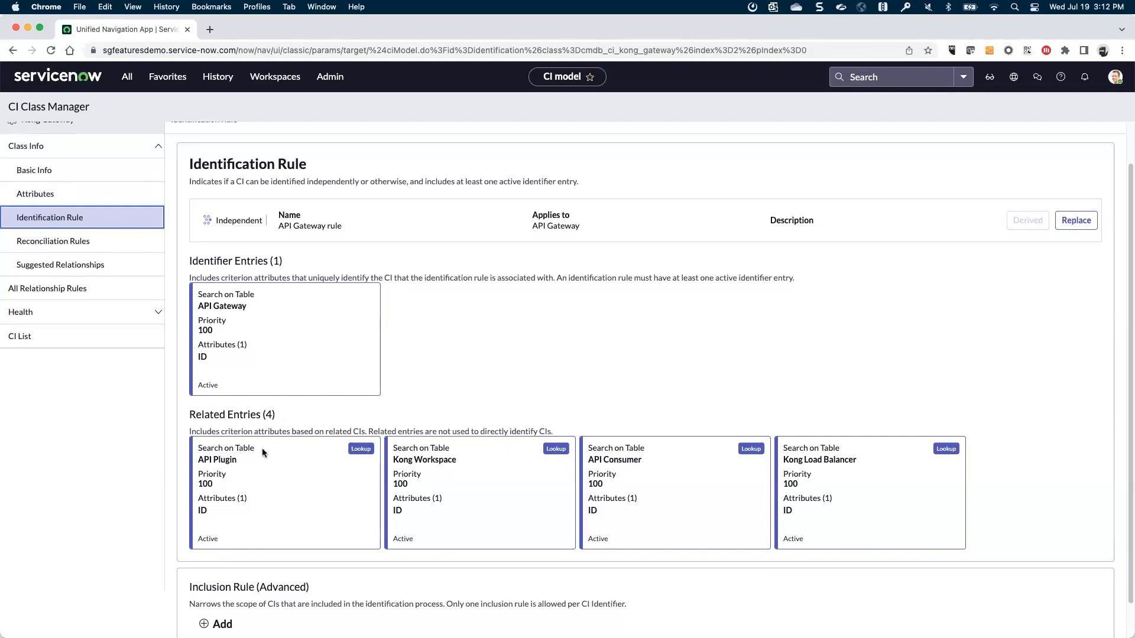
mouse_move(379, 443)
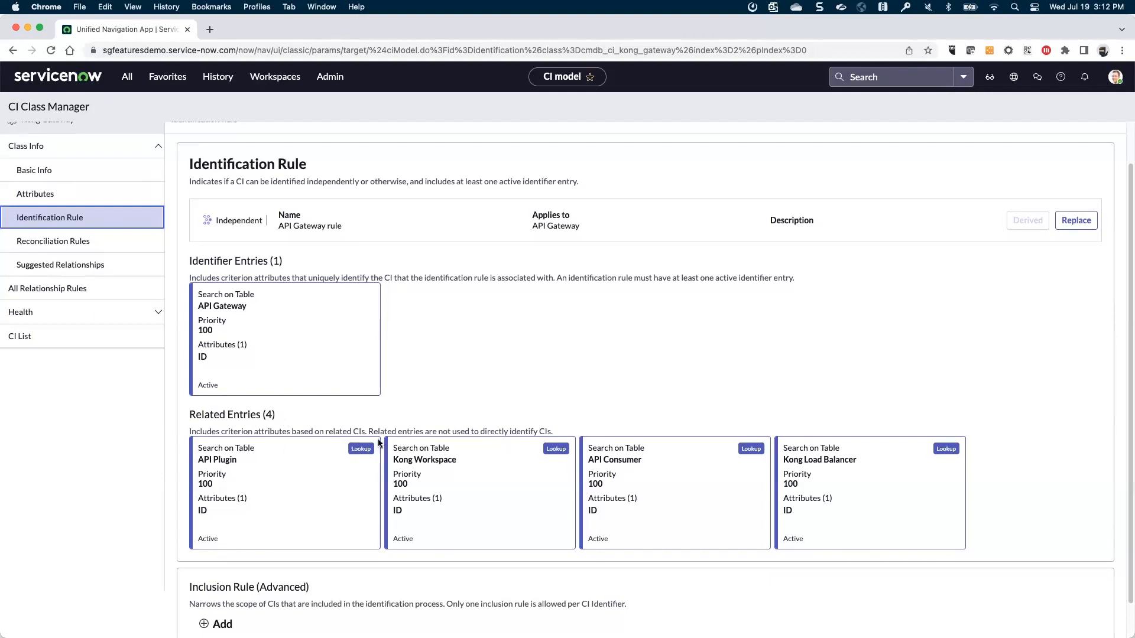
mouse_move(601, 387)
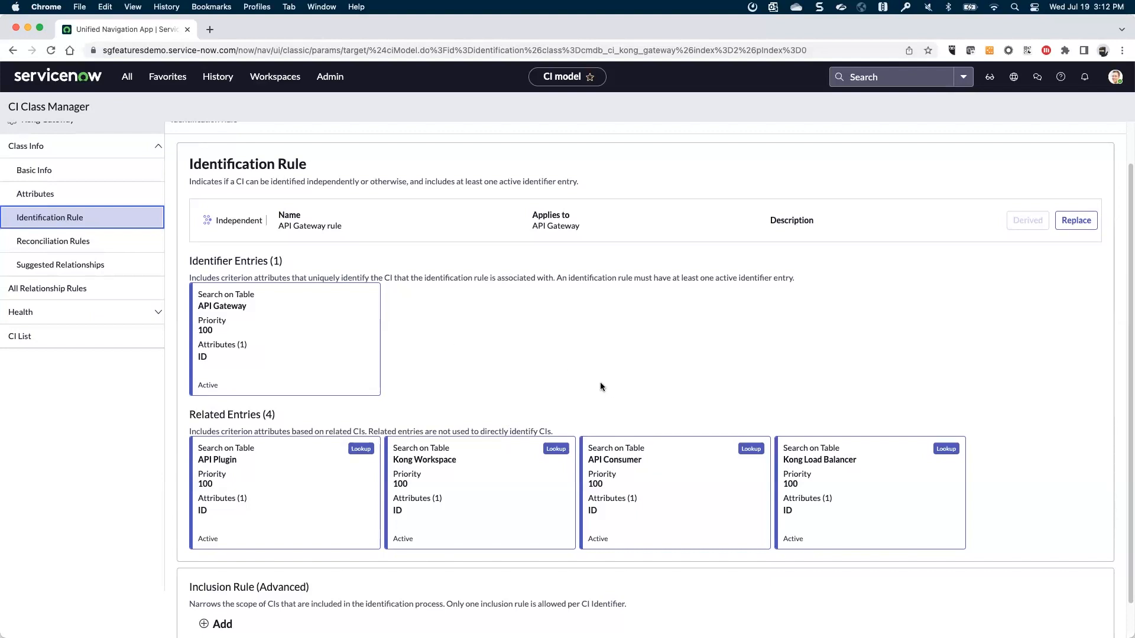
mouse_move(682, 417)
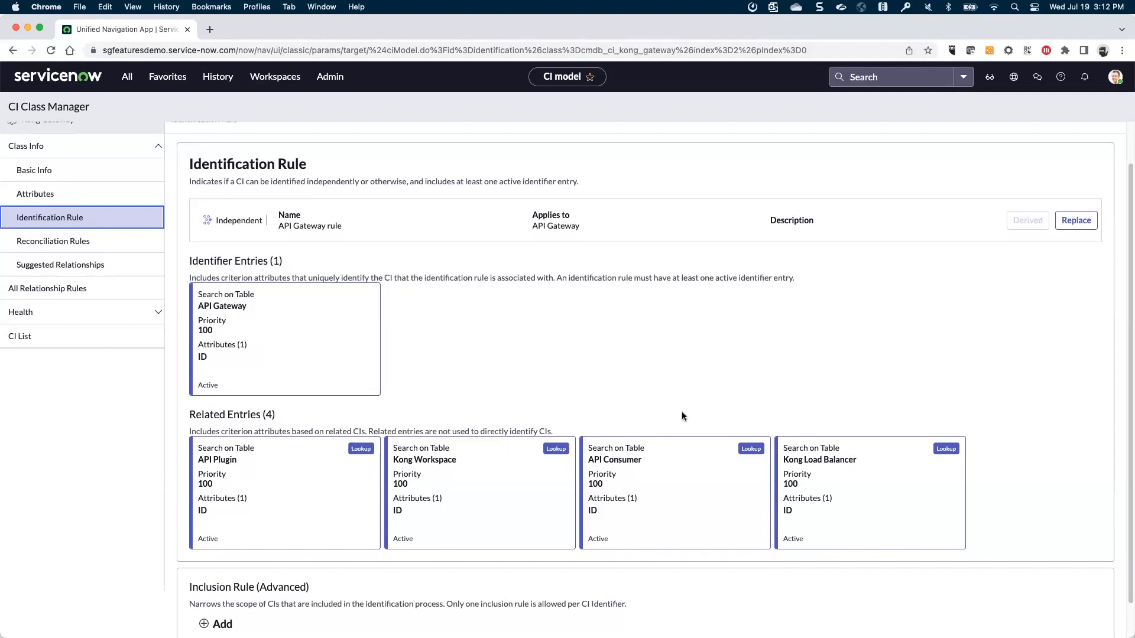
mouse_move(433, 446)
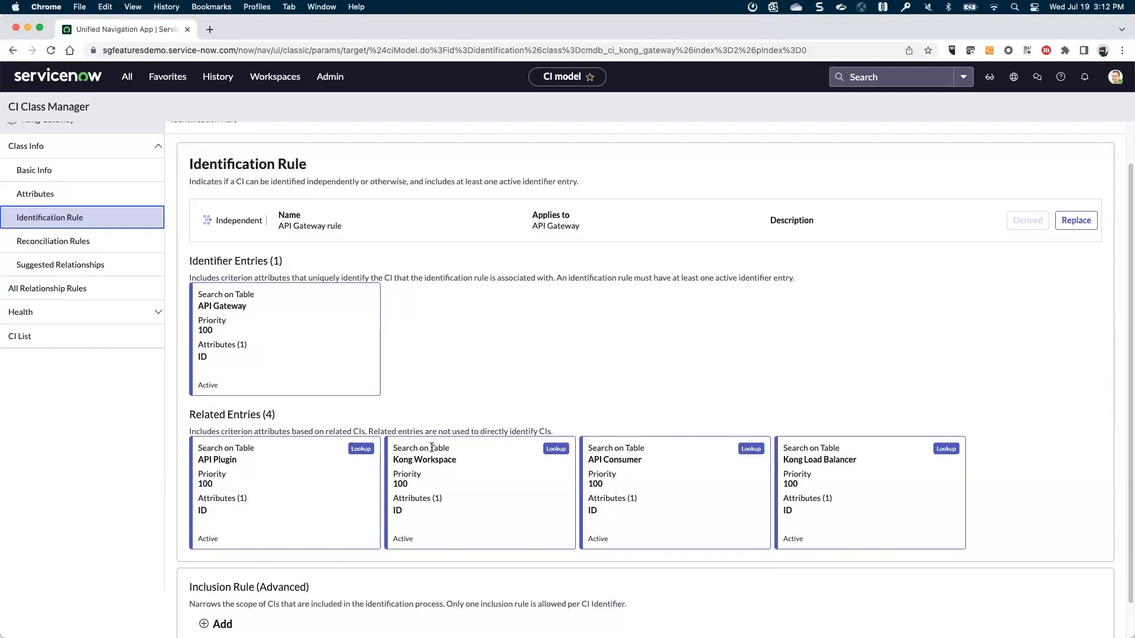
mouse_move(568, 479)
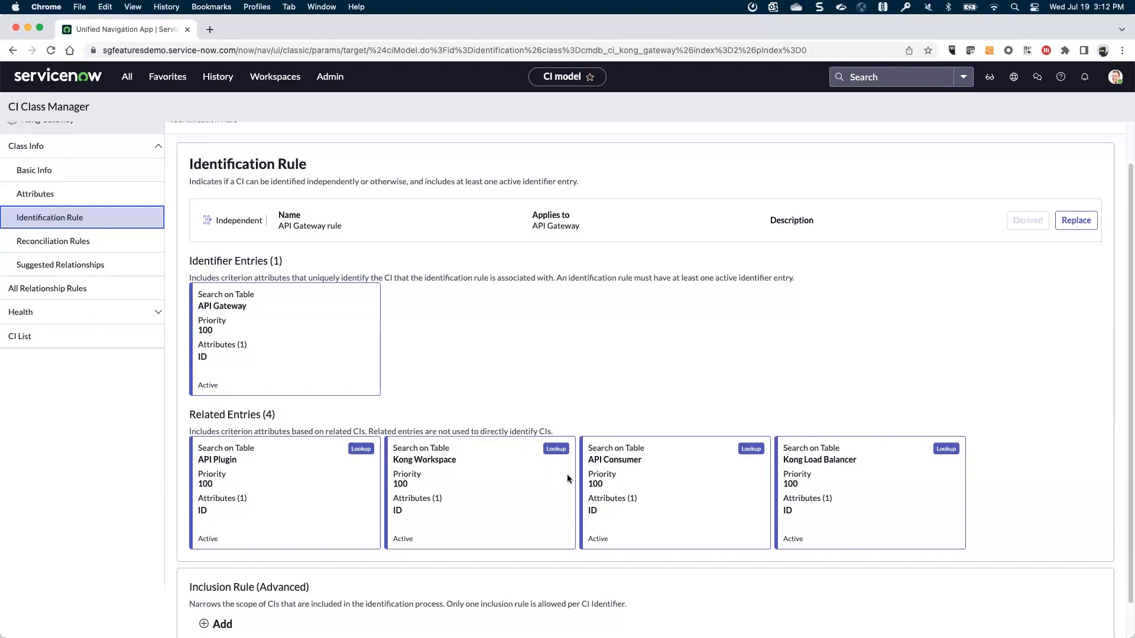
mouse_move(608, 469)
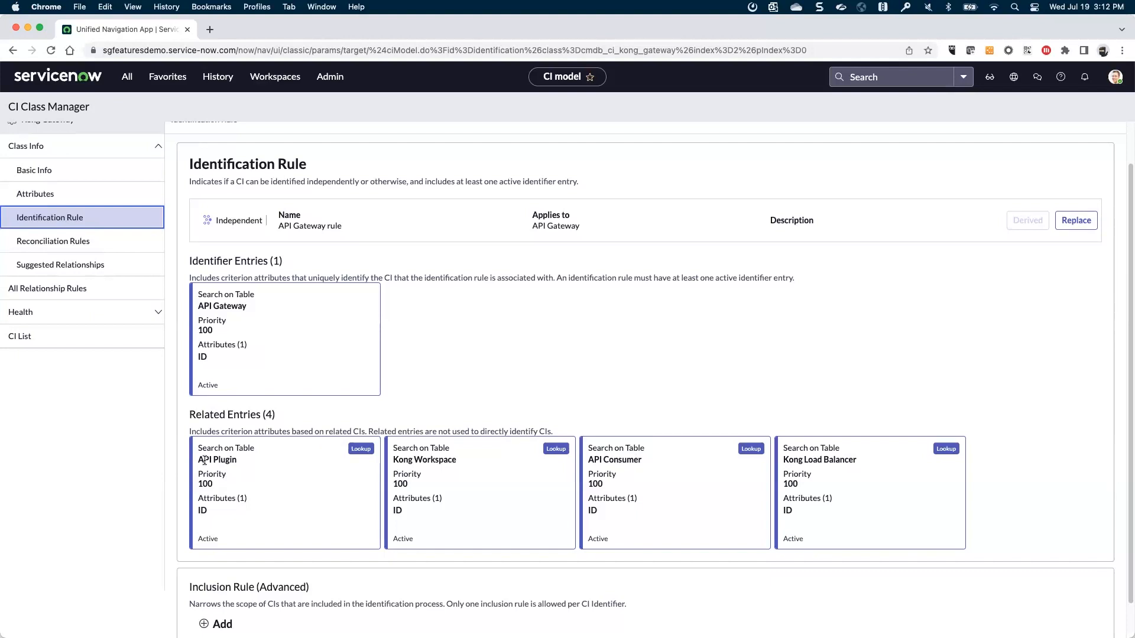
mouse_move(182, 405)
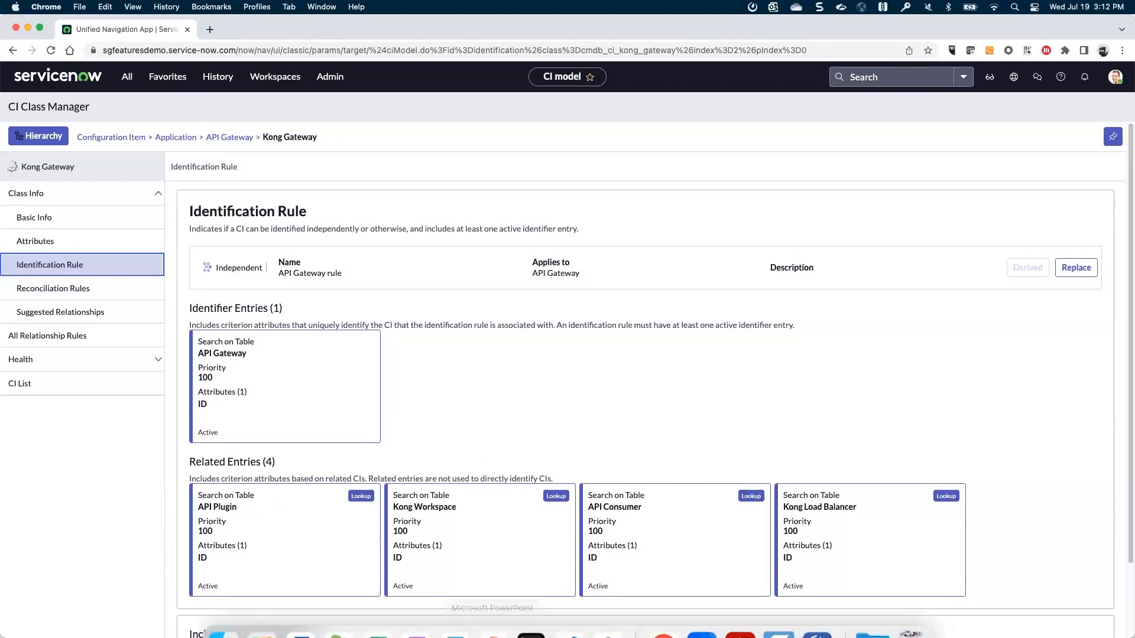
mouse_move(492, 611)
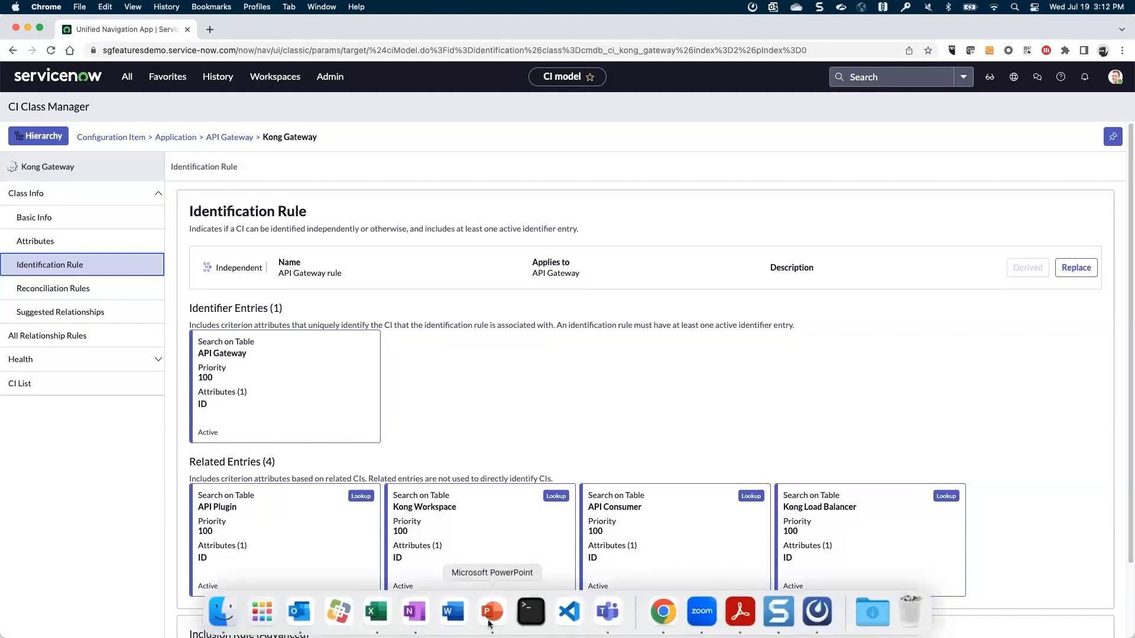
left_click(492, 611)
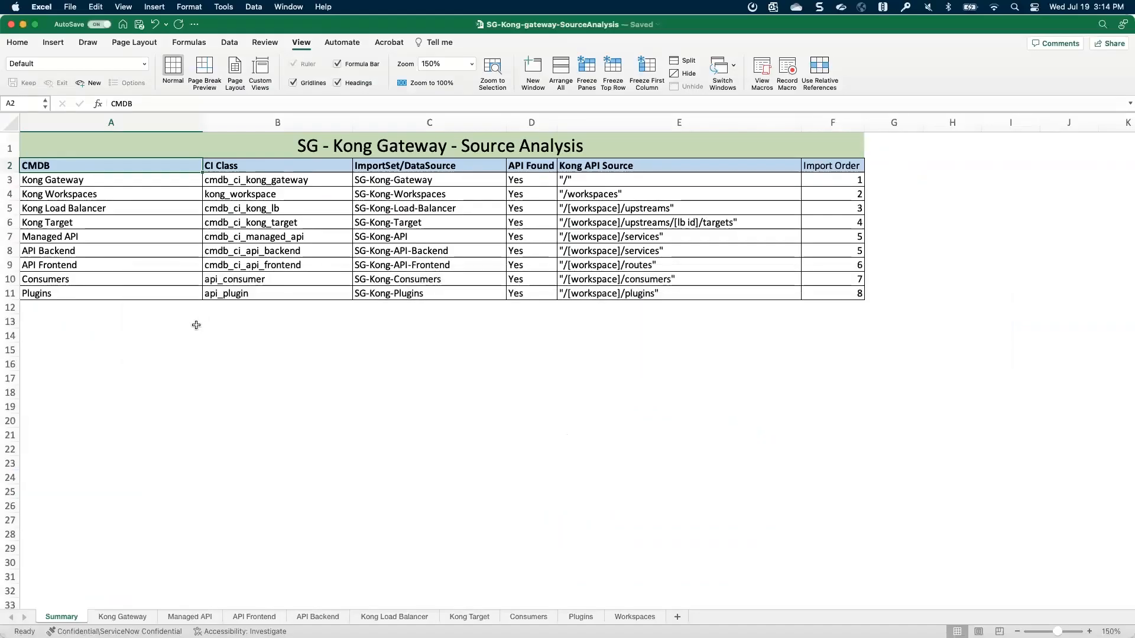
mouse_move(166, 172)
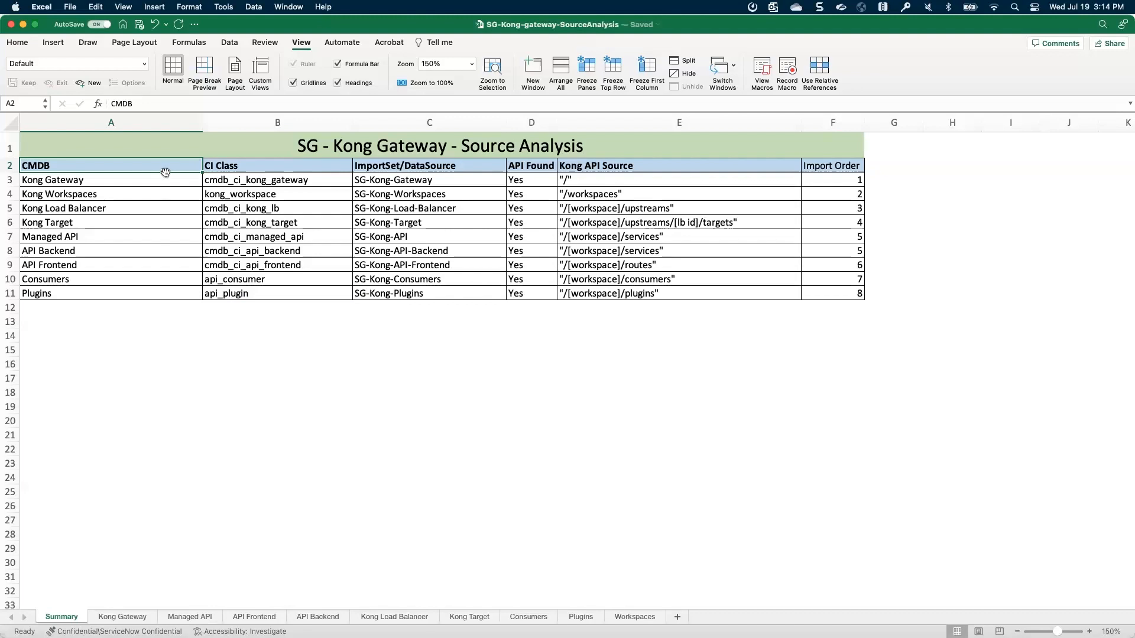
mouse_move(161, 165)
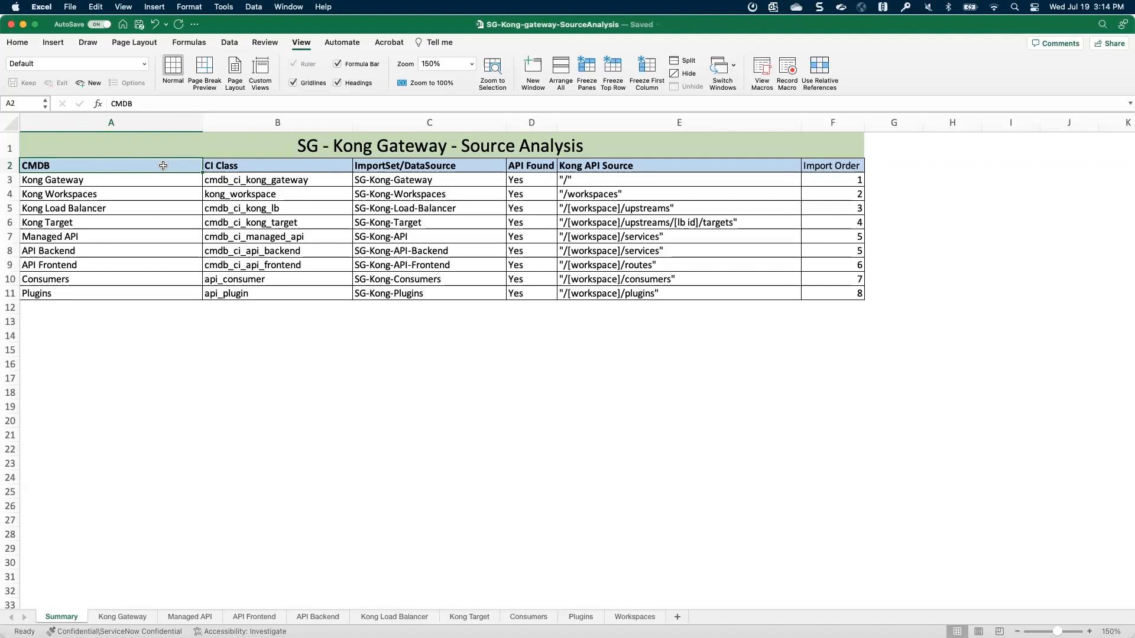
mouse_move(142, 178)
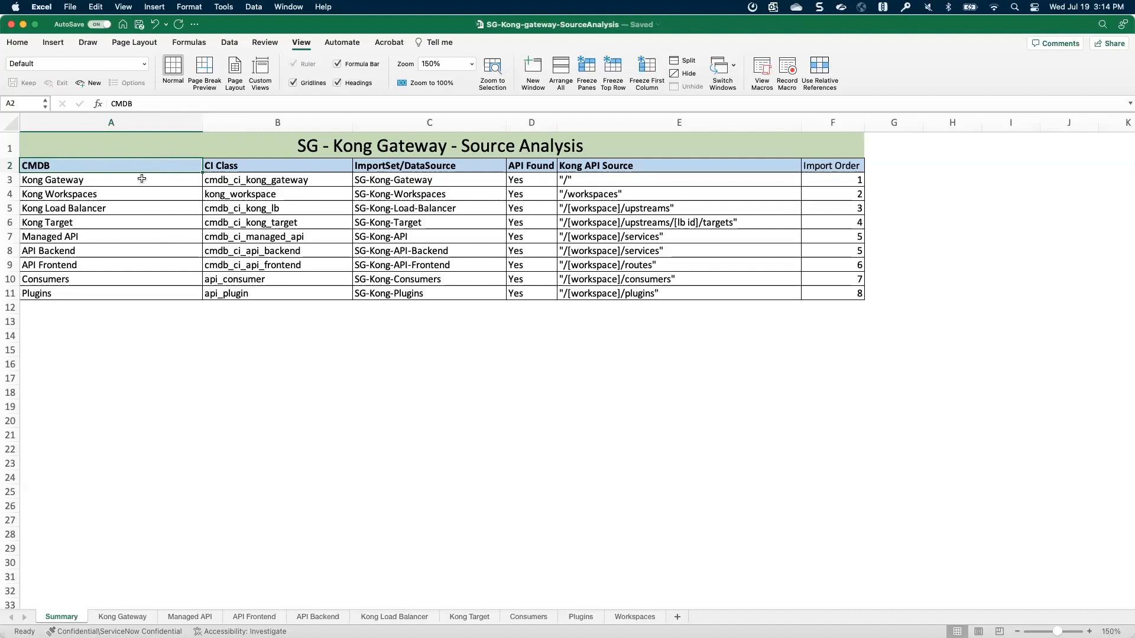
Walk through the Summary sheet's CMDB names, Managed API, Consumers and Plugins, CI classes and SG-Kong-Gateway import set.
left_click(111, 180)
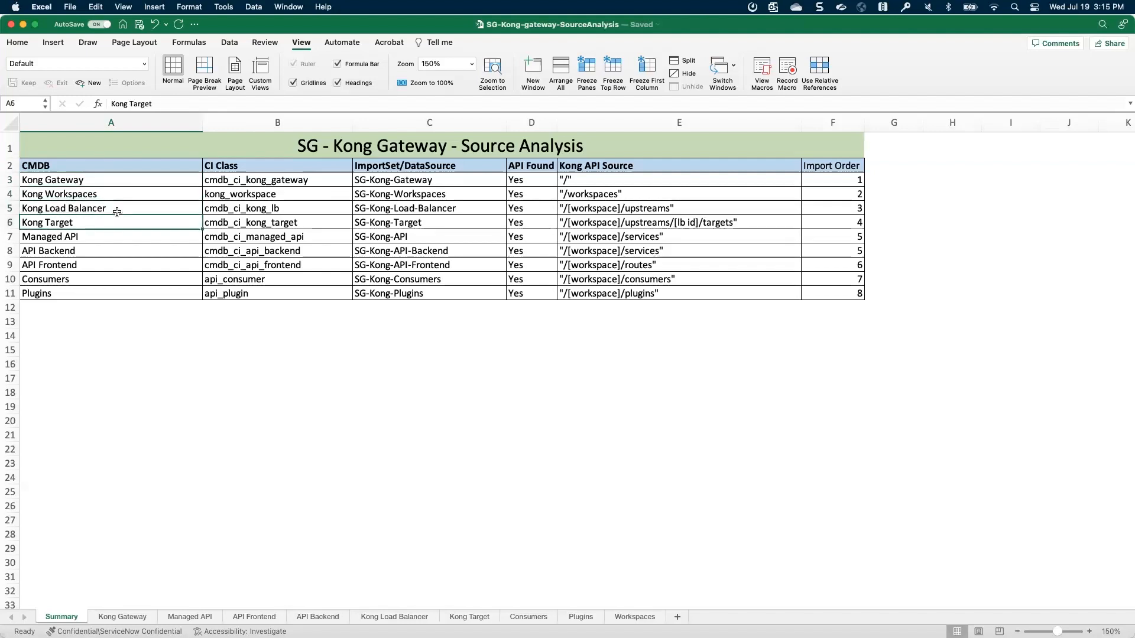
left_click(110, 236)
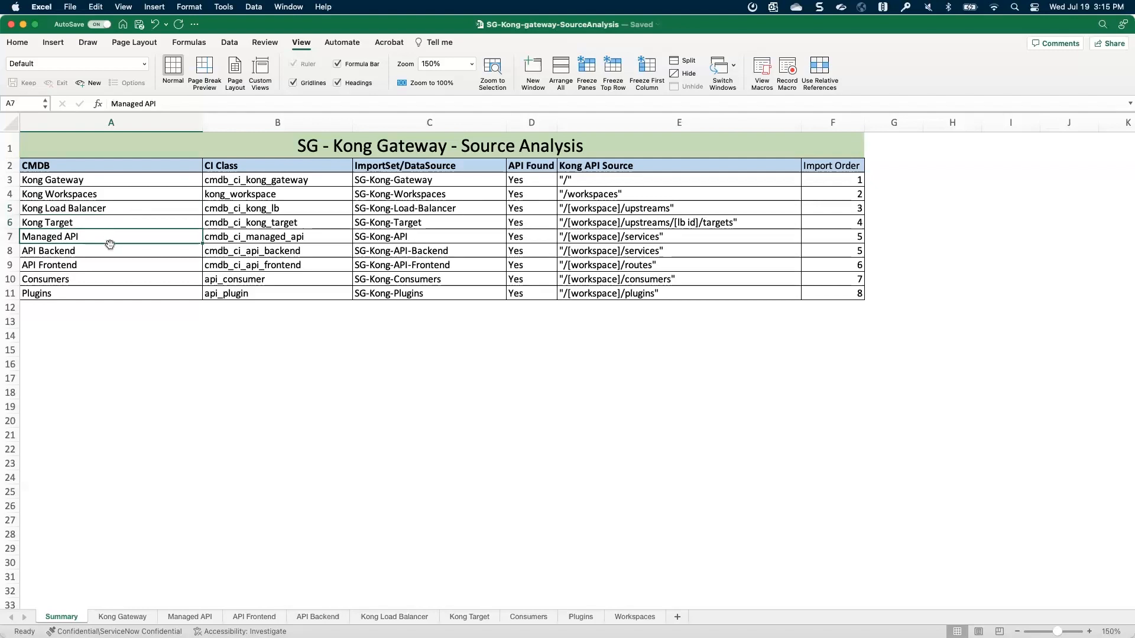
left_click(110, 250)
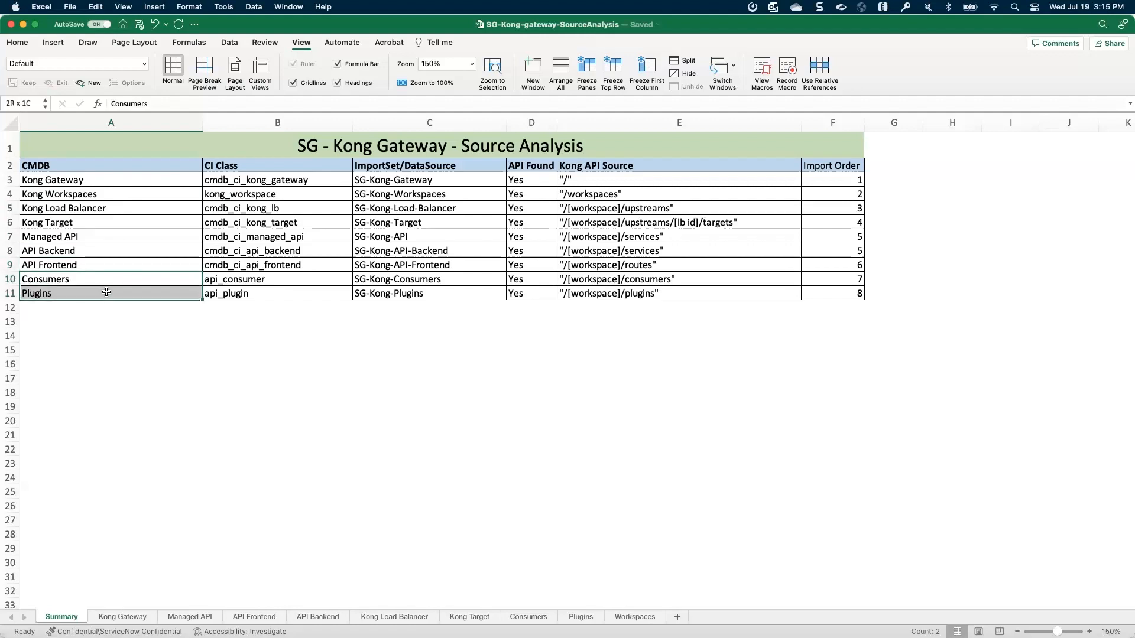
left_click(110, 293)
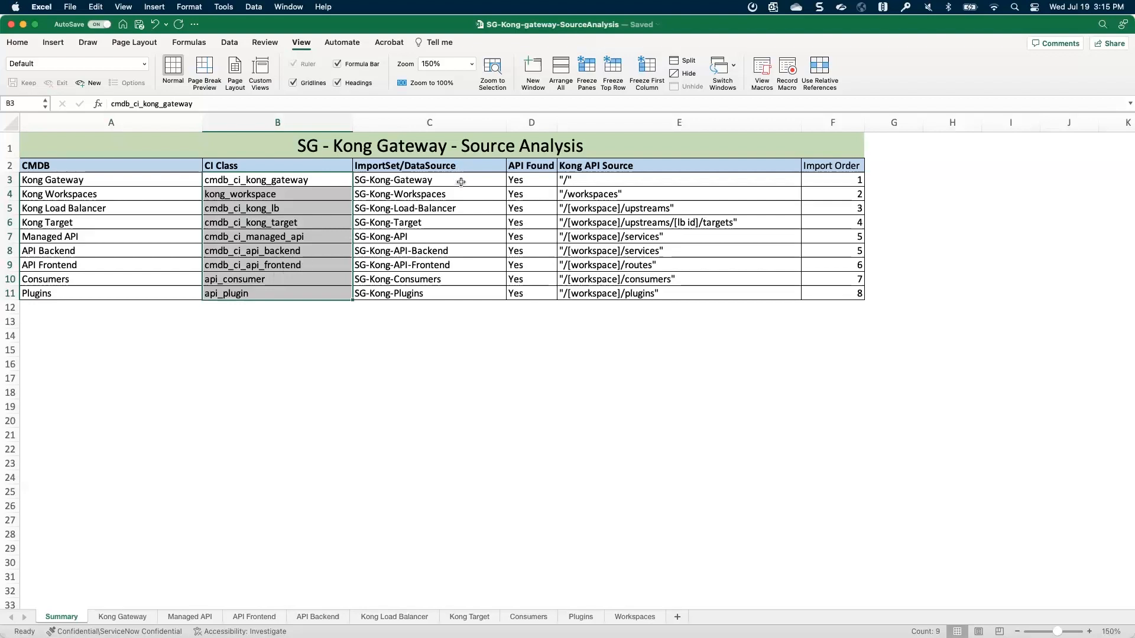
left_click(392, 180)
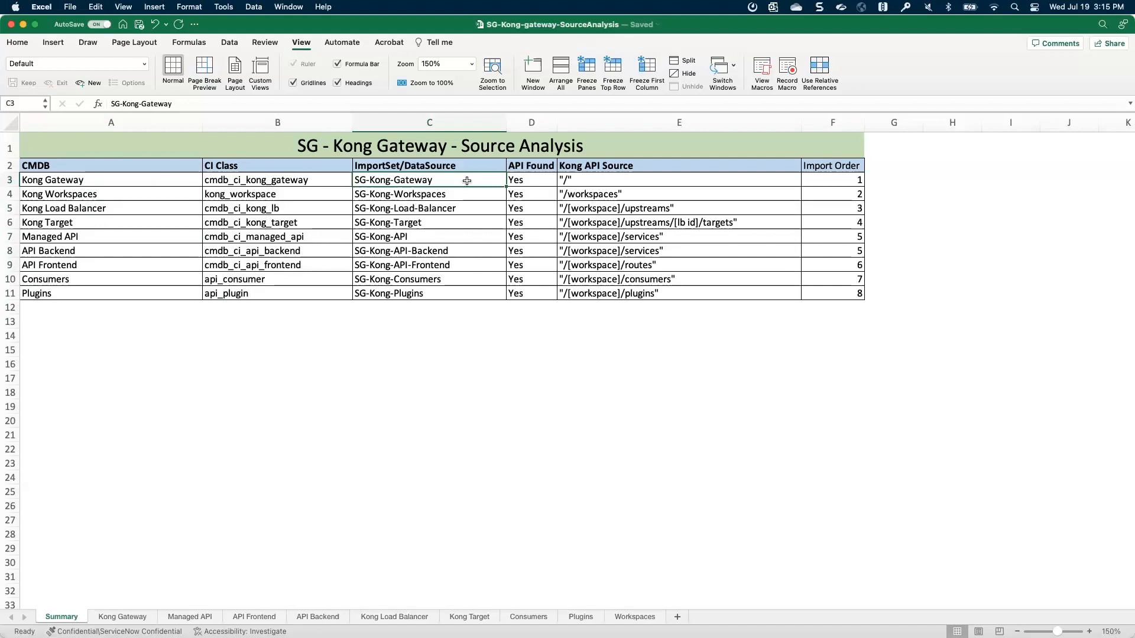
mouse_move(535, 176)
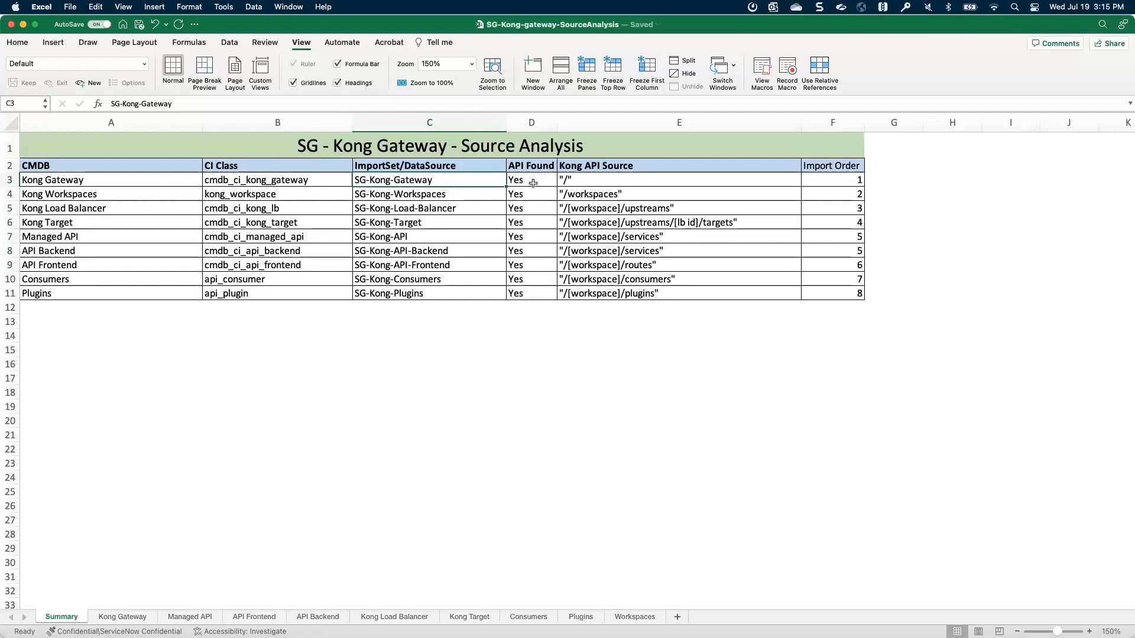
mouse_move(641, 181)
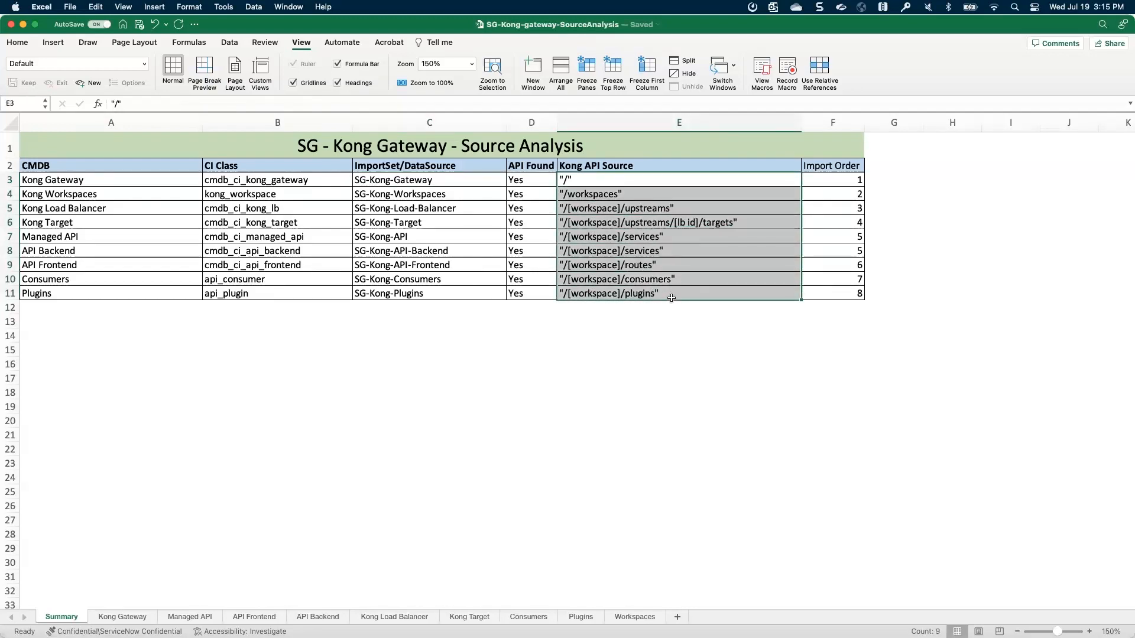
left_click(678, 293)
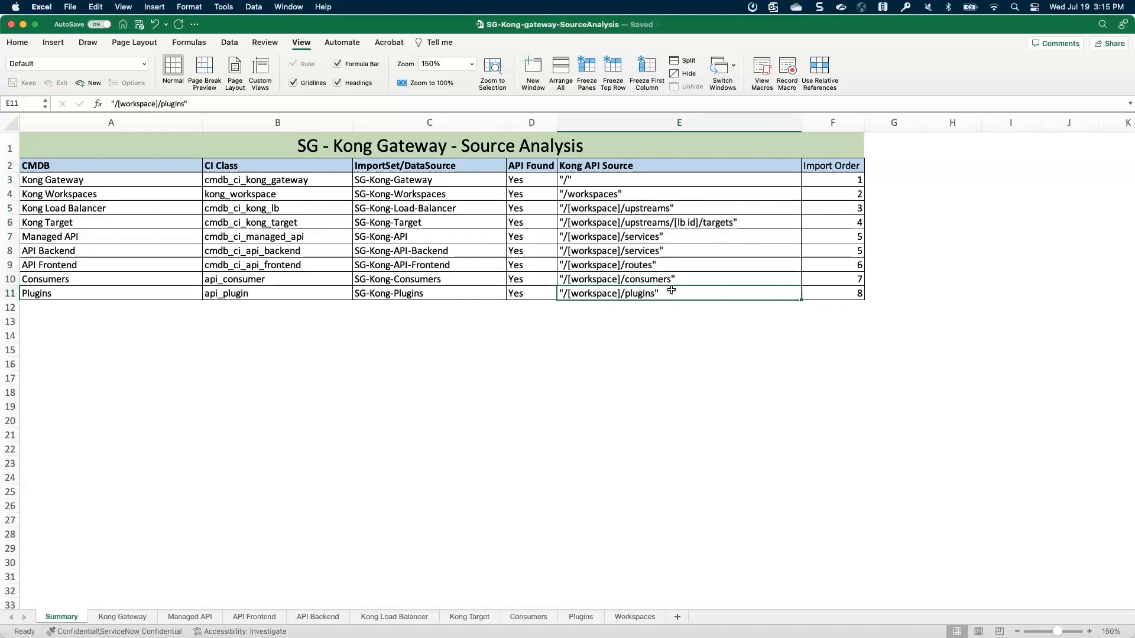
mouse_move(589, 239)
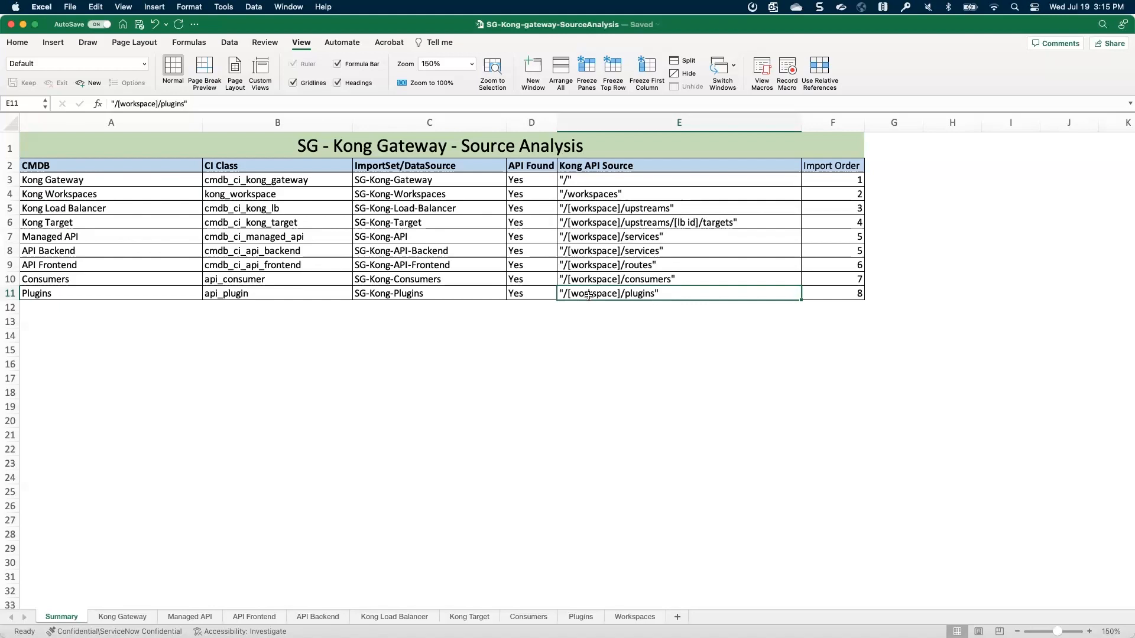
mouse_move(581, 312)
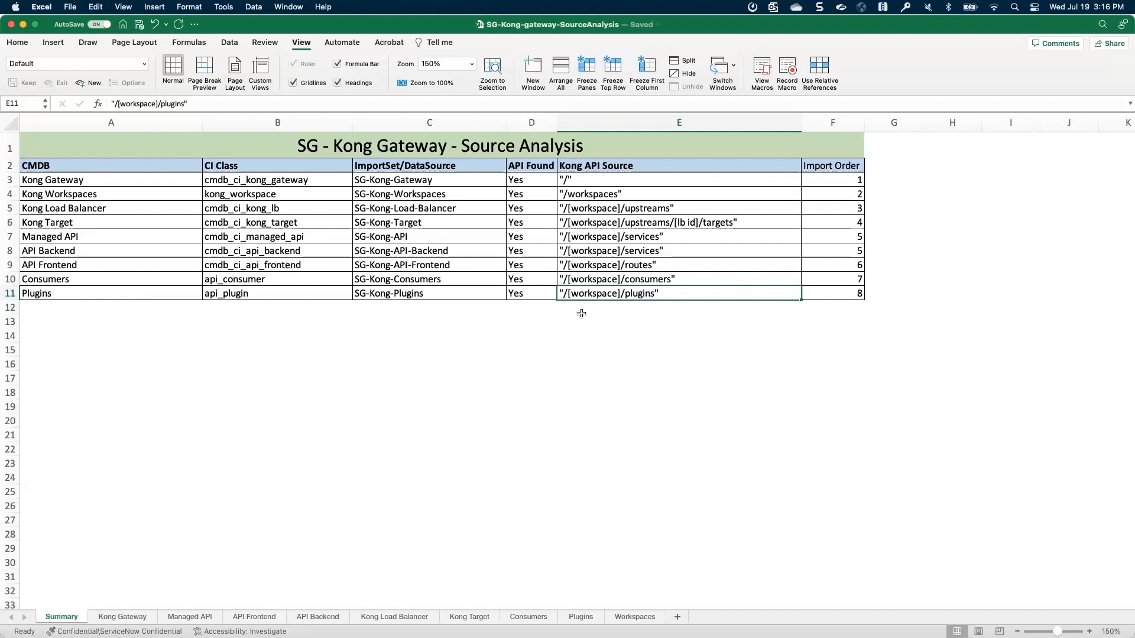
mouse_move(582, 205)
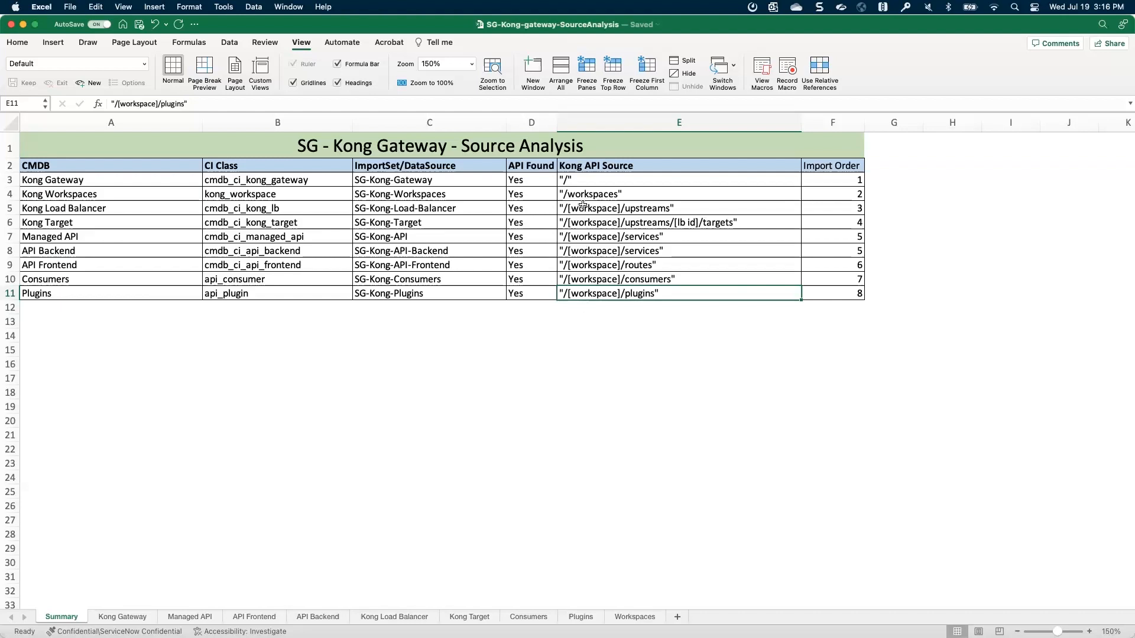
mouse_move(455, 391)
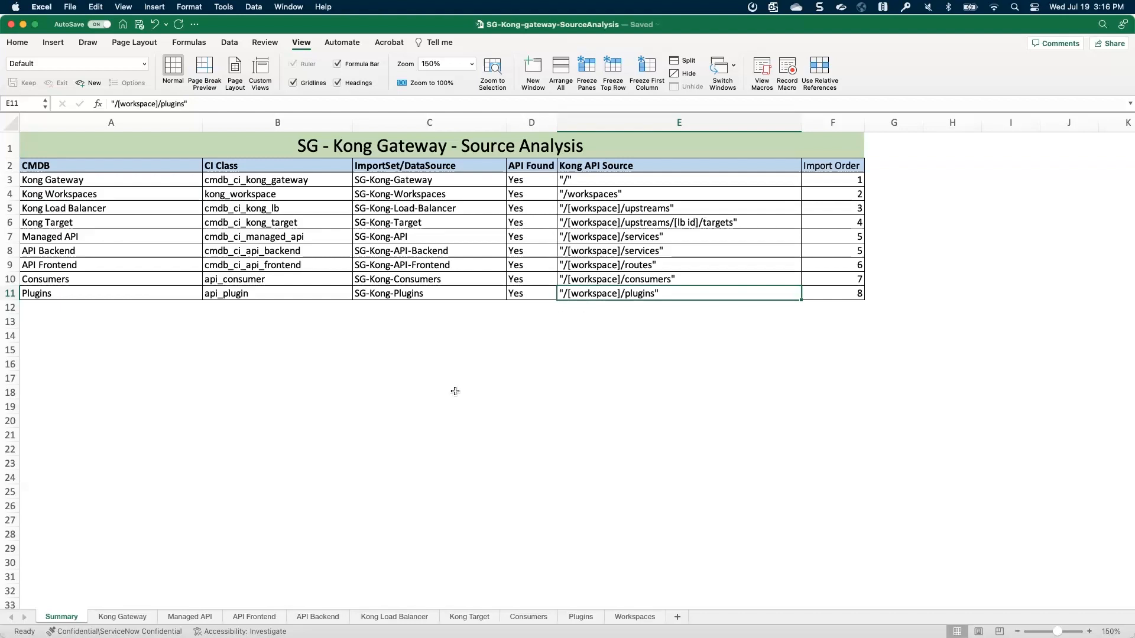
mouse_move(144, 507)
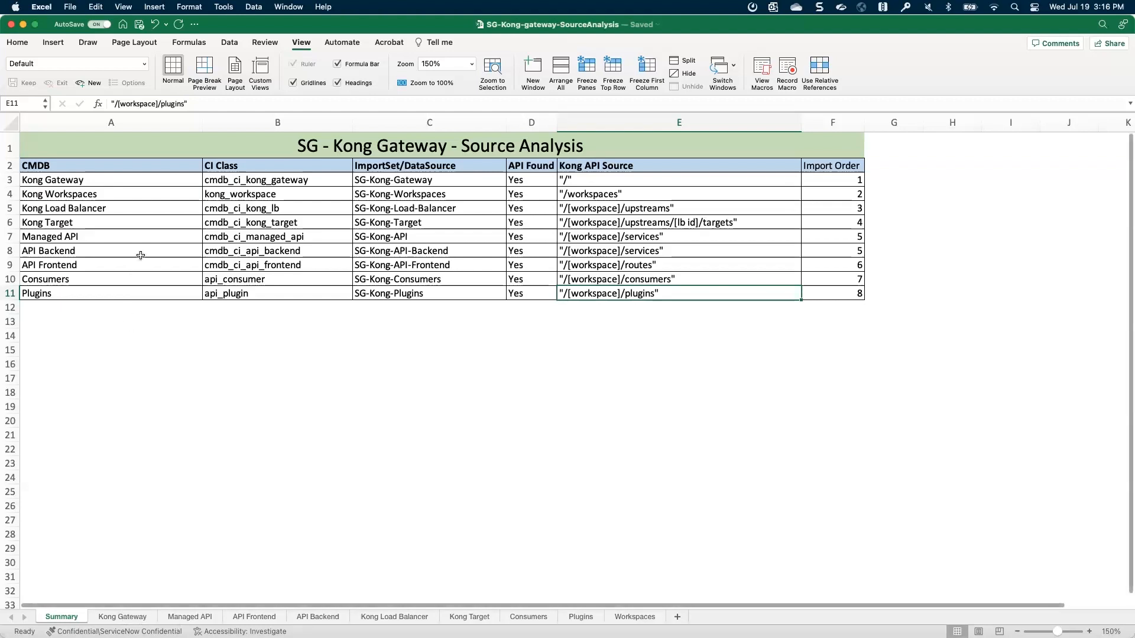
mouse_move(116, 599)
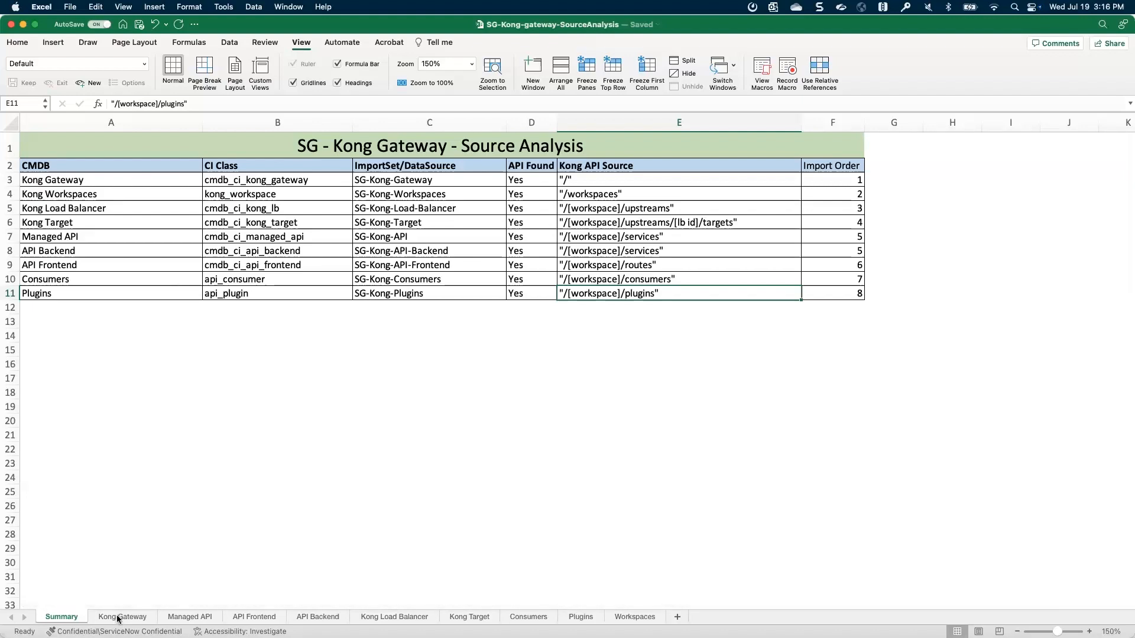
Switch to the Kong Gateway sheet and review its sample data image and Native Source Field column.
left_click(122, 617)
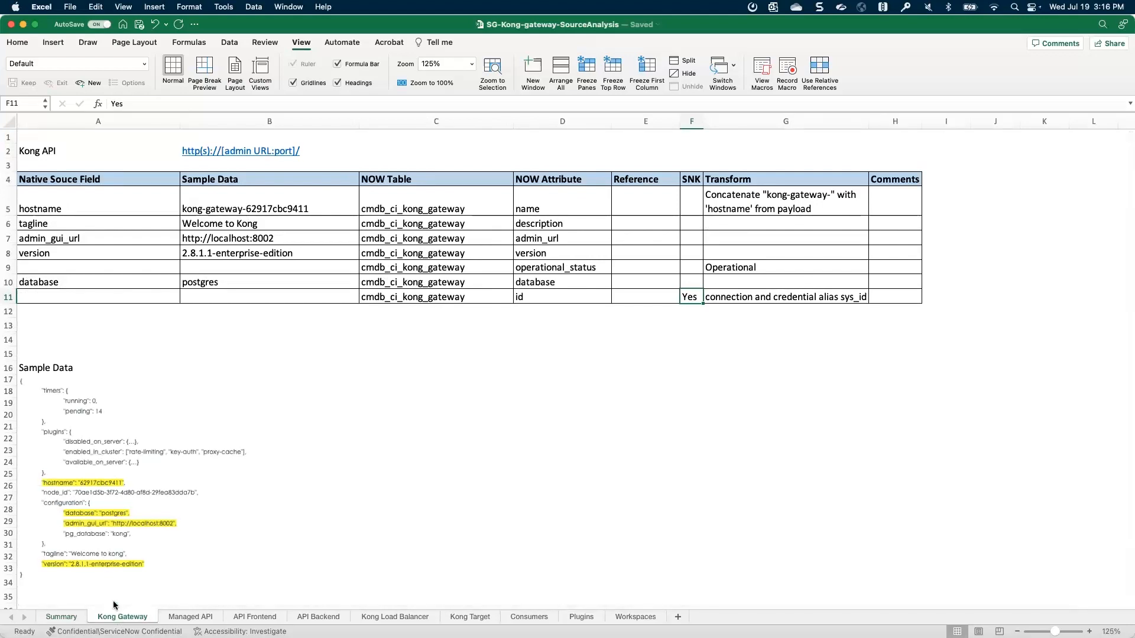
mouse_move(118, 314)
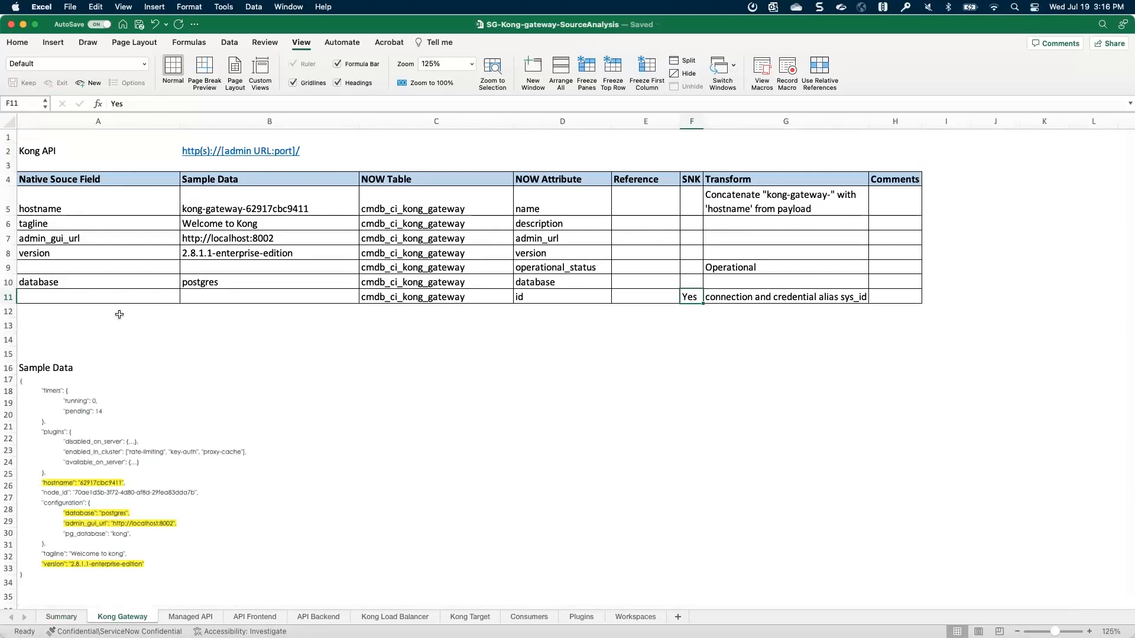
mouse_move(85, 423)
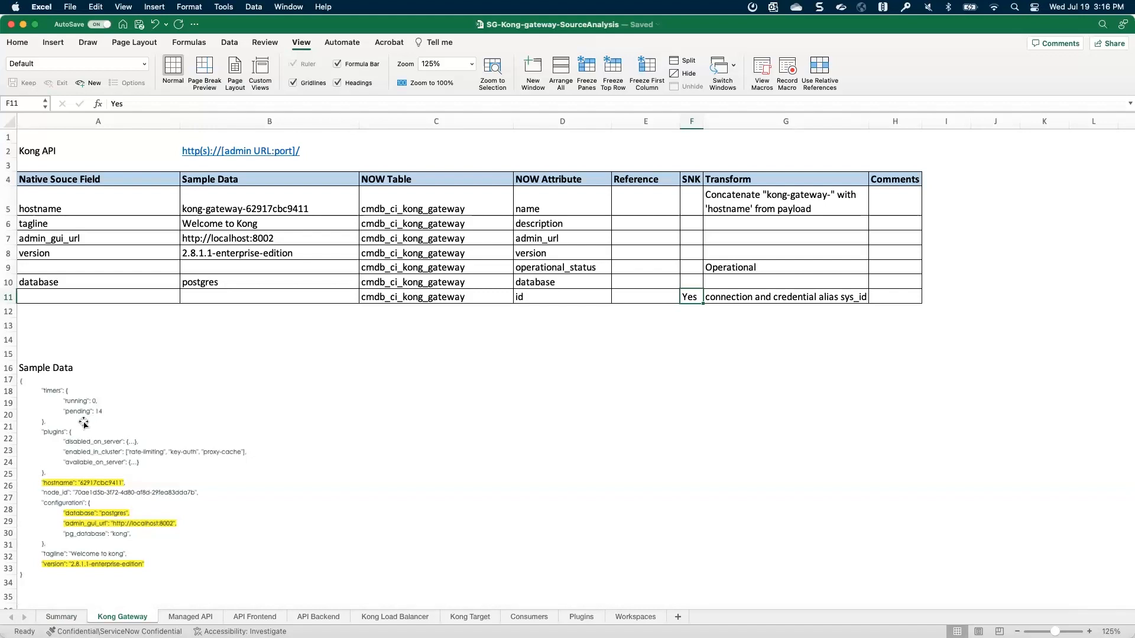
left_click(130, 419)
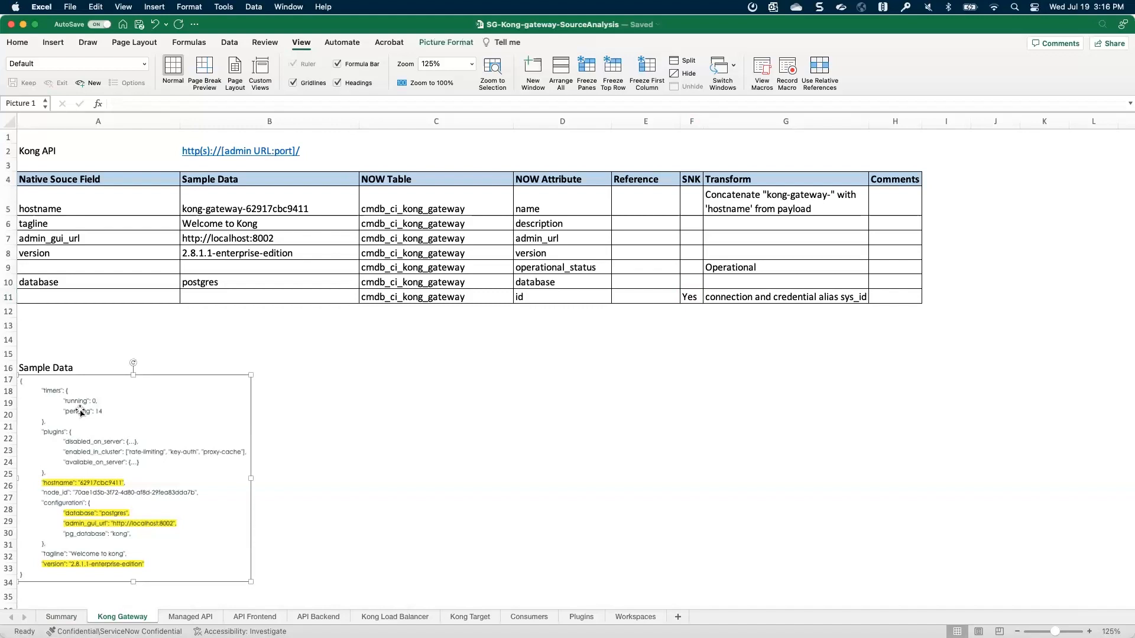
mouse_move(108, 420)
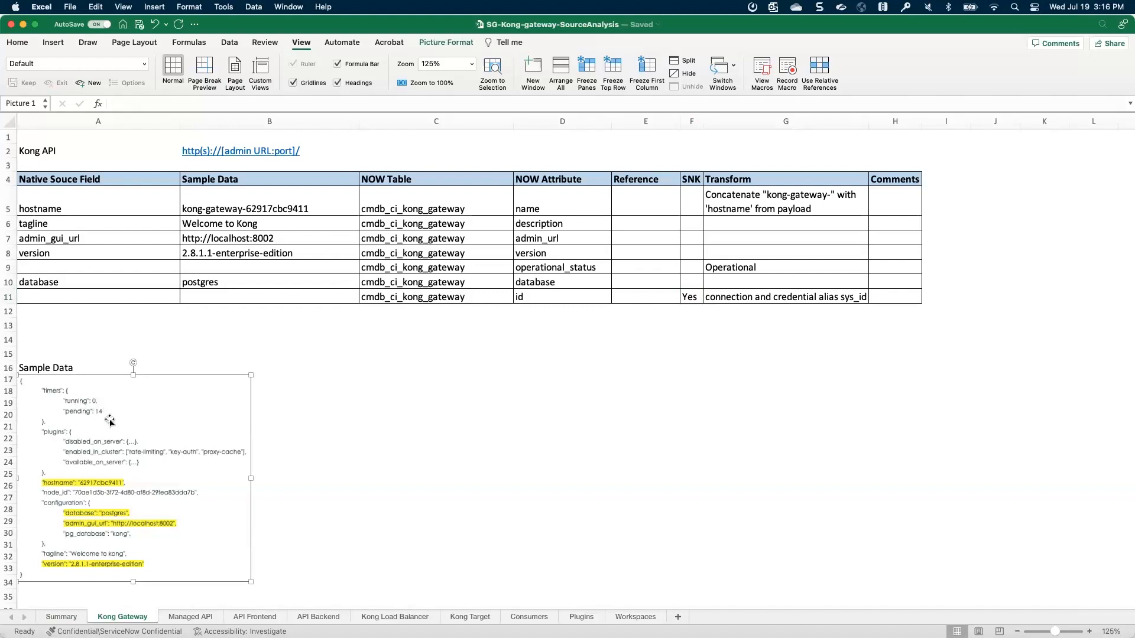
mouse_move(100, 366)
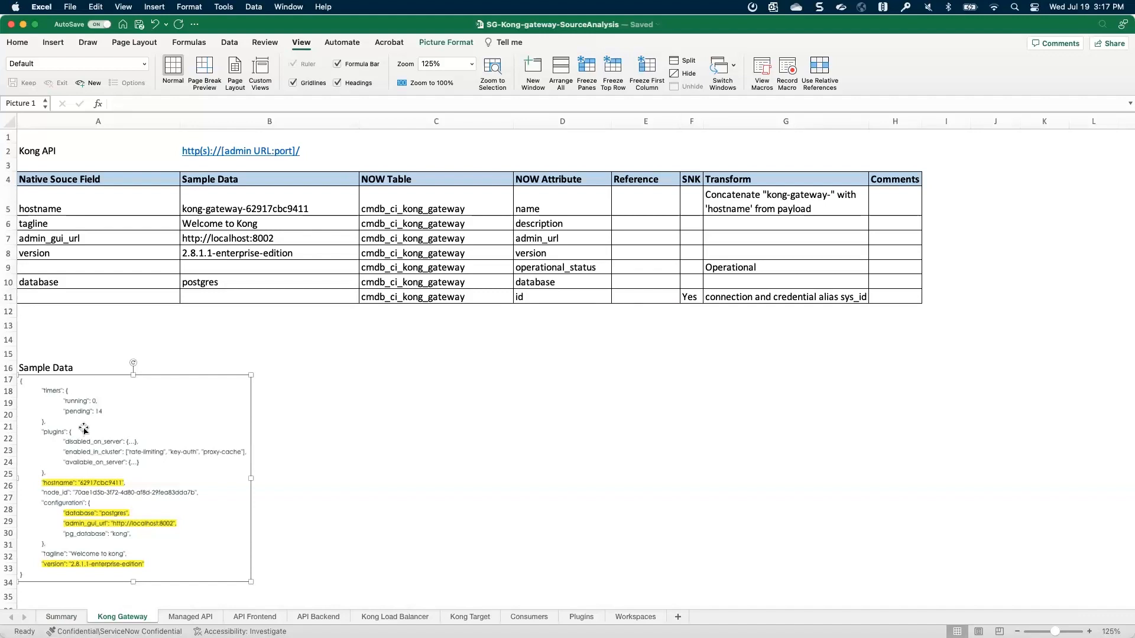
mouse_move(104, 224)
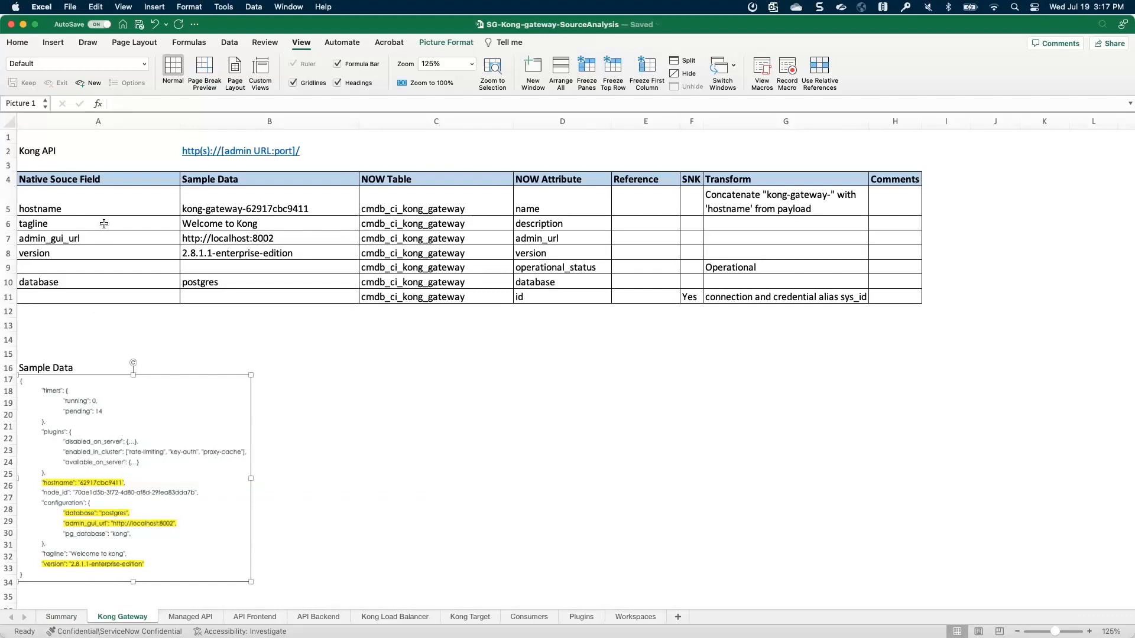
mouse_move(101, 204)
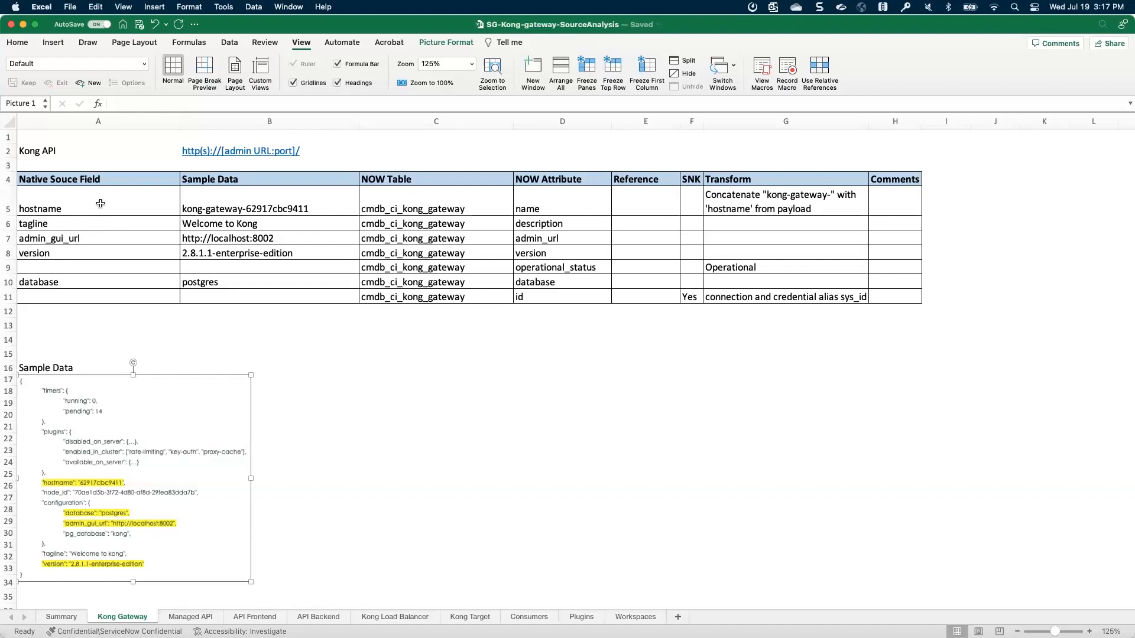
left_click(98, 208)
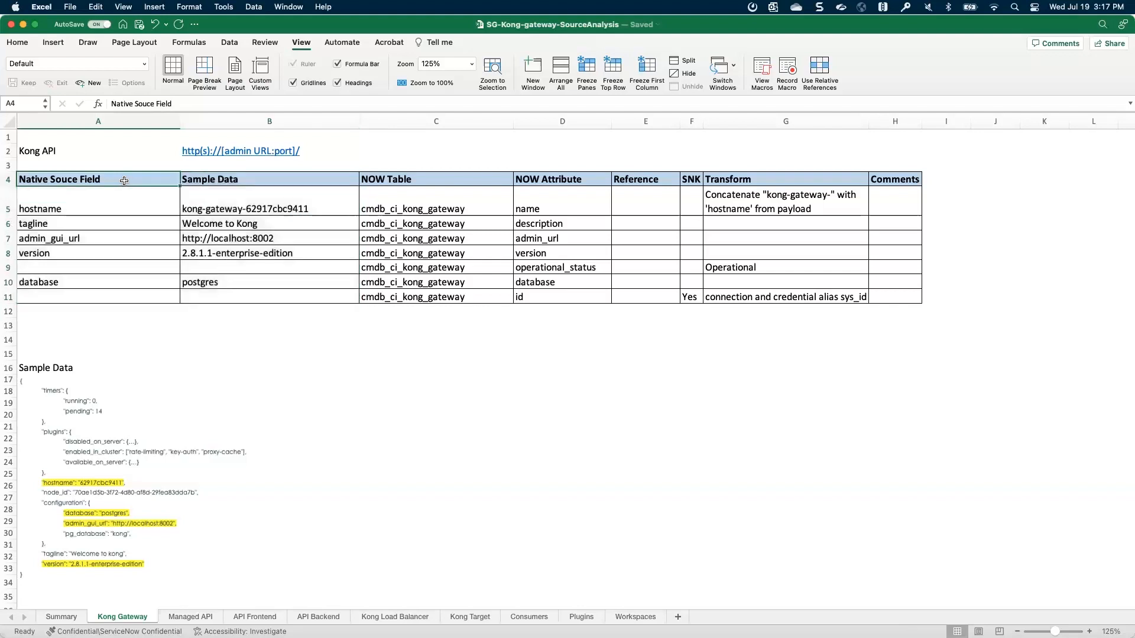
mouse_move(230, 208)
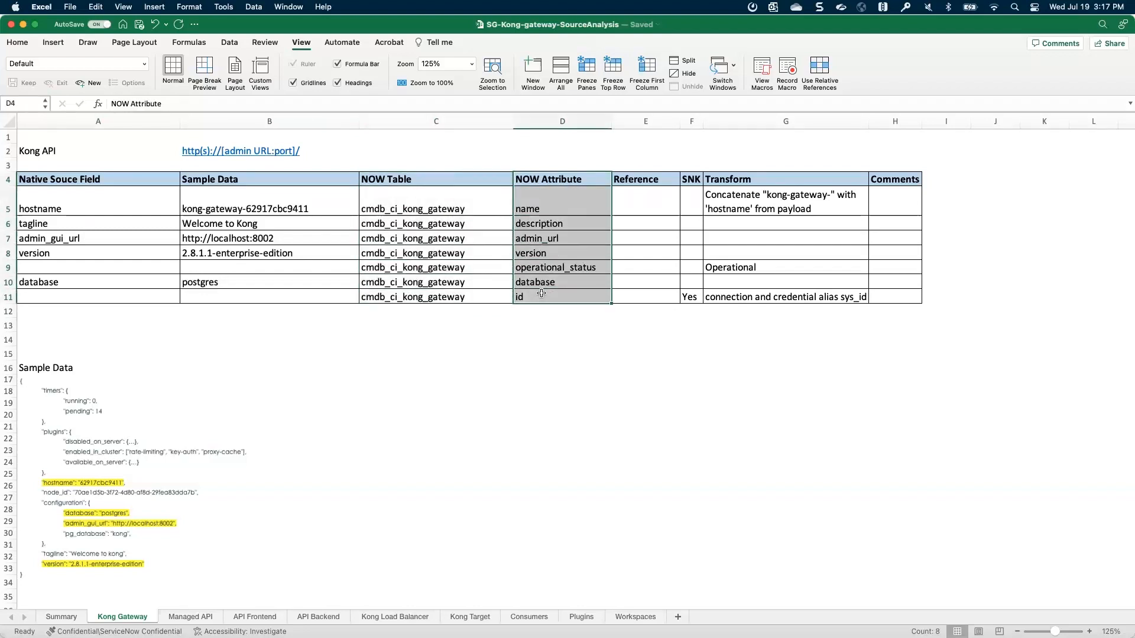
mouse_move(540, 286)
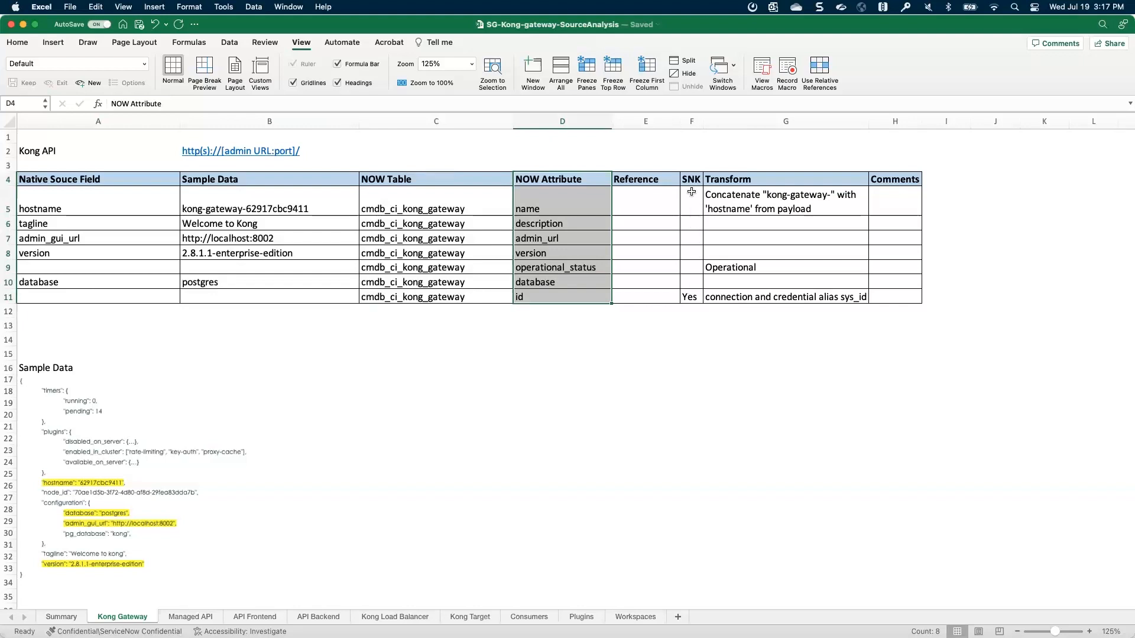
left_click(690, 179)
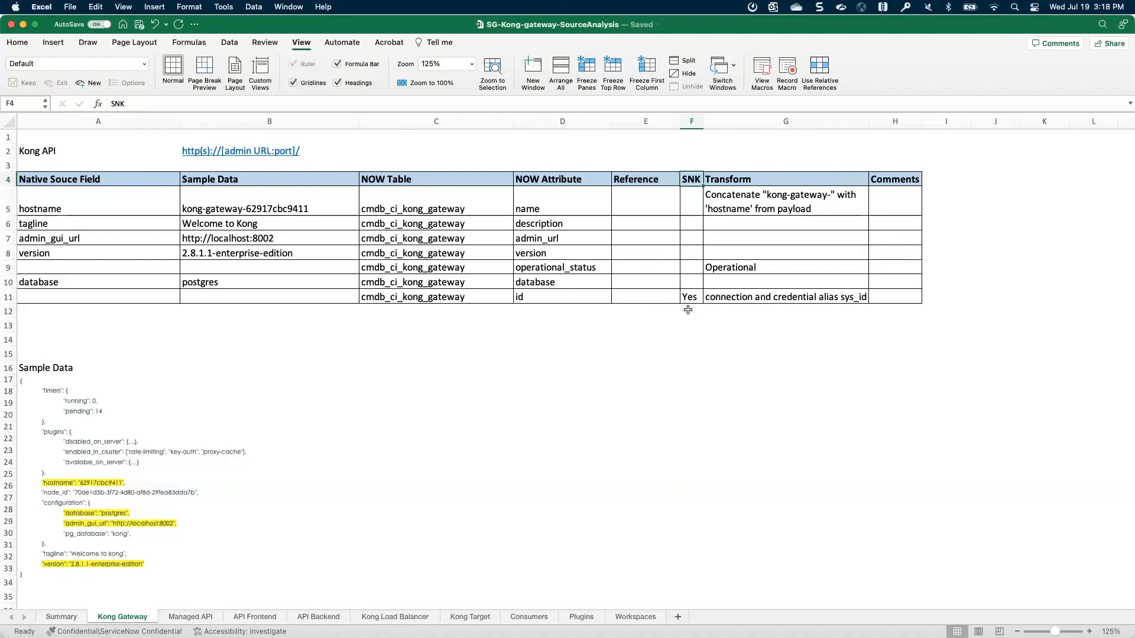
mouse_move(688, 305)
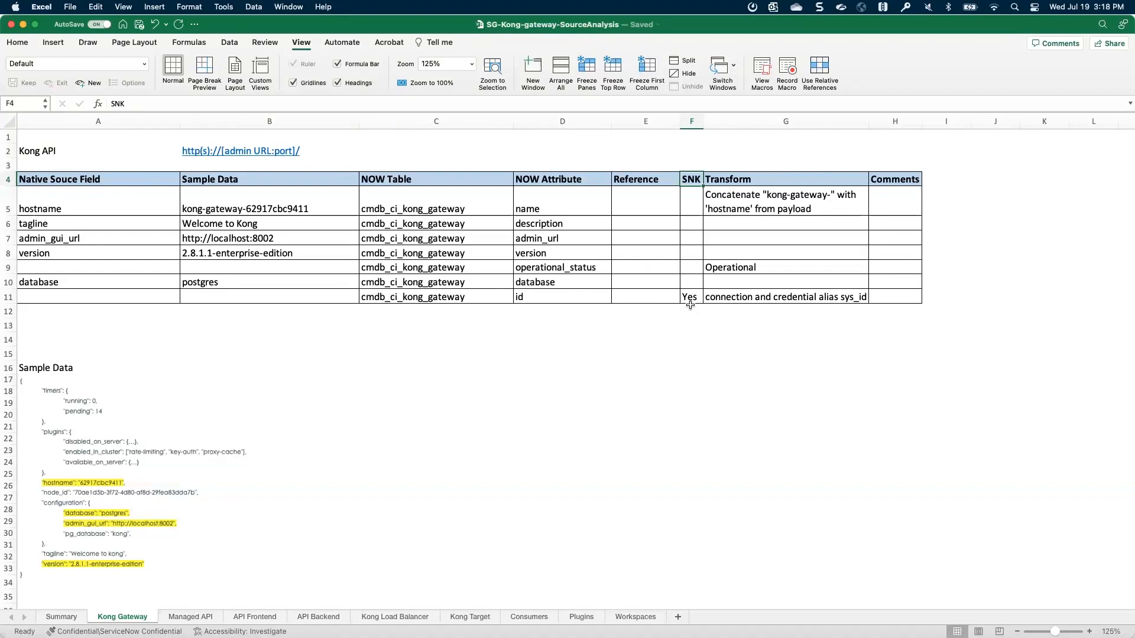
mouse_move(123, 405)
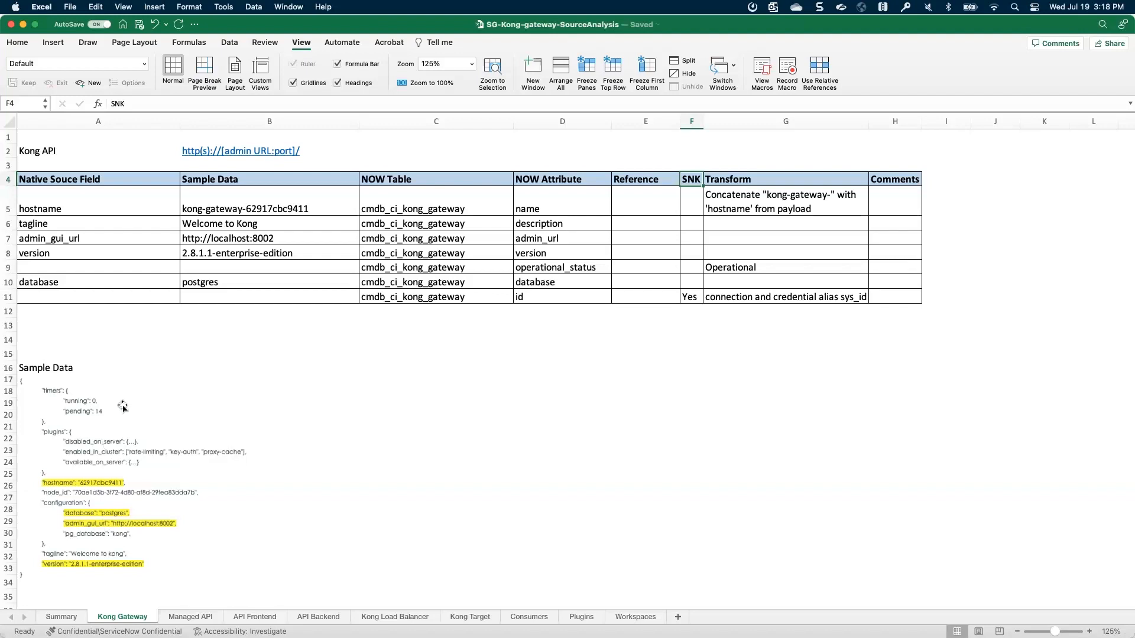
mouse_move(206, 429)
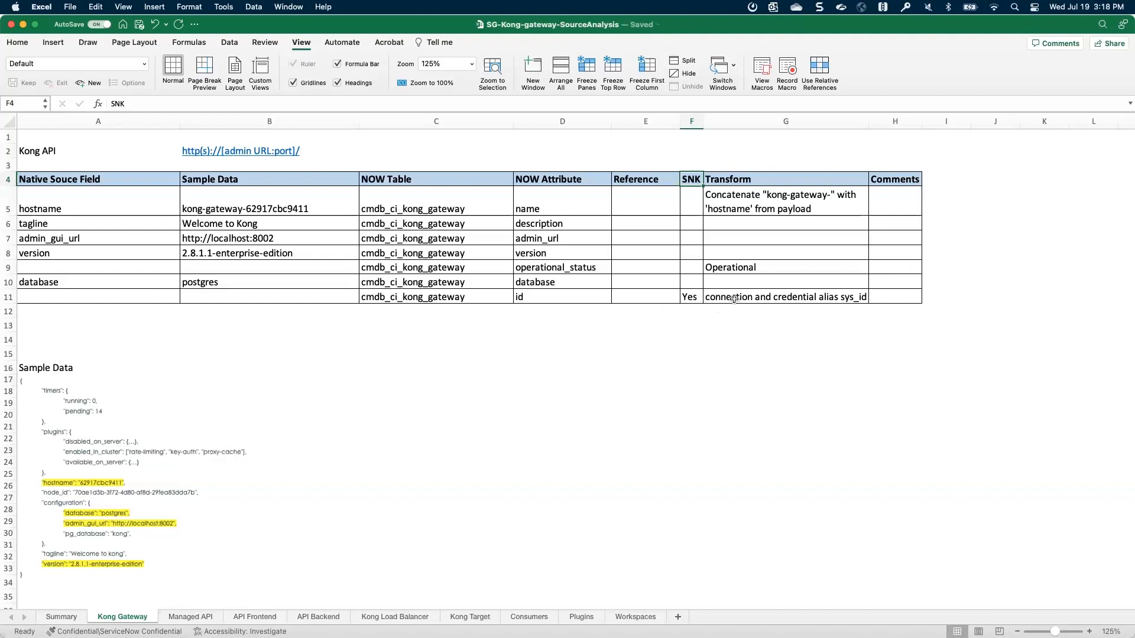
left_click(784, 296)
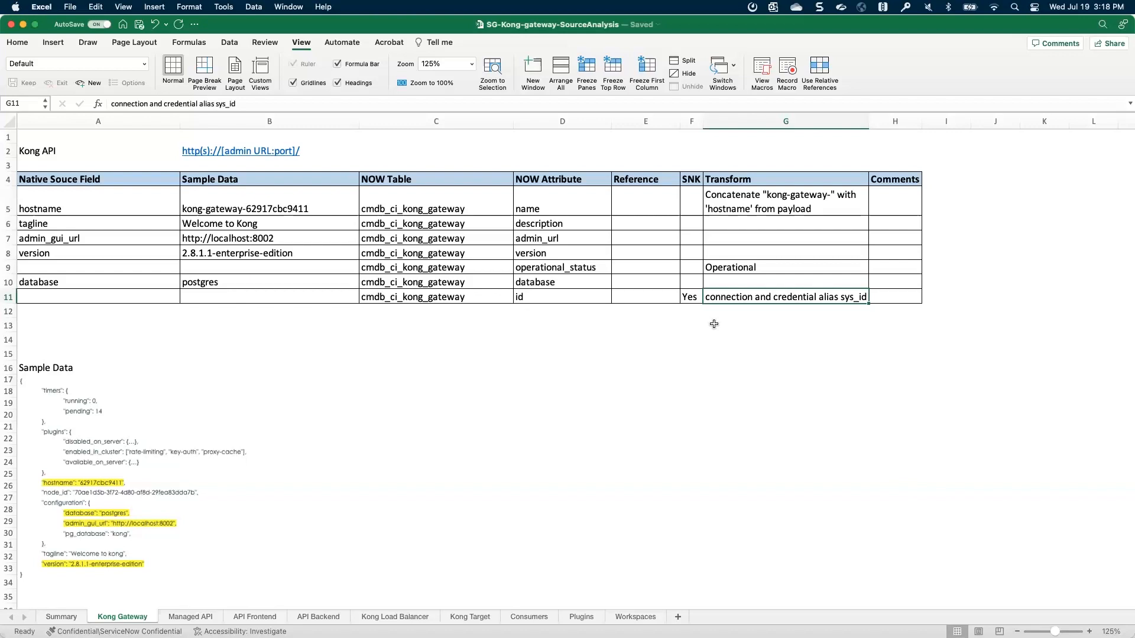
mouse_move(756, 302)
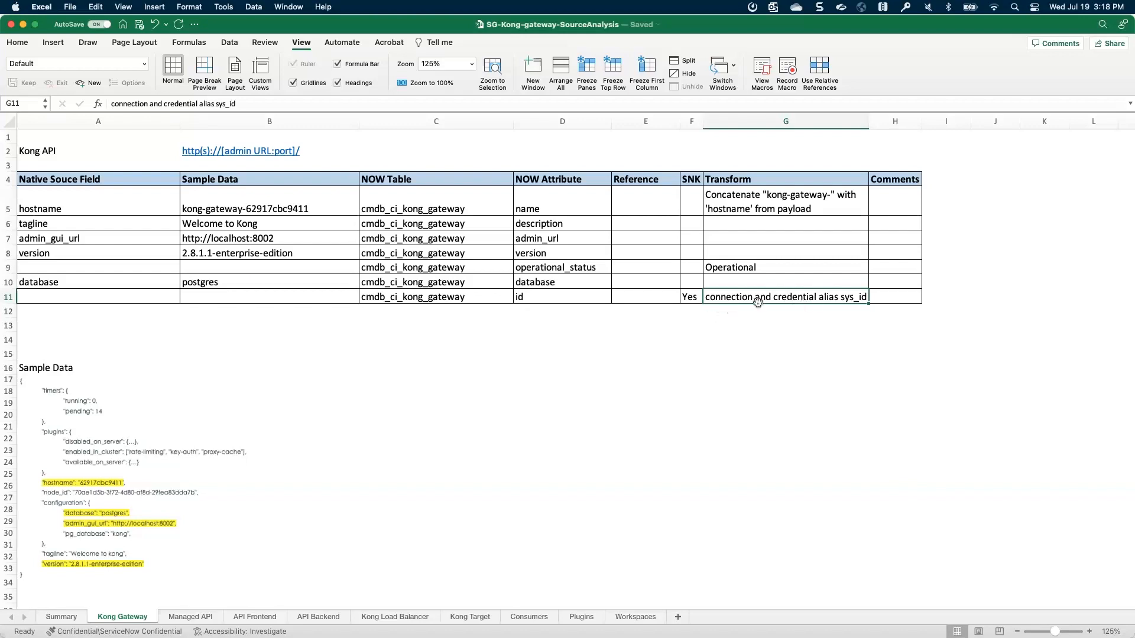
mouse_move(688, 315)
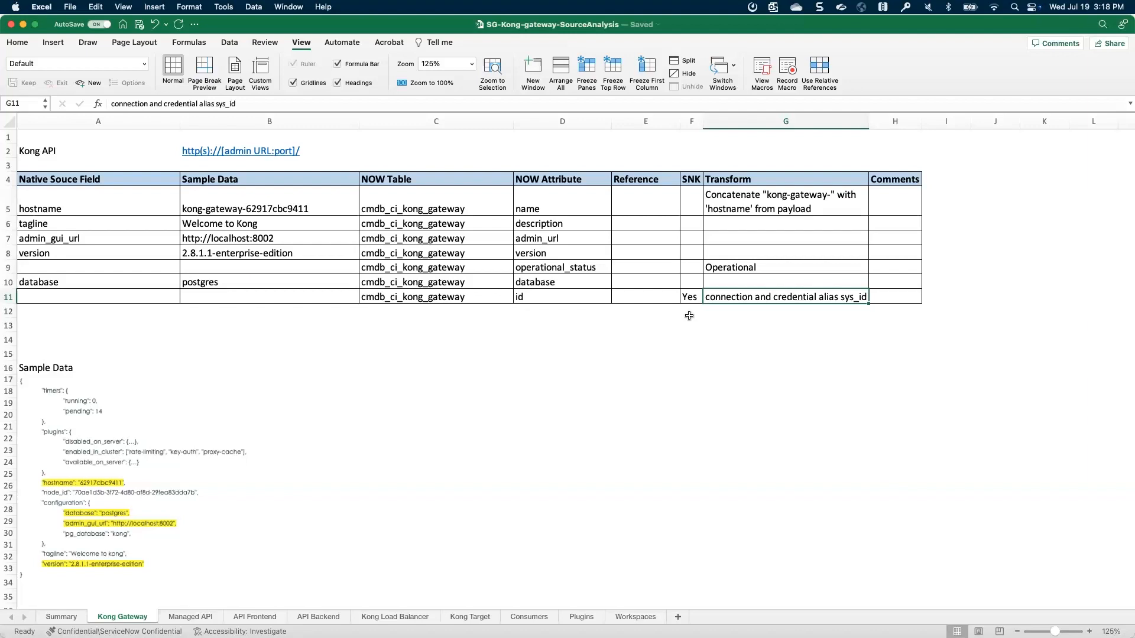
mouse_move(775, 314)
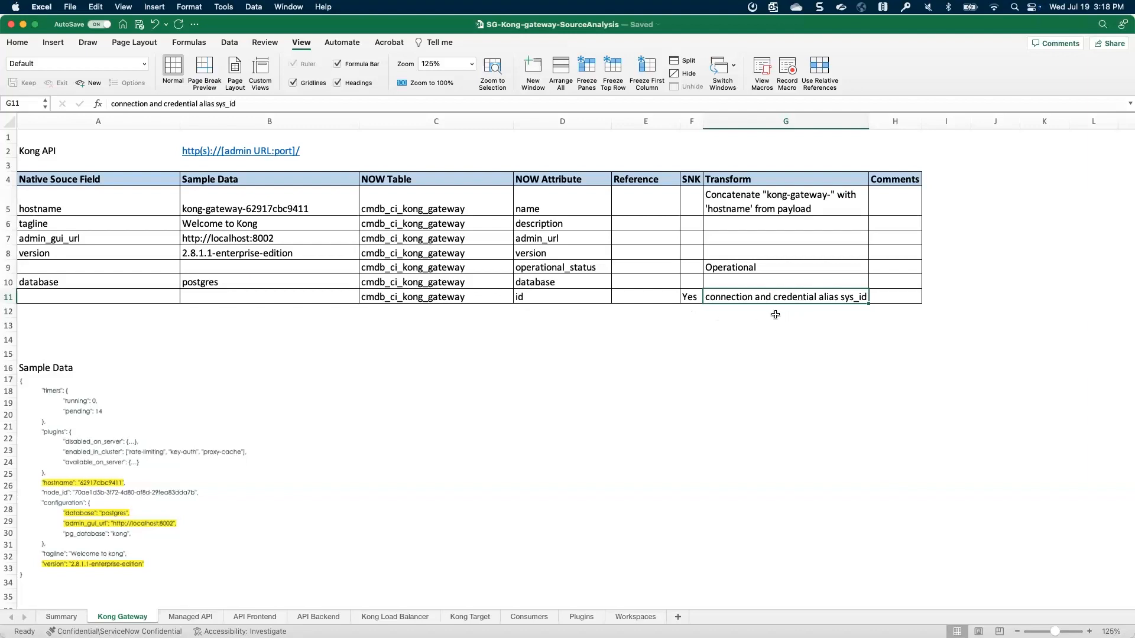
mouse_move(700, 308)
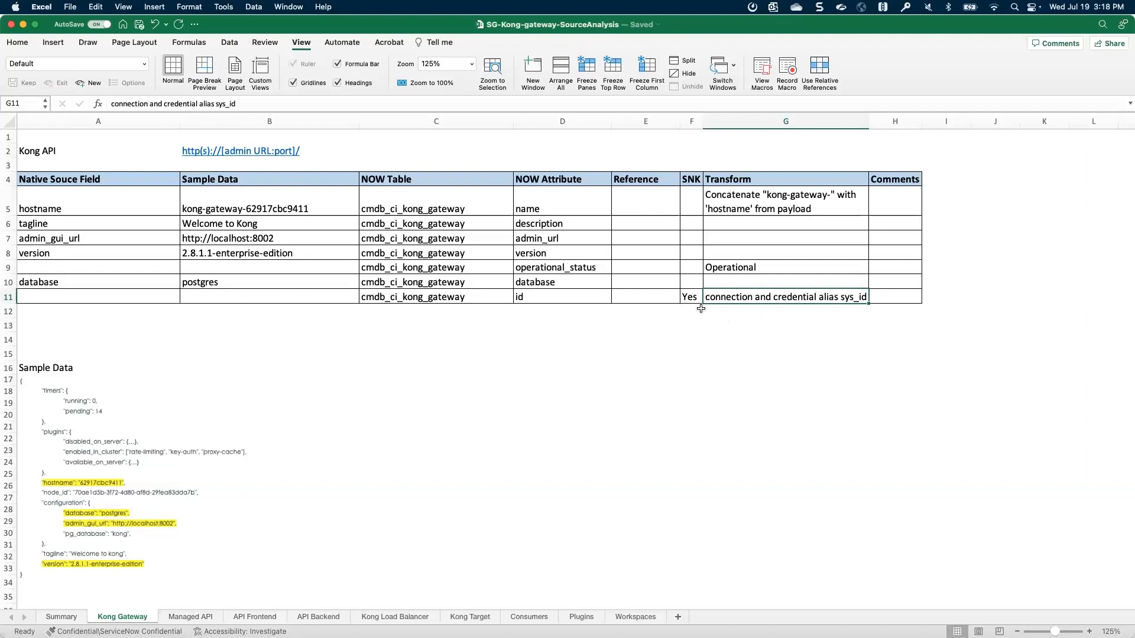
mouse_move(754, 313)
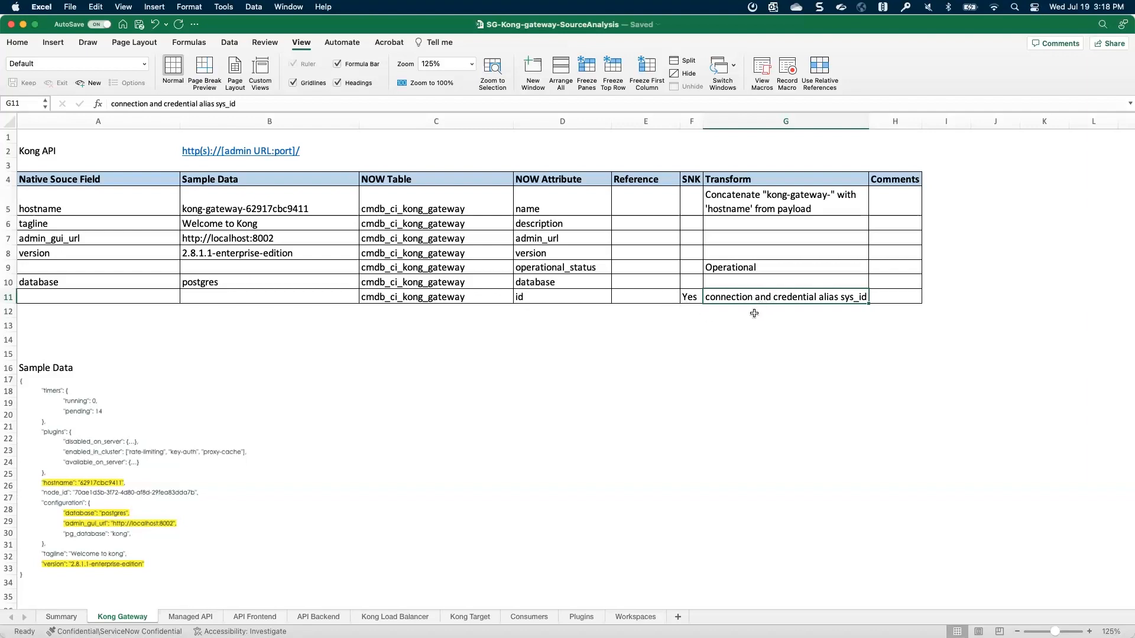
mouse_move(741, 282)
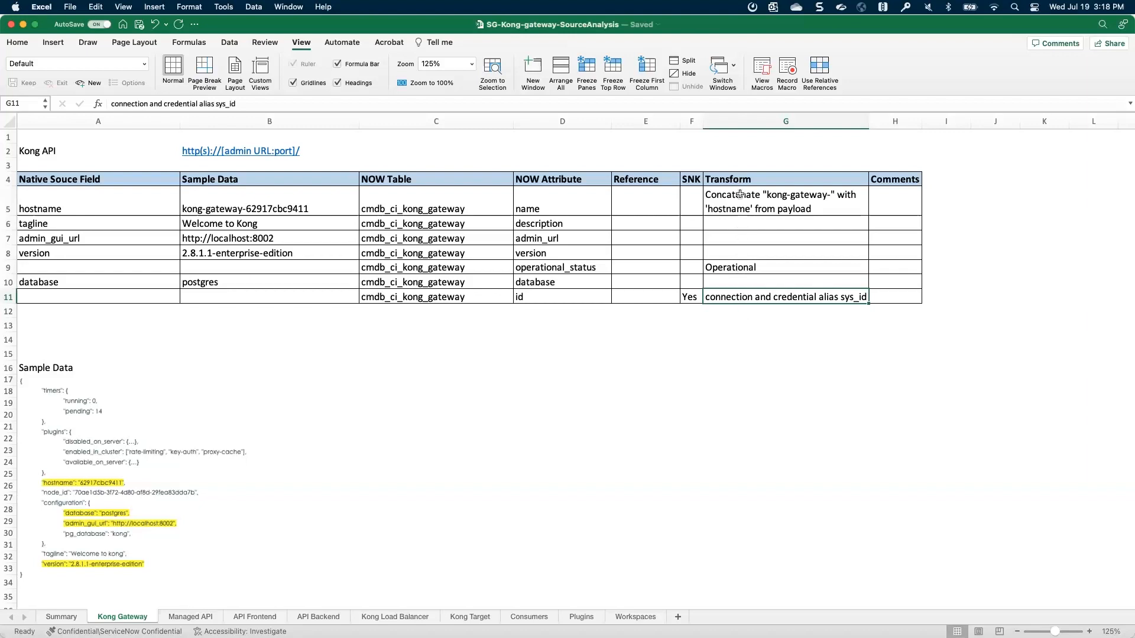
mouse_move(734, 255)
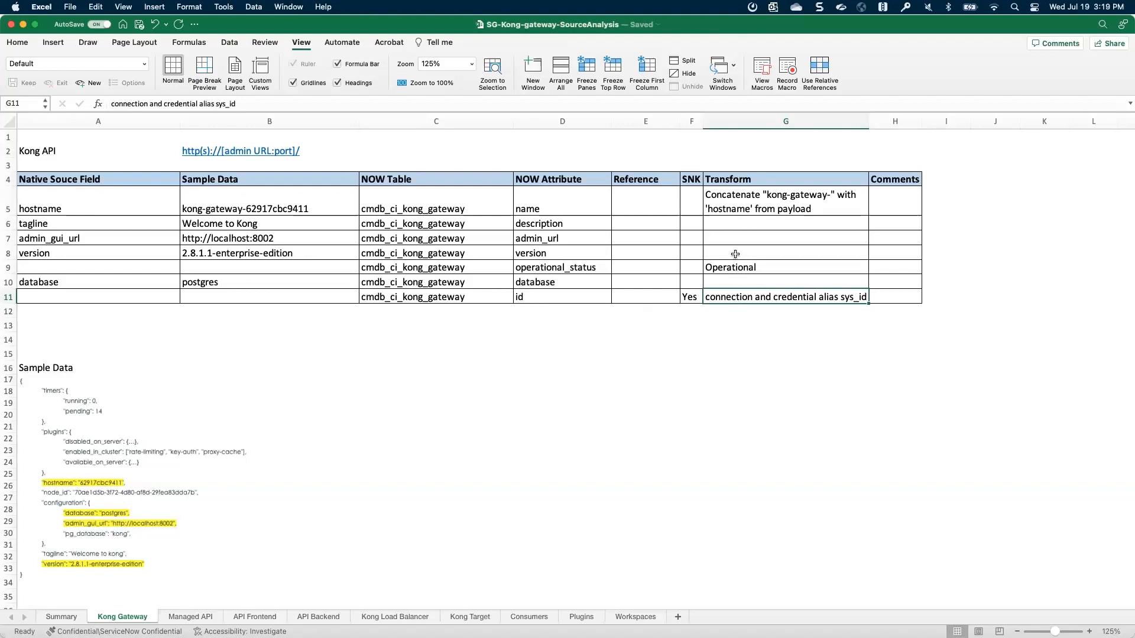
mouse_move(732, 235)
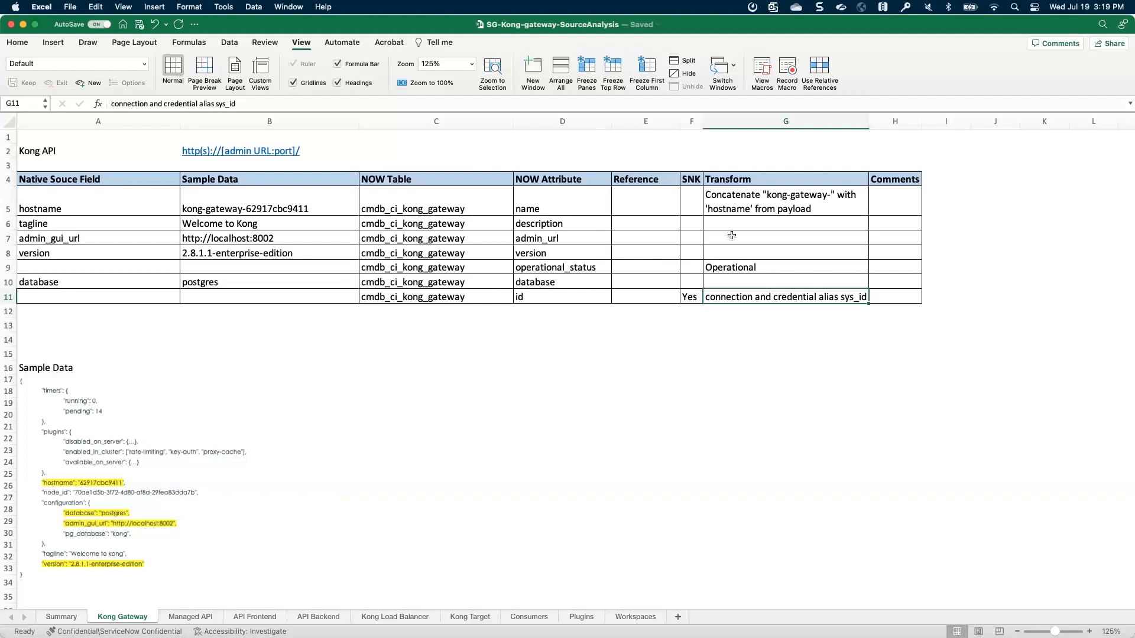
mouse_move(711, 318)
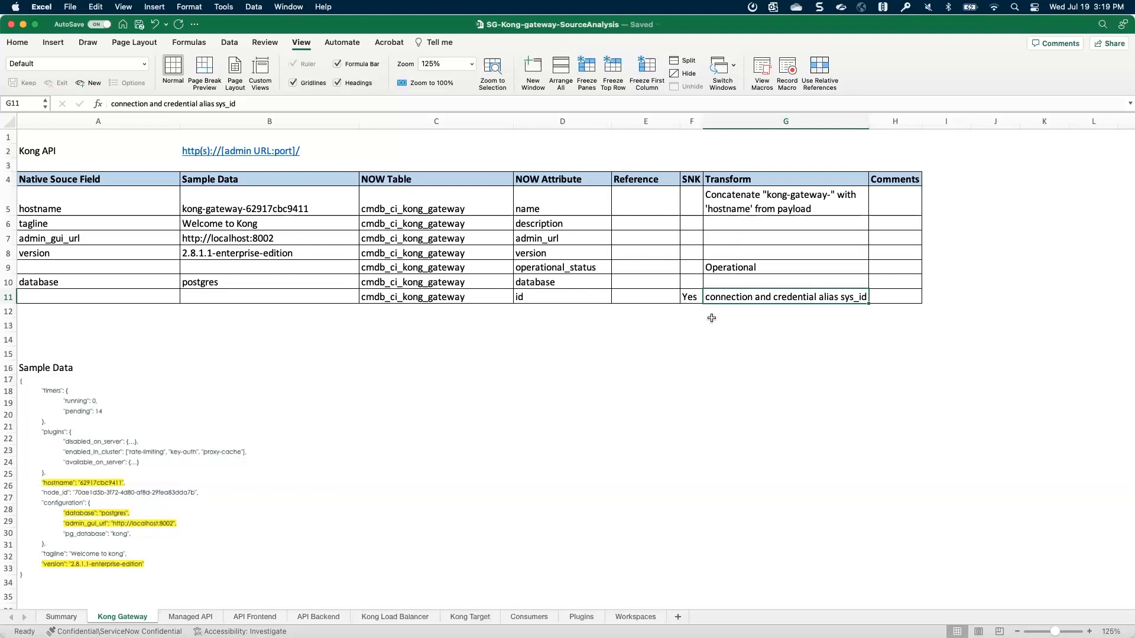
mouse_move(403, 440)
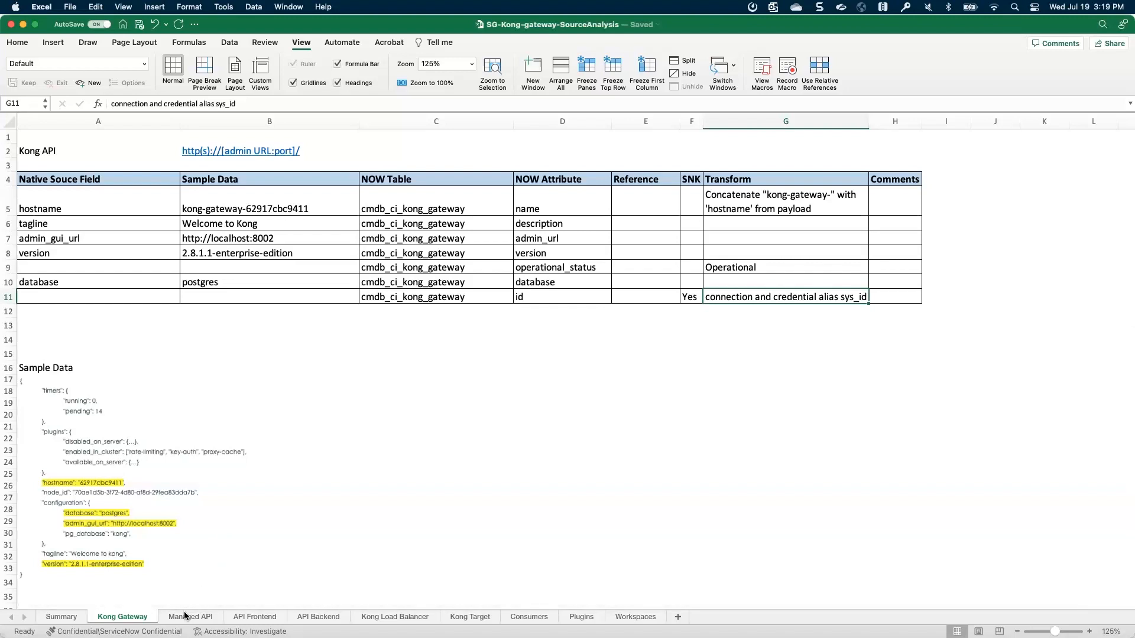
Switch to the Managed API sheet showing mappings to cmdb_ci_managed_api and the Kong Gateway relationship.
left_click(191, 617)
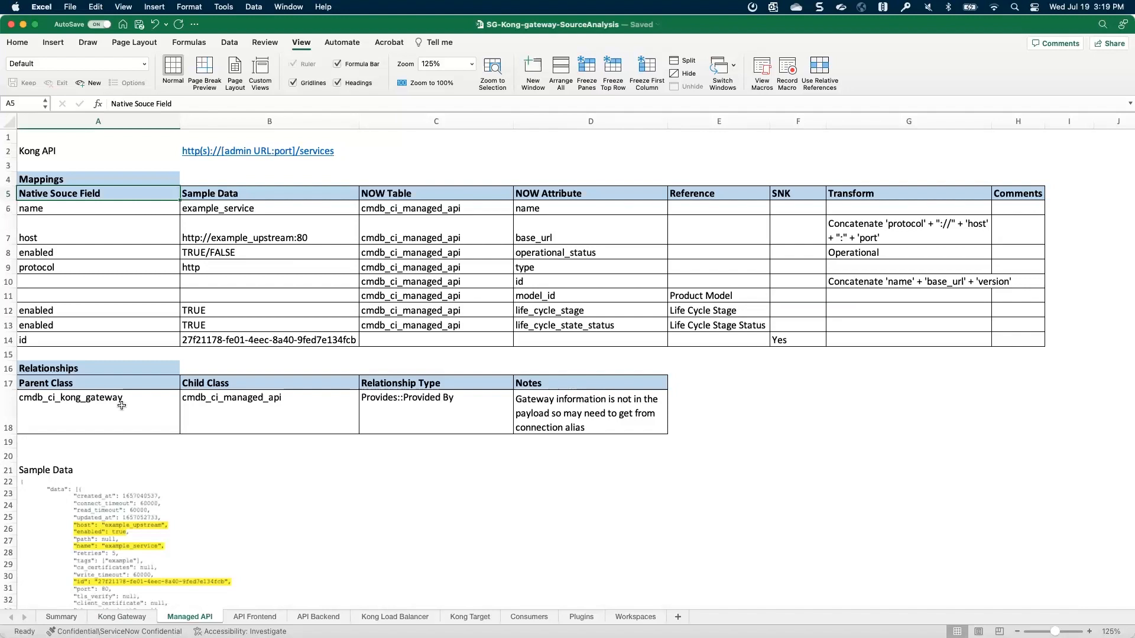
mouse_move(133, 412)
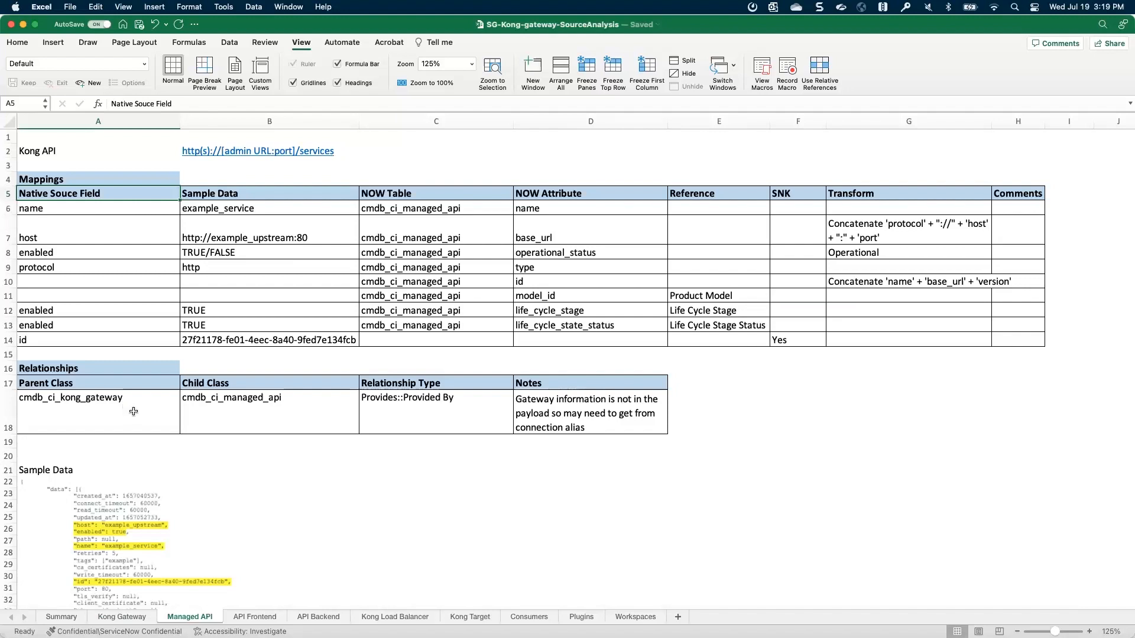
mouse_move(549, 421)
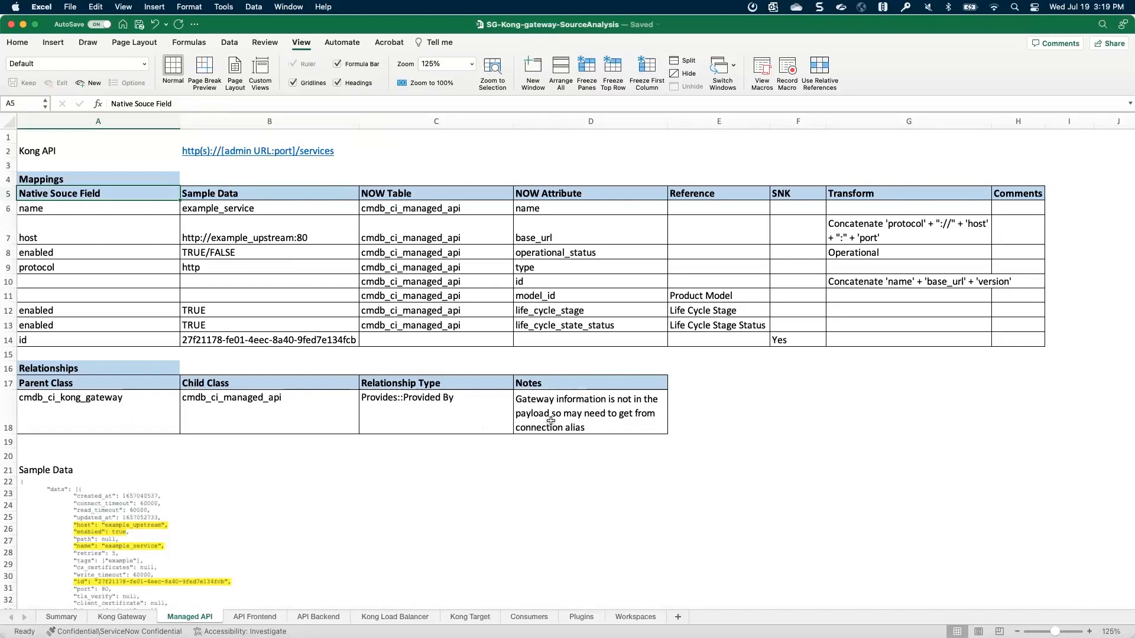
mouse_move(478, 418)
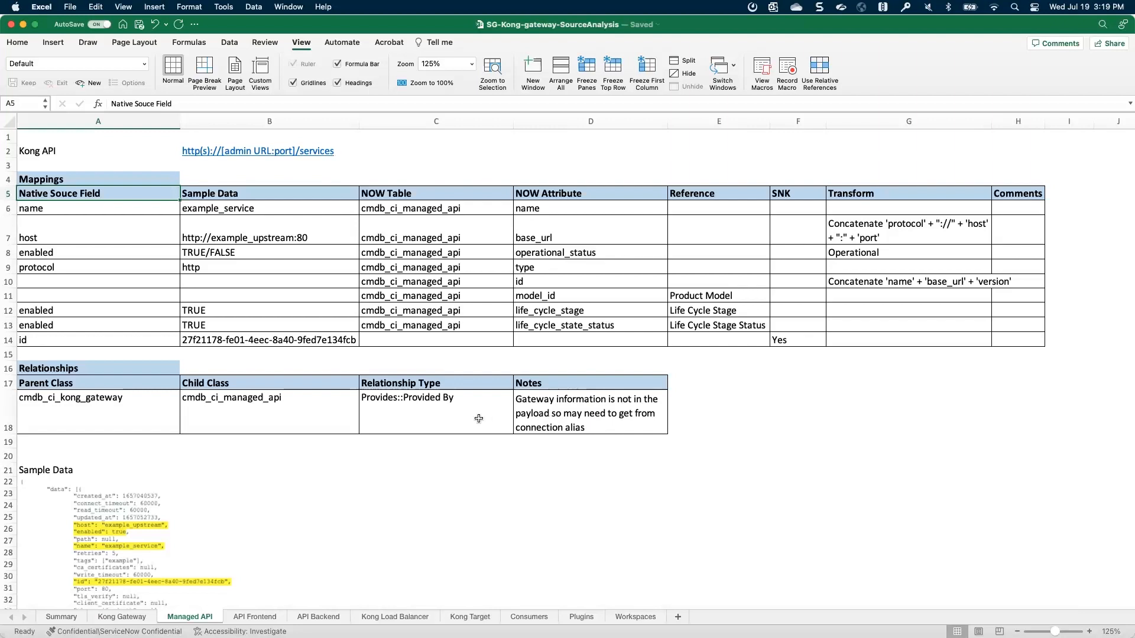
mouse_move(272, 401)
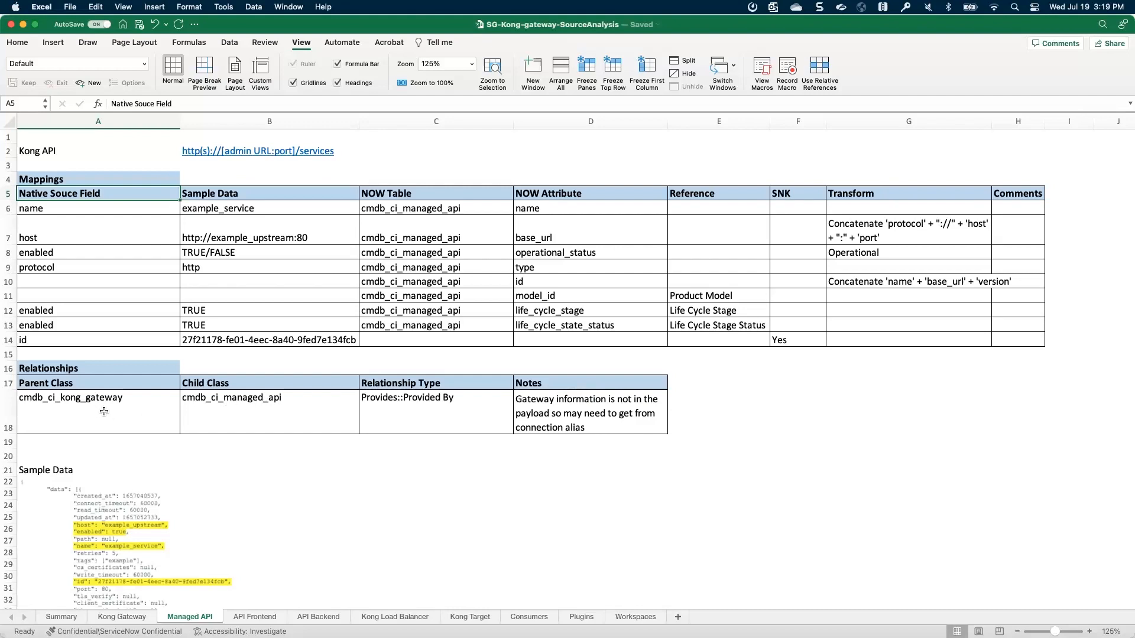
mouse_move(409, 413)
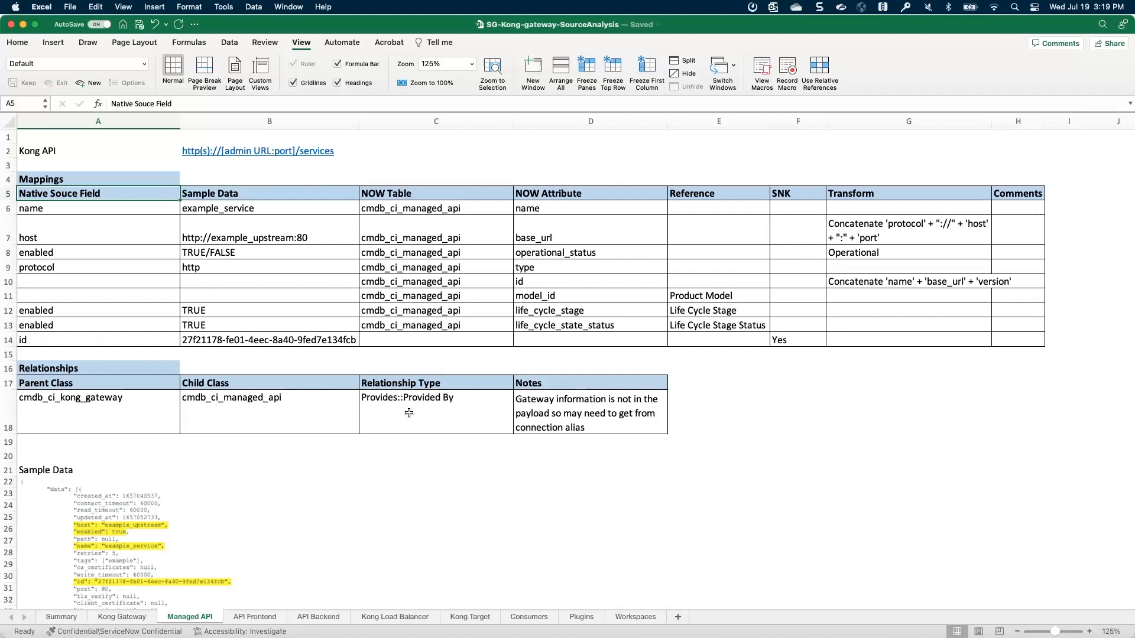
mouse_move(262, 414)
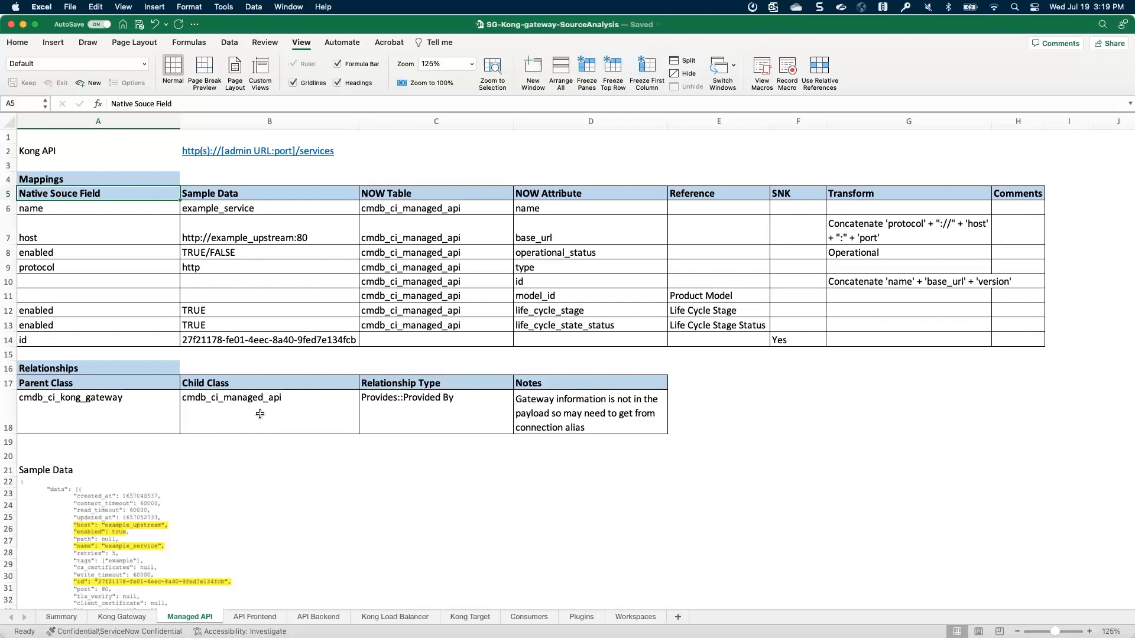
mouse_move(559, 436)
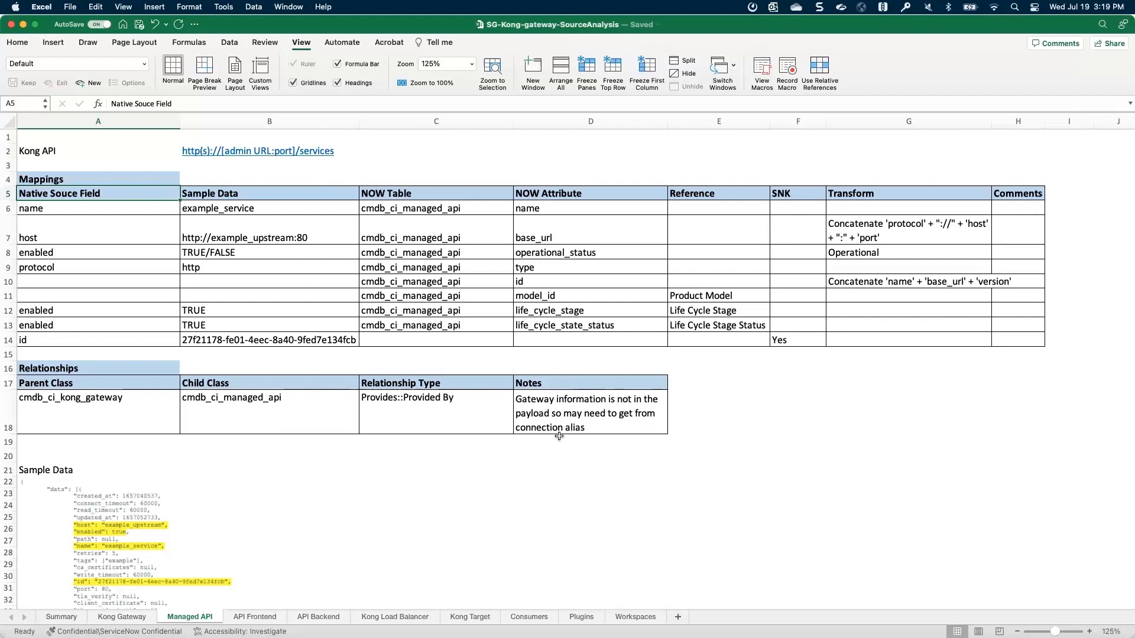
mouse_move(548, 438)
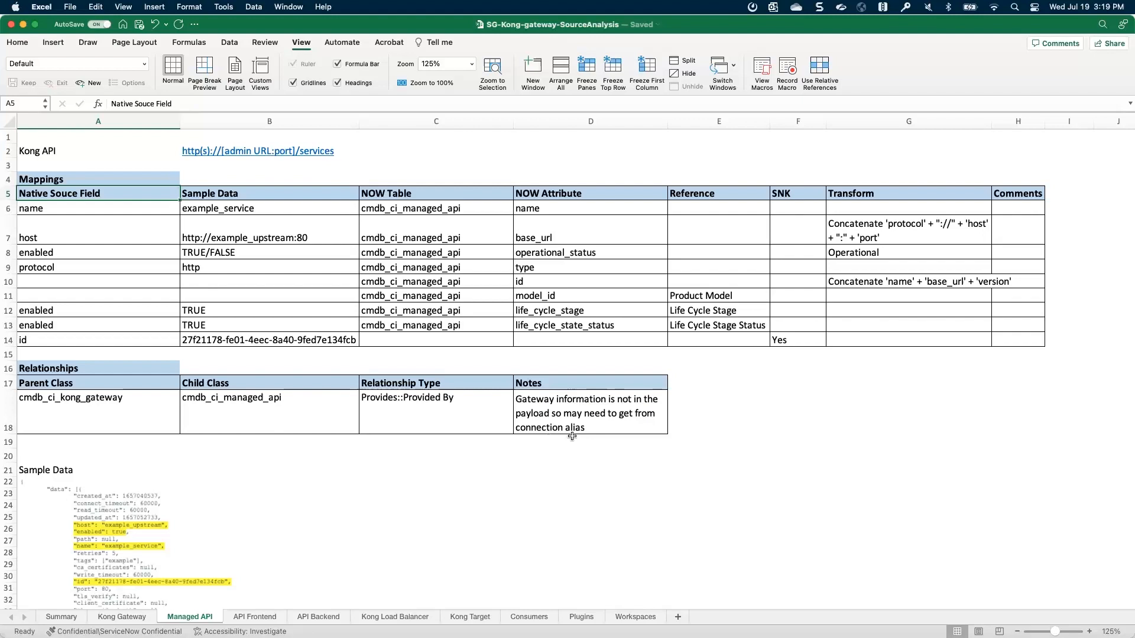
mouse_move(552, 436)
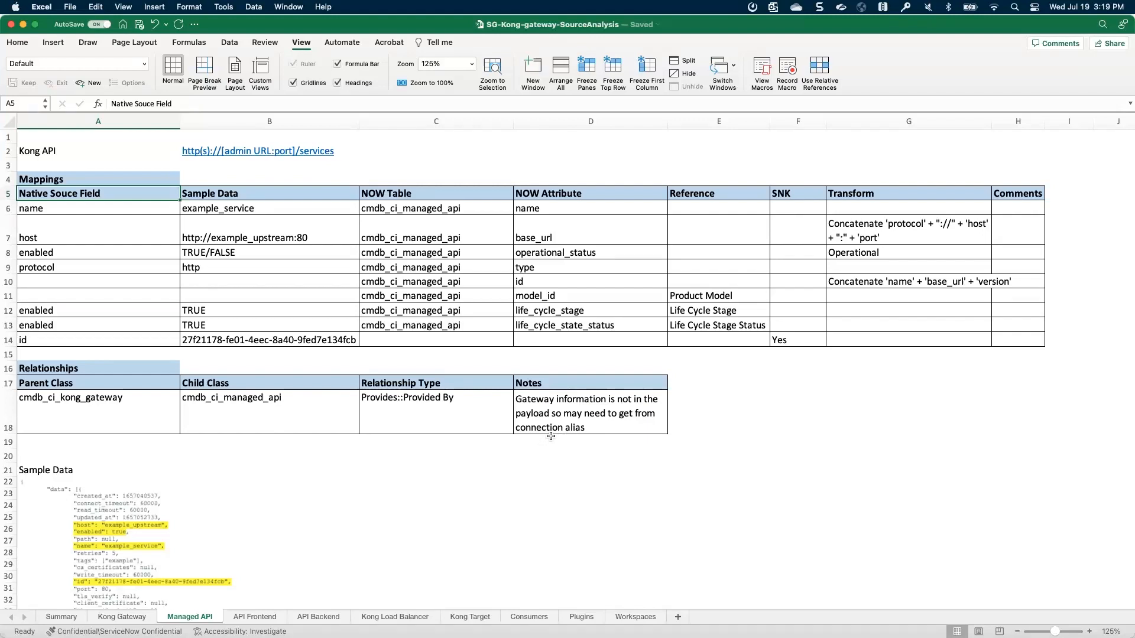
mouse_move(548, 442)
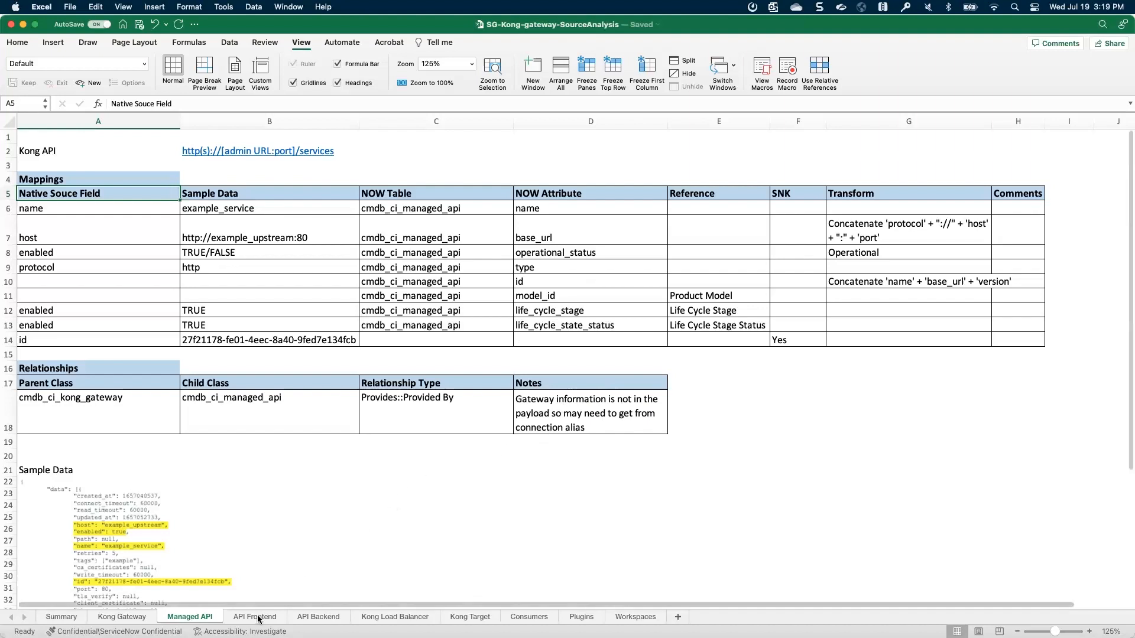
Glance at the API Frontend and Workspaces mapping sheets, then return to the Summary sheet.
left_click(254, 617)
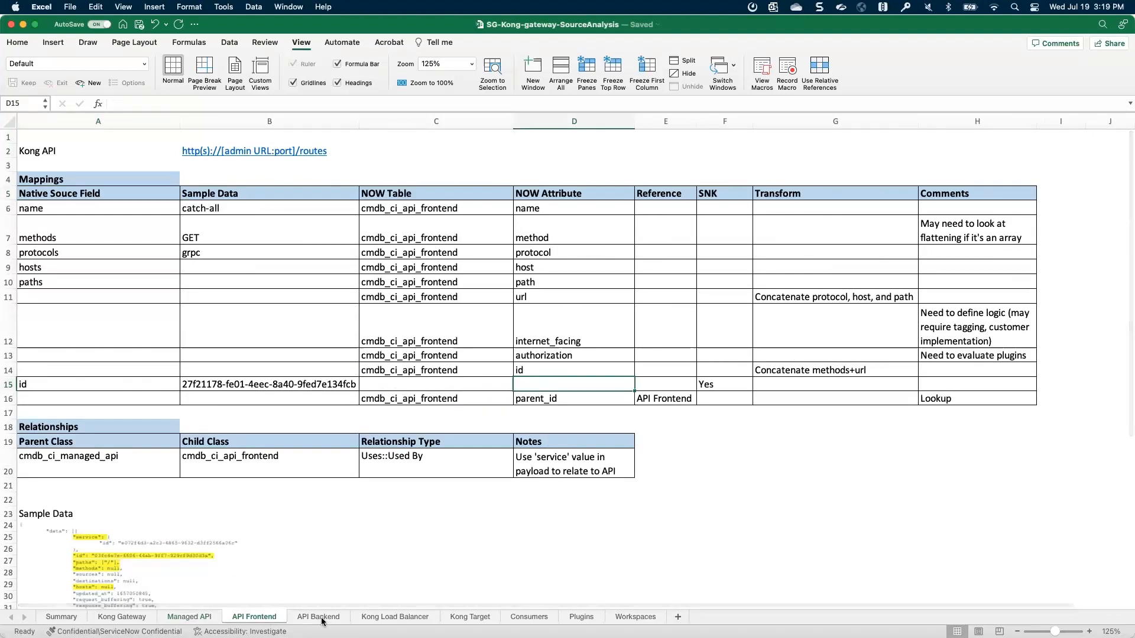
left_click(634, 616)
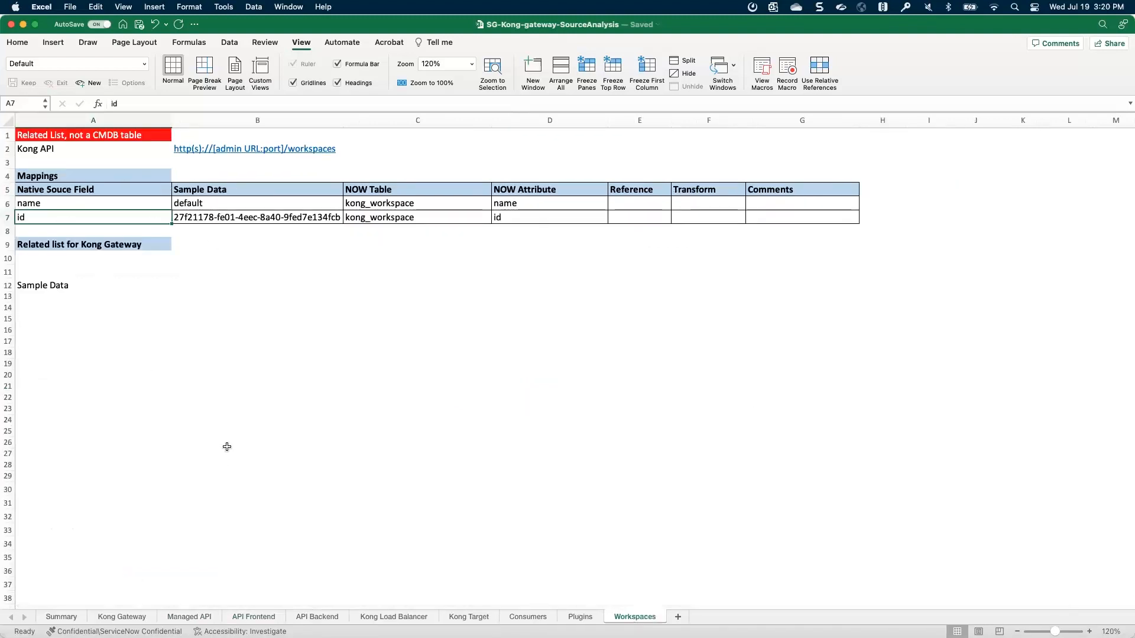
mouse_move(215, 511)
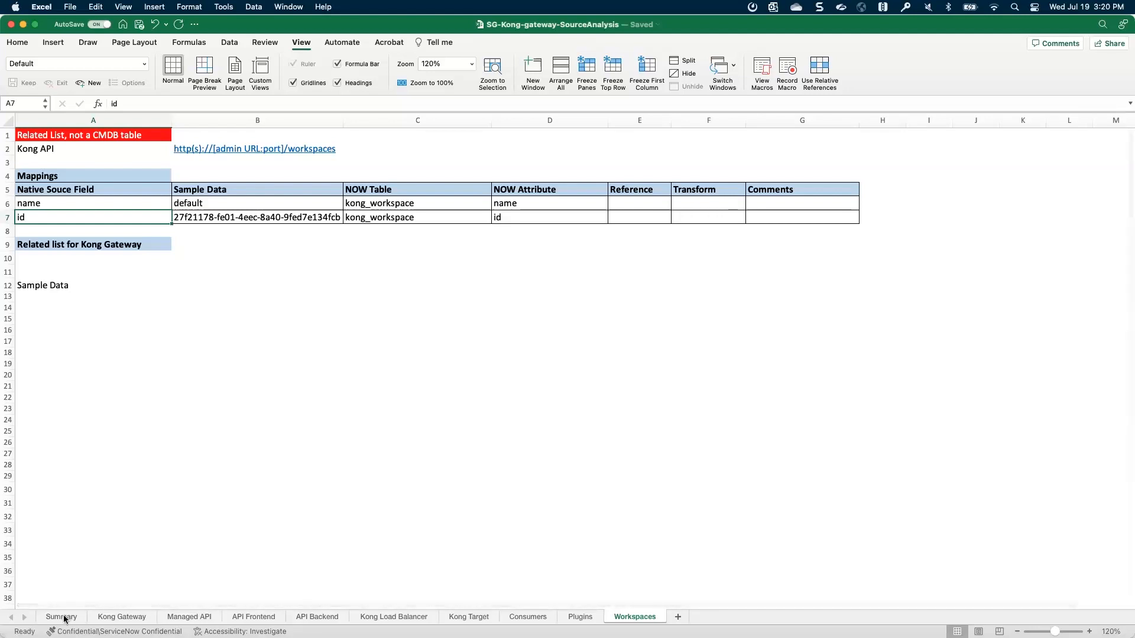
left_click(60, 617)
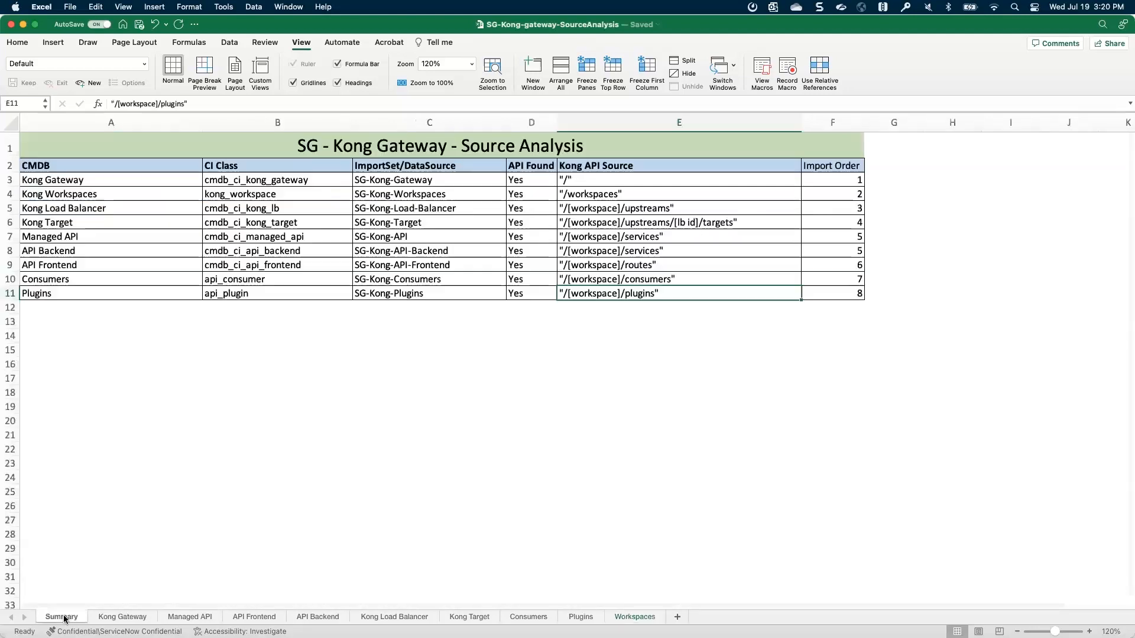